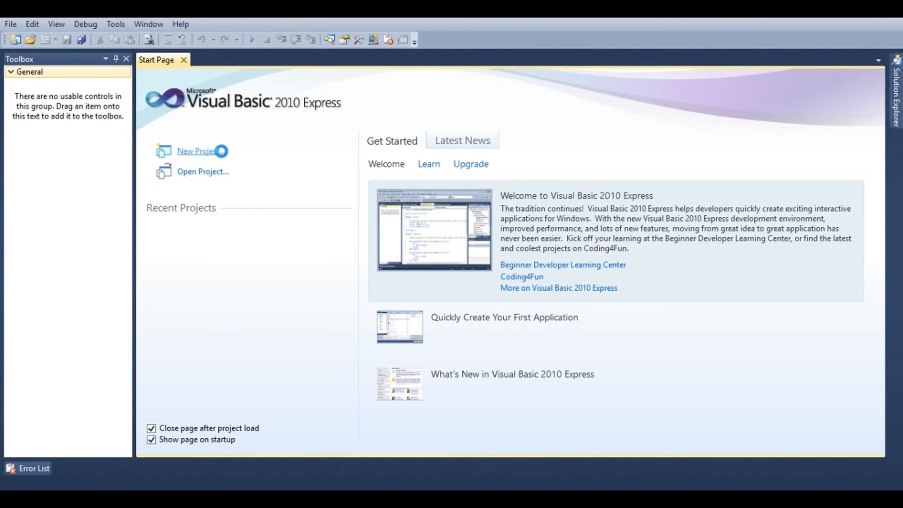
# Create a new Windows Forms Application project and add a Timer to Form1
pyautogui.click(201, 150)
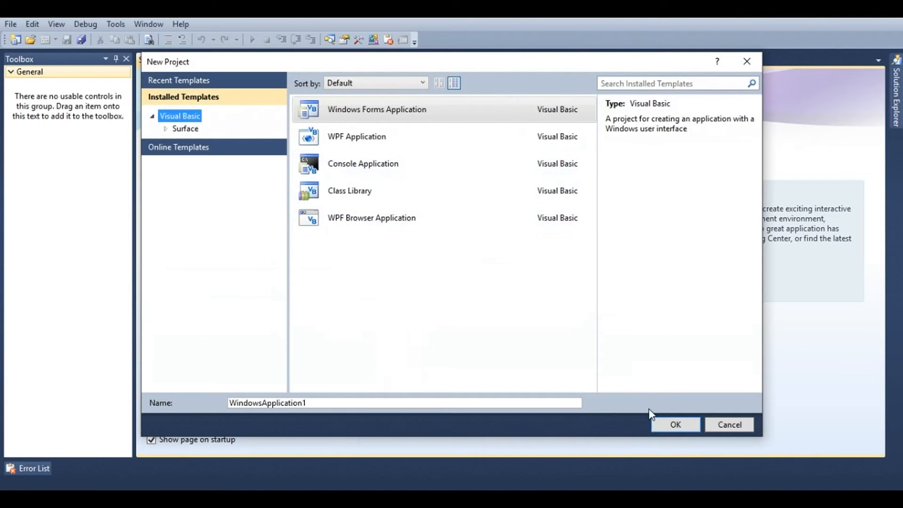
pyautogui.click(729, 425)
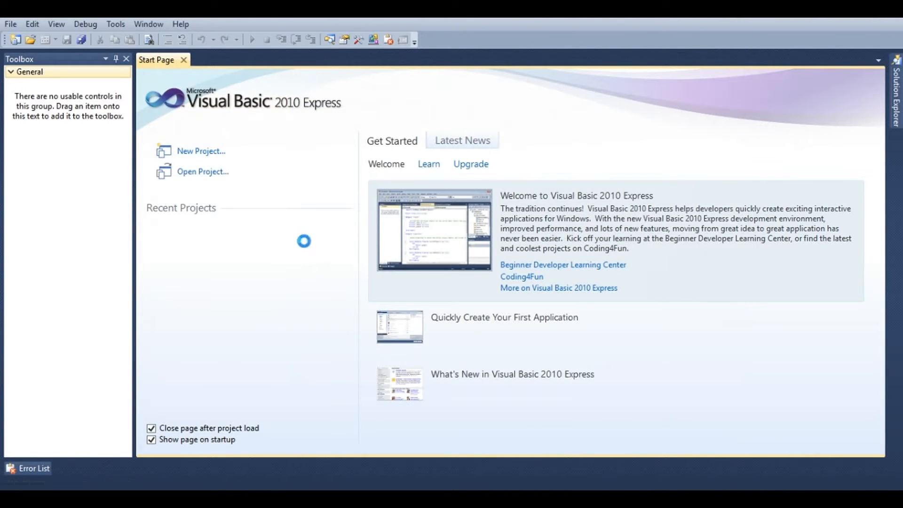
pyautogui.click(202, 151)
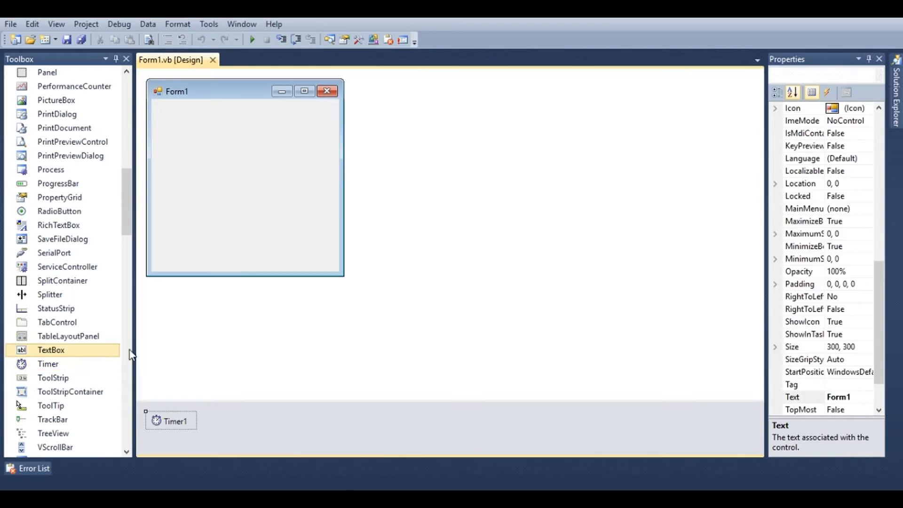
# Set Form1's StartPosition property to CenterScreen
pyautogui.click(170, 420)
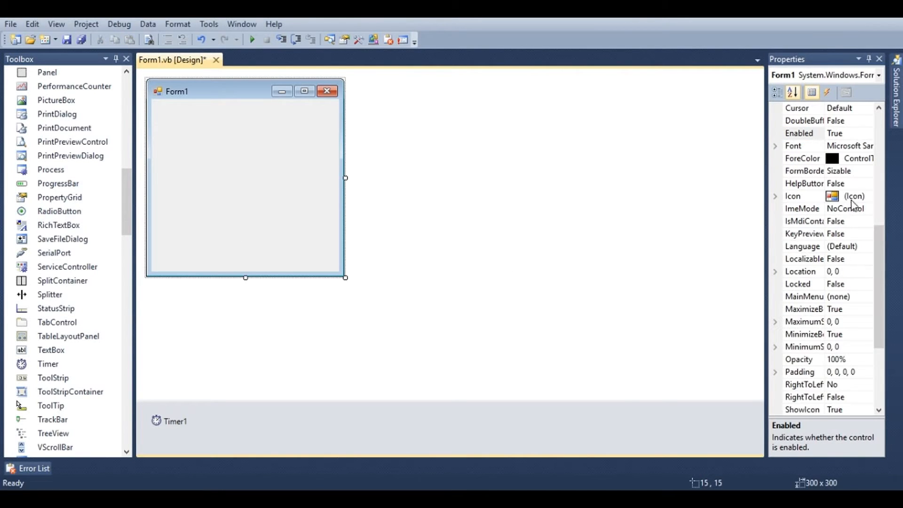
pyautogui.click(866, 322)
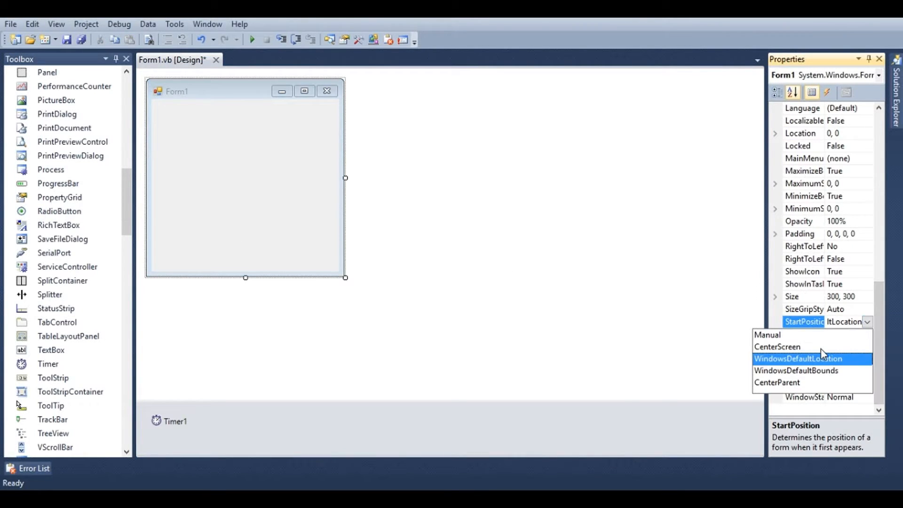
pyautogui.click(777, 346)
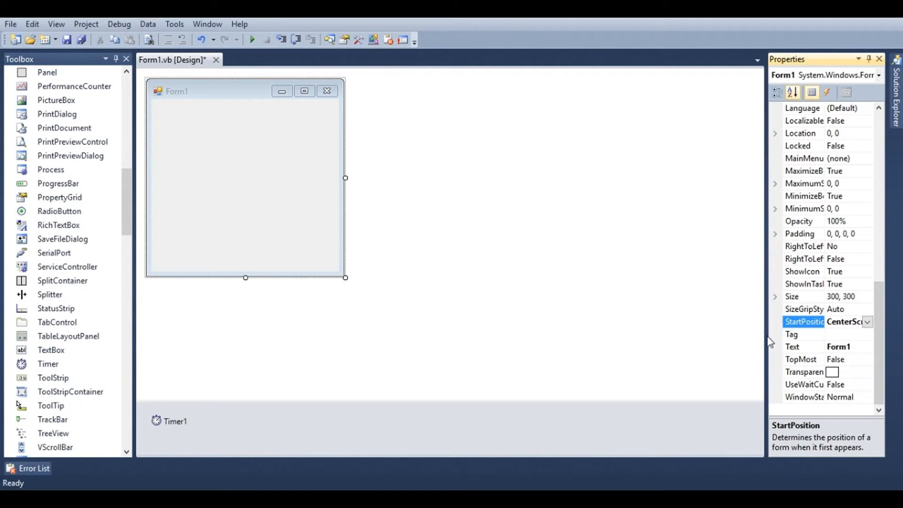
pyautogui.moveTo(288, 184)
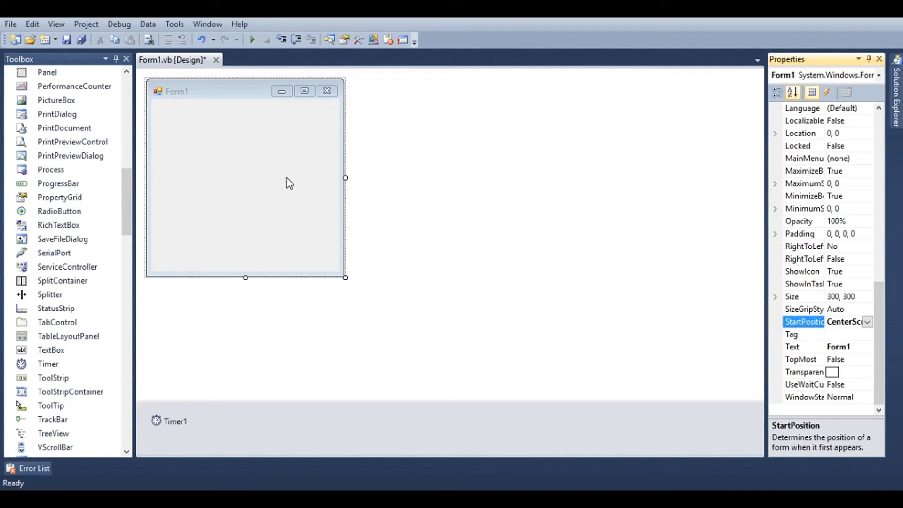
# Create the Timer1_Tick handler and import System.Drawing and System.Drawing.Drawing2D
pyautogui.doubleClick(169, 421)
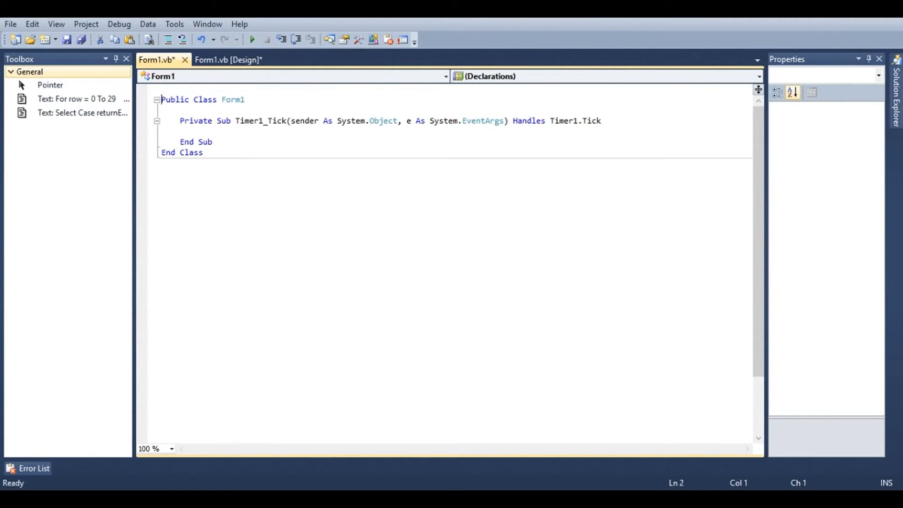
pyautogui.write('Imports')
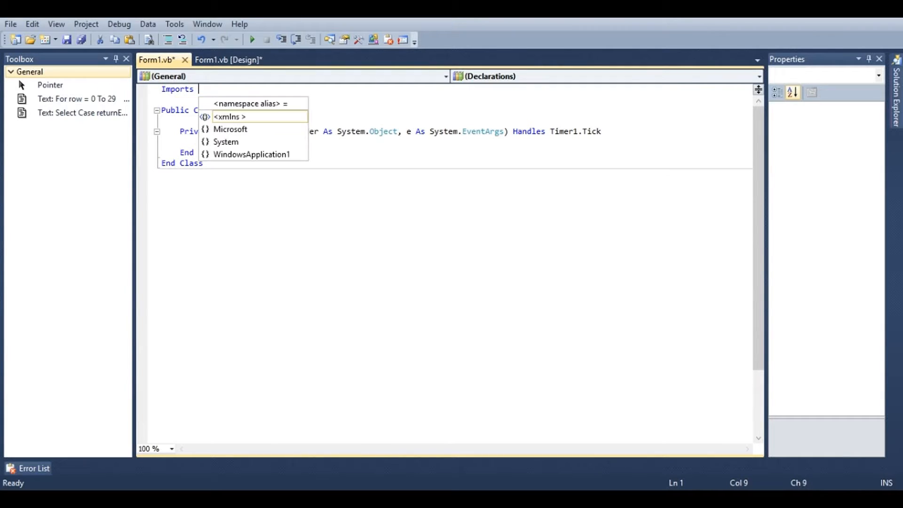
pyautogui.write('sys')
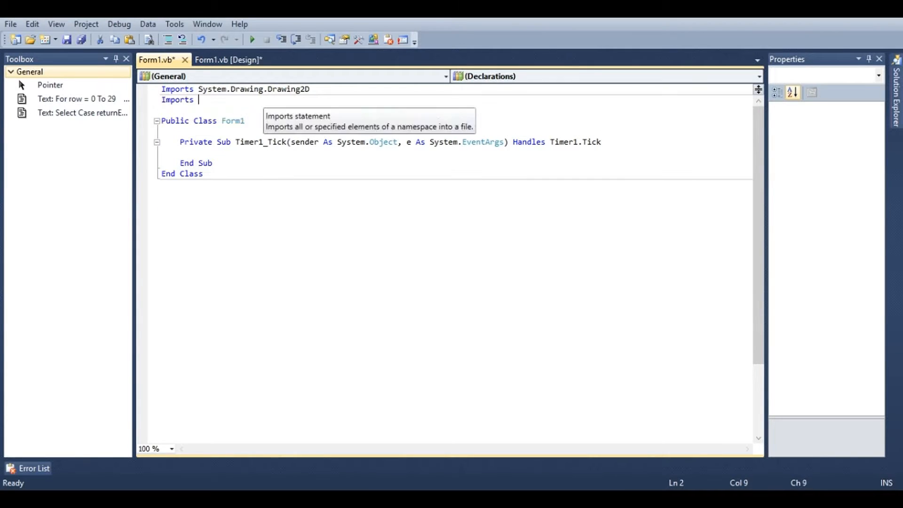
pyautogui.write('System.d')
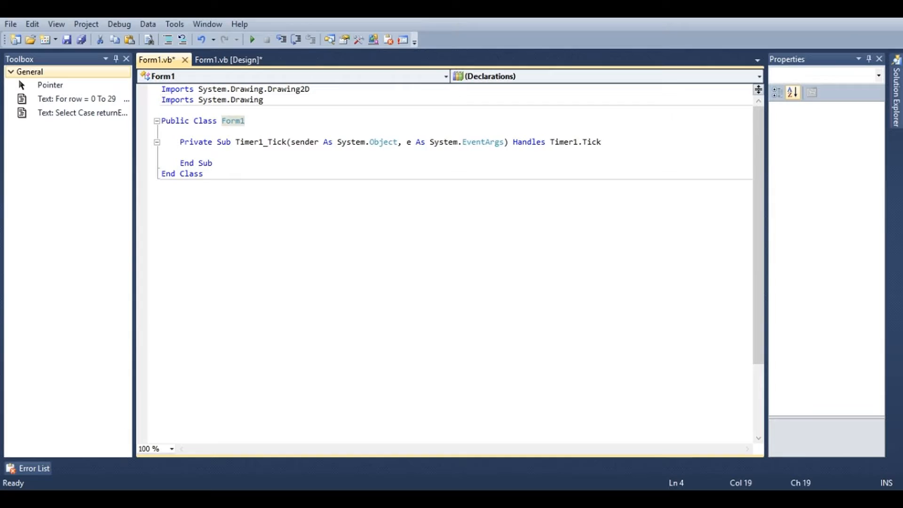
pyautogui.press('enter')
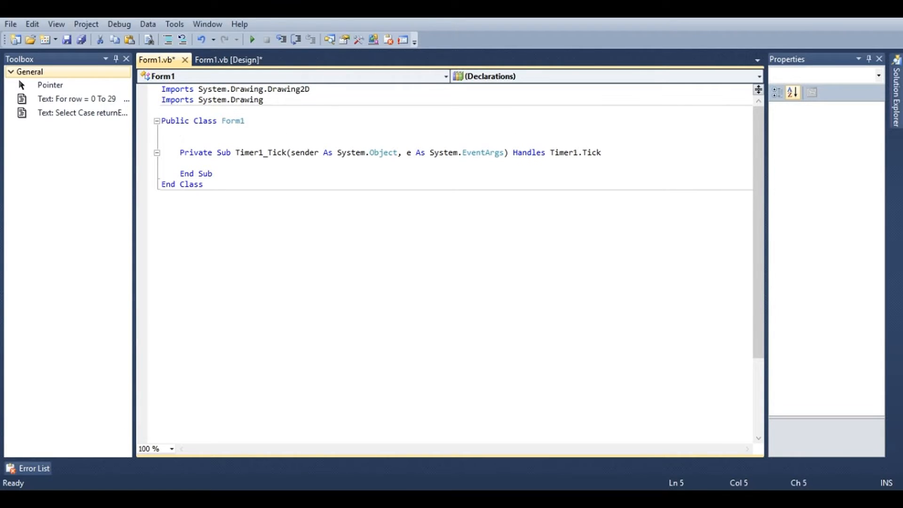
# Declare Dim backbuffer As New Bitmap(Width, Height) at class level
pyautogui.write('Dim backbuffer')
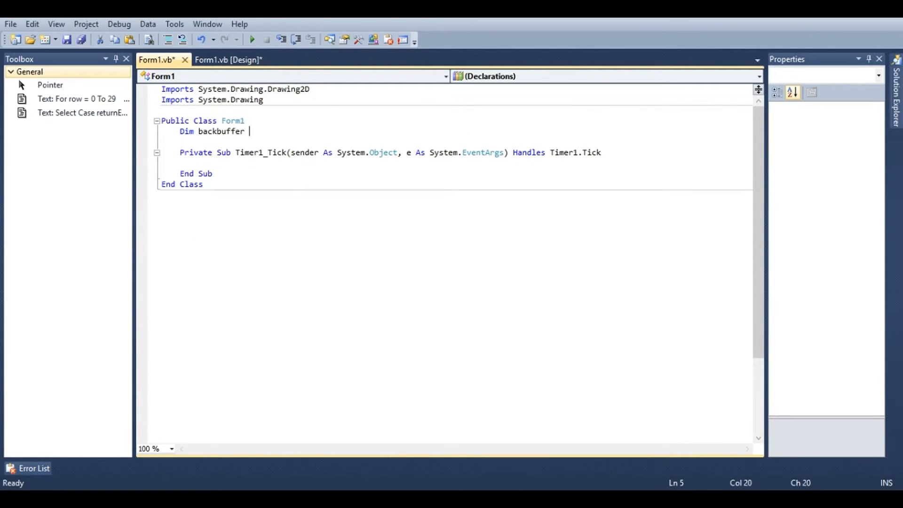
pyautogui.write('As New bitmap')
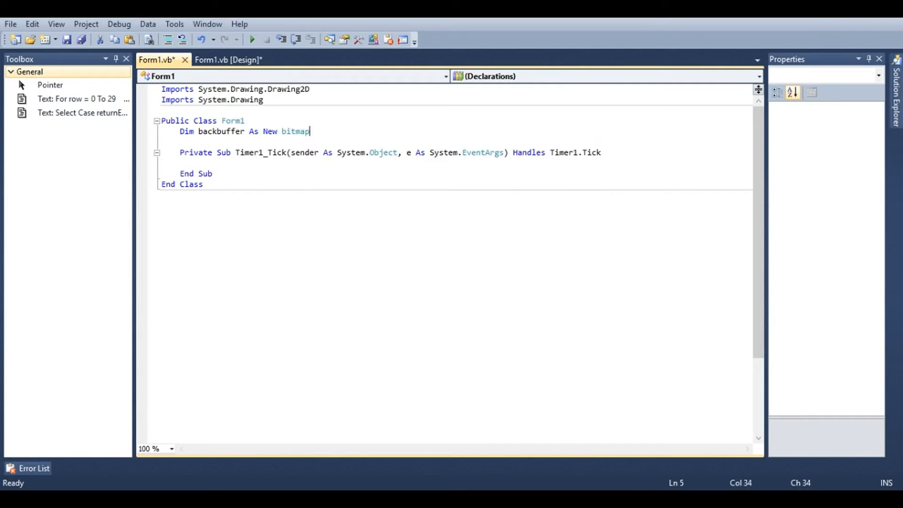
pyautogui.write('(')
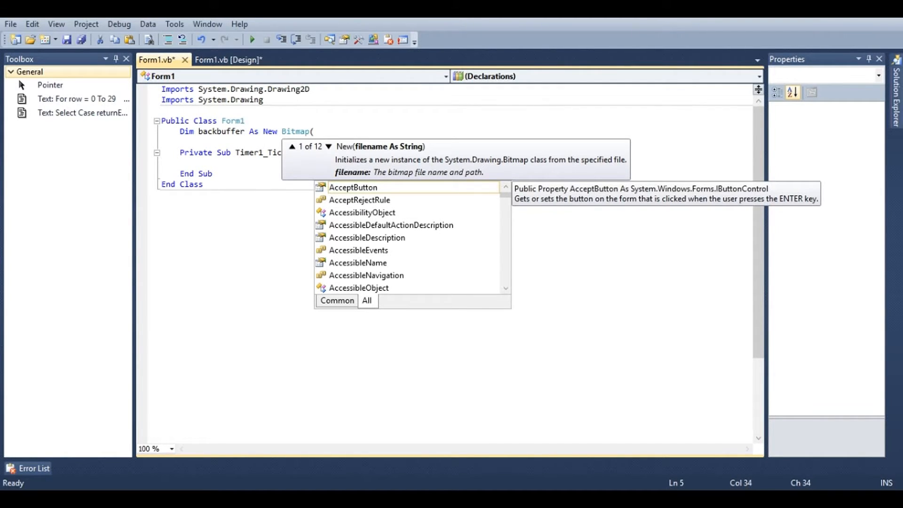
pyautogui.write('Width,')
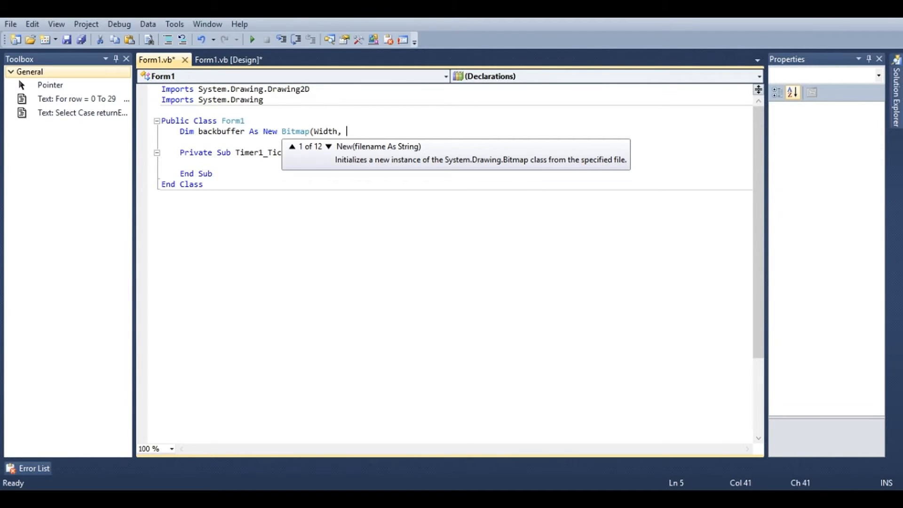
pyautogui.write('height)')
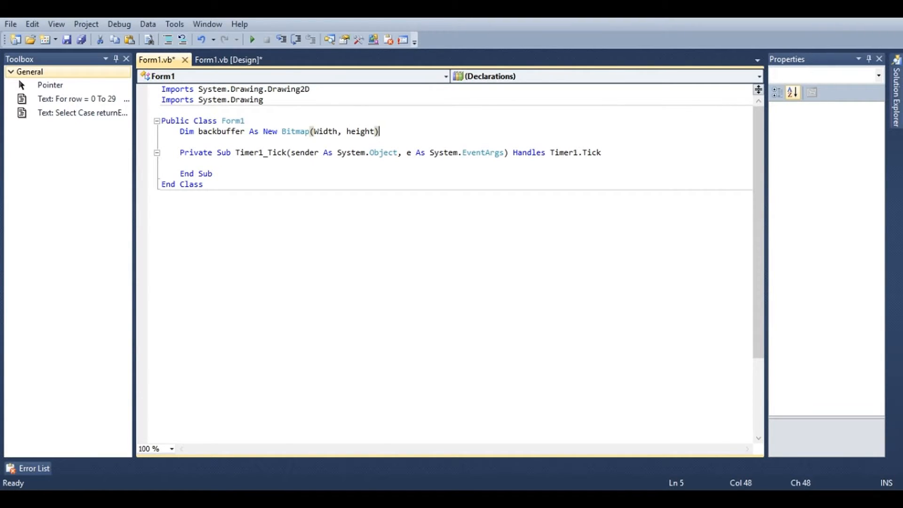
pyautogui.click(198, 163)
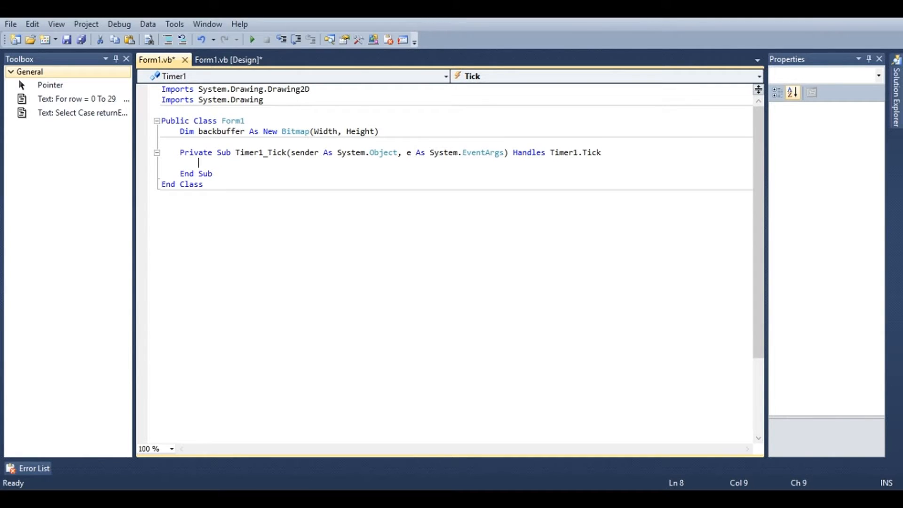
# Create Graphics g from the backbuffer, clear it to black and add the drawing comments
pyautogui.write('Dim g as')
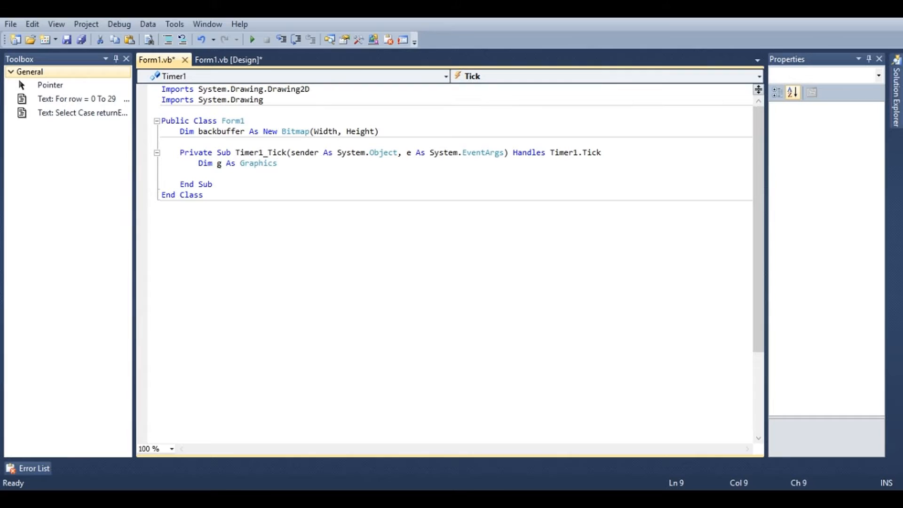
pyautogui.write('g =')
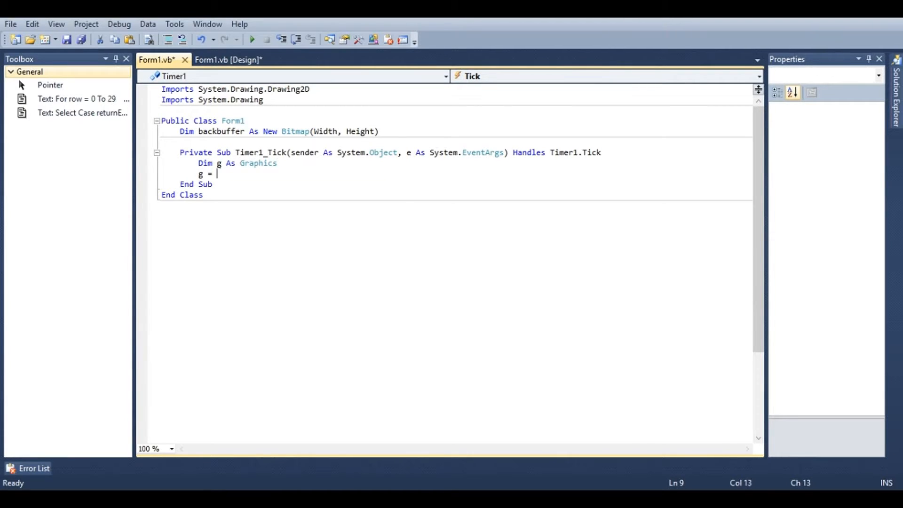
pyautogui.write('Graphics.fromImage(backbuffer')
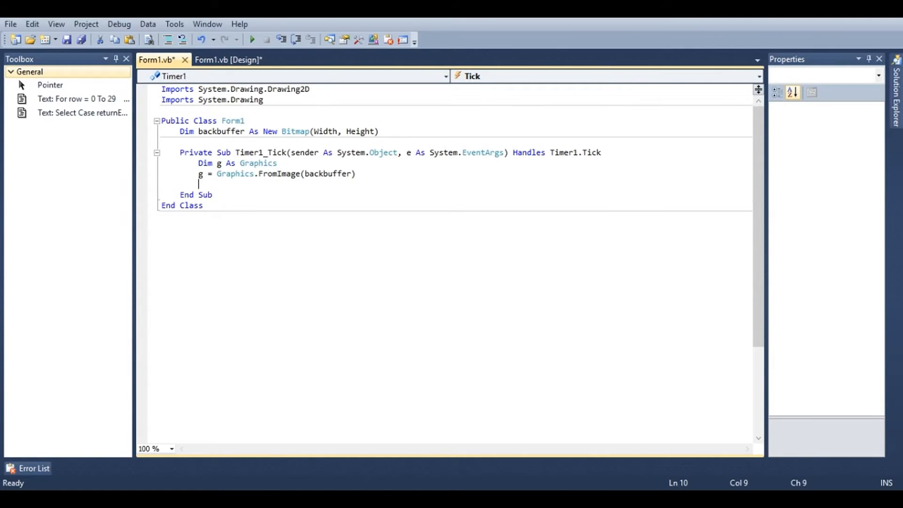
pyautogui.write('g.Clear(')
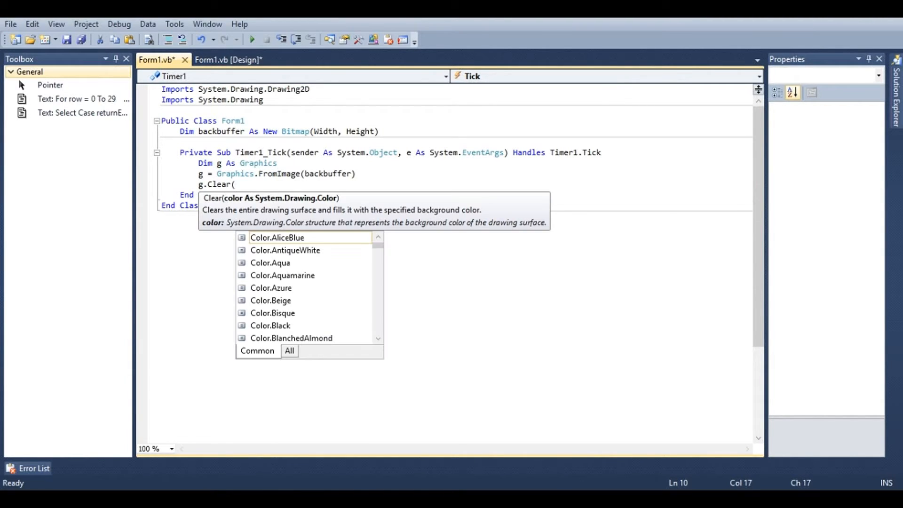
pyautogui.write('black')
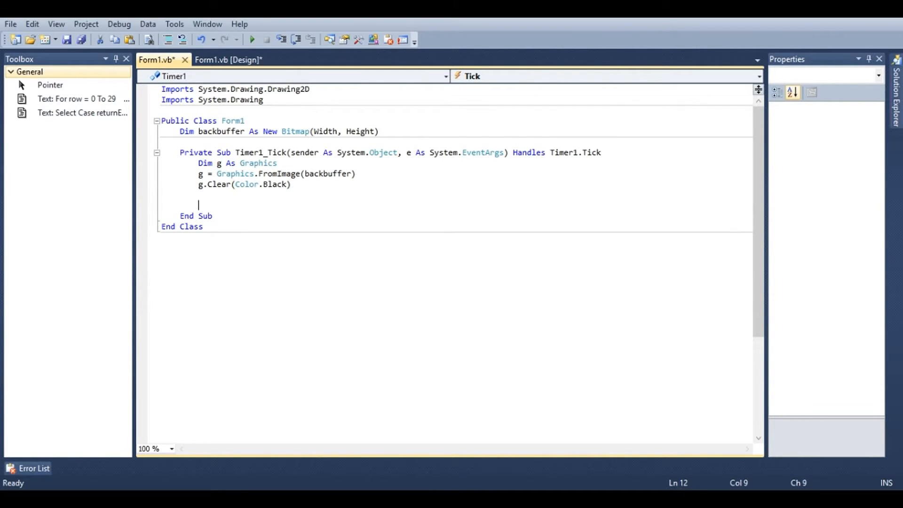
pyautogui.write("'")
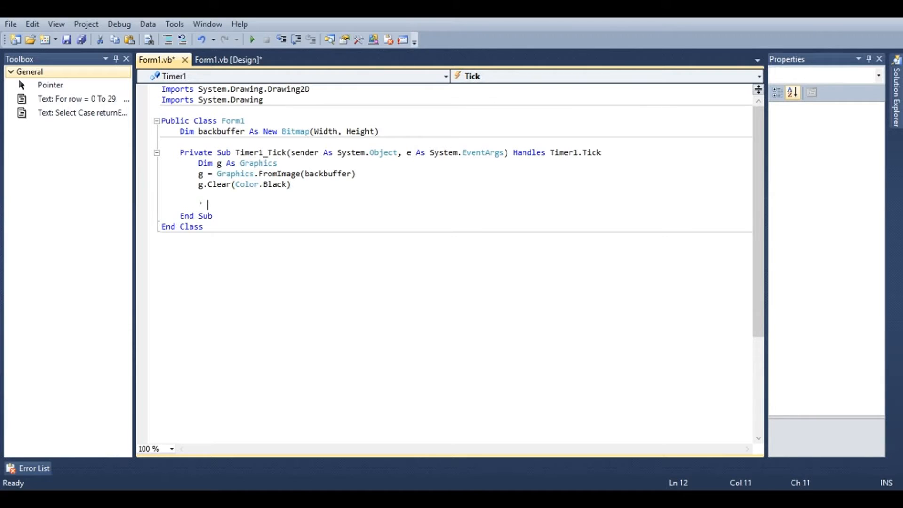
pyautogui.write('Do all the drawing')
pyautogui.write("' End drawing")
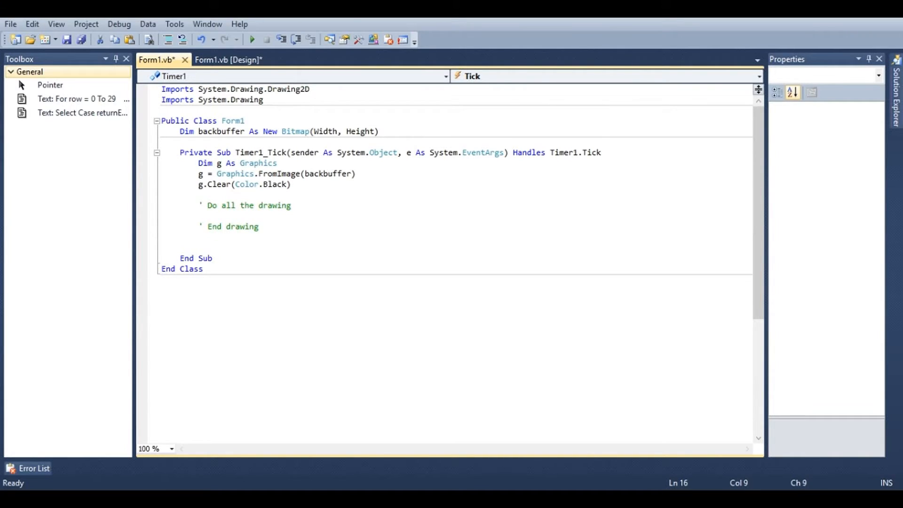
# Draw the backbuffer onto the form with Me.CreateGraphics.DrawImage(backbuffer, New Point(0, 0))
pyautogui.write('Me')
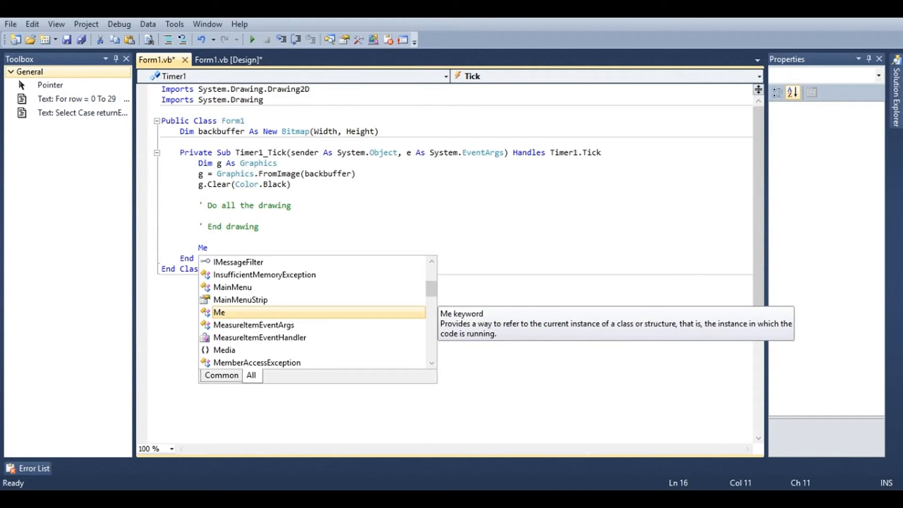
pyautogui.write('.c')
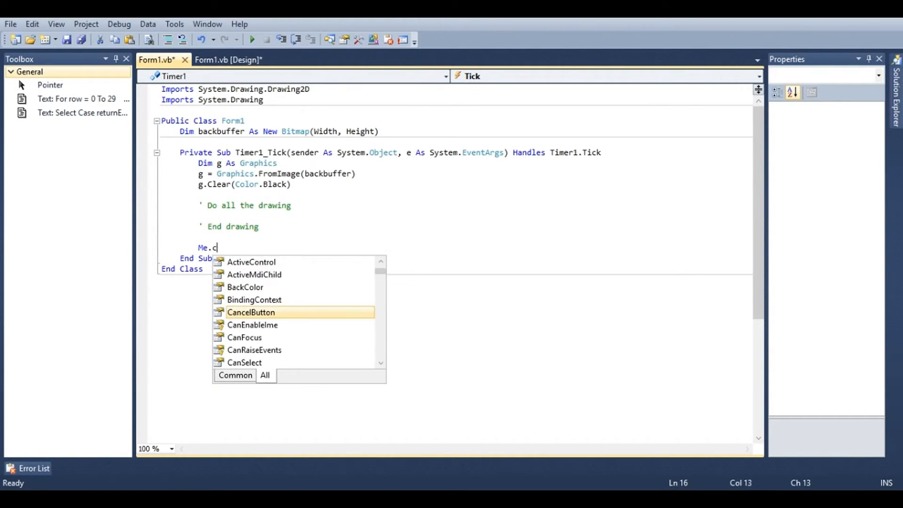
pyautogui.write('reateGraphics.')
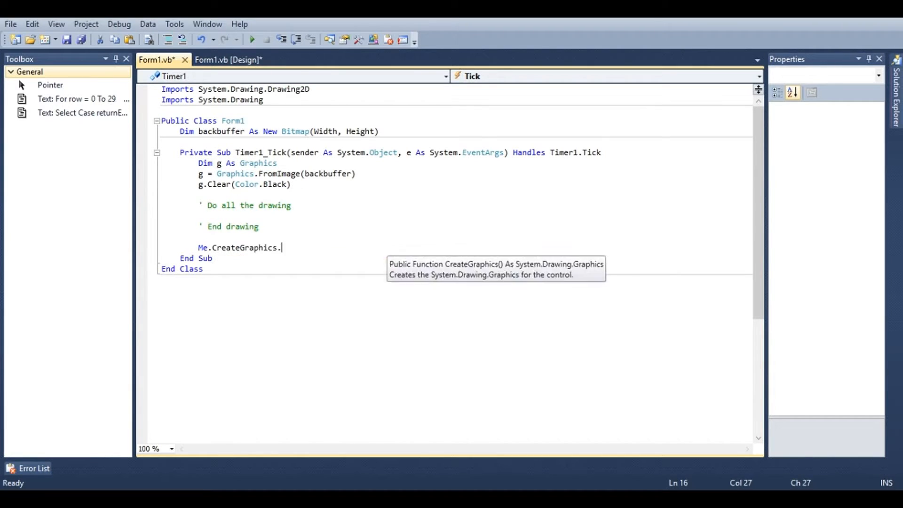
pyautogui.write('drawi')
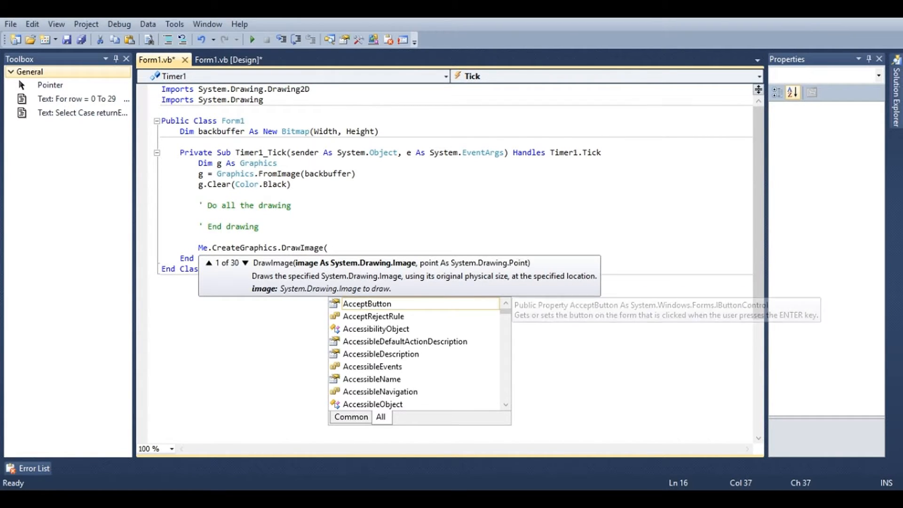
pyautogui.write('backbuffer, New Point(0, 0')
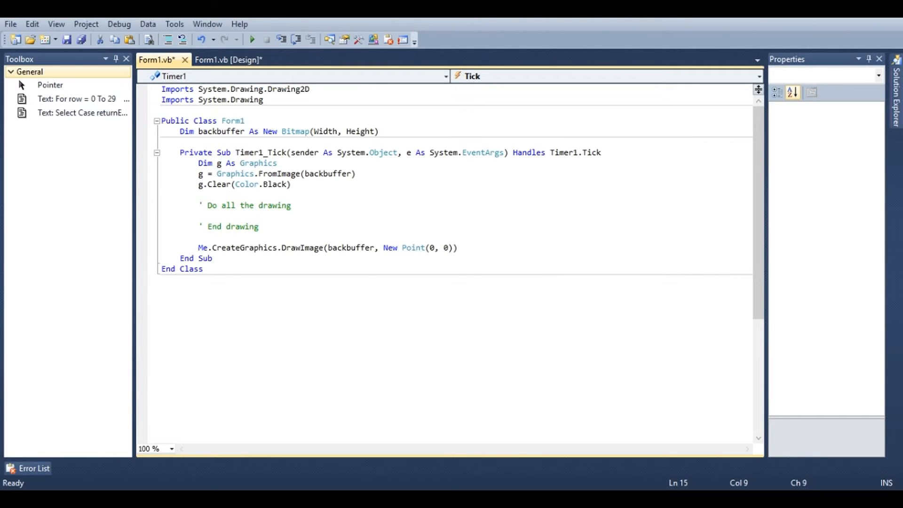
# Build the program and open blank lines between the two drawing comments
pyautogui.click(252, 39)
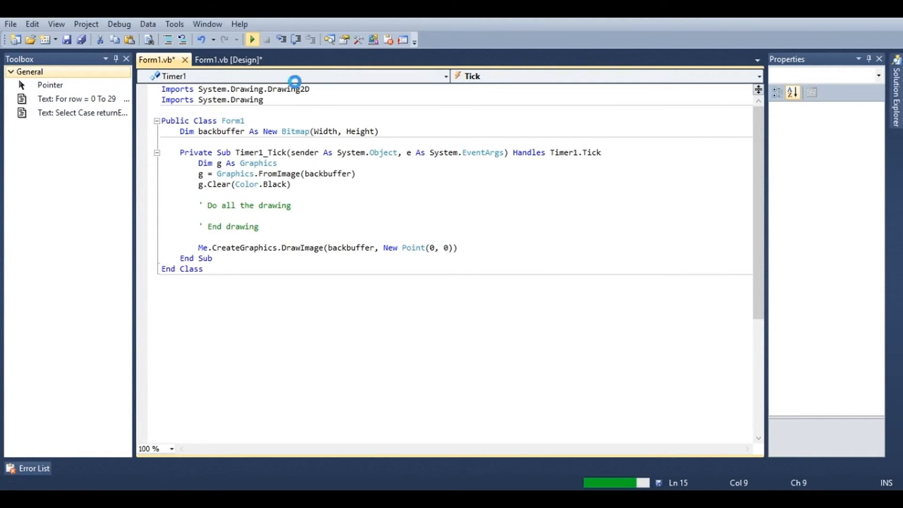
pyautogui.click(252, 39)
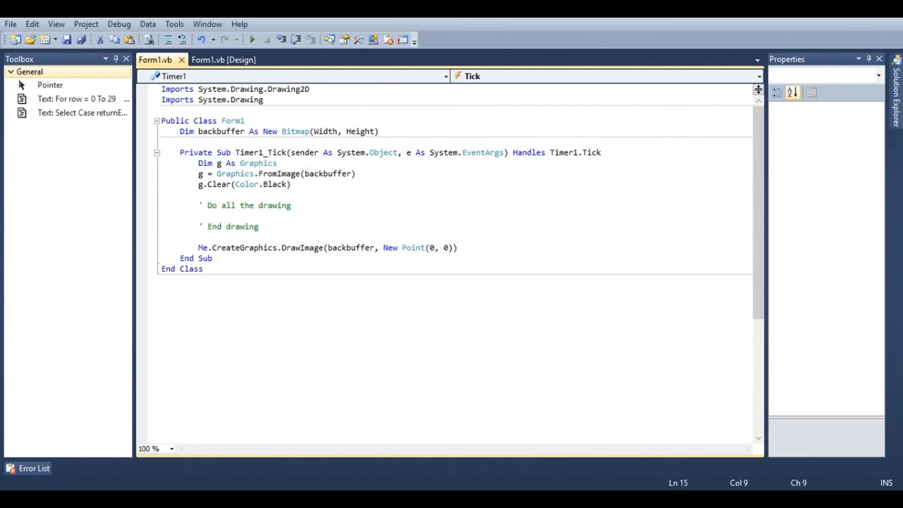
pyautogui.press('Enter')
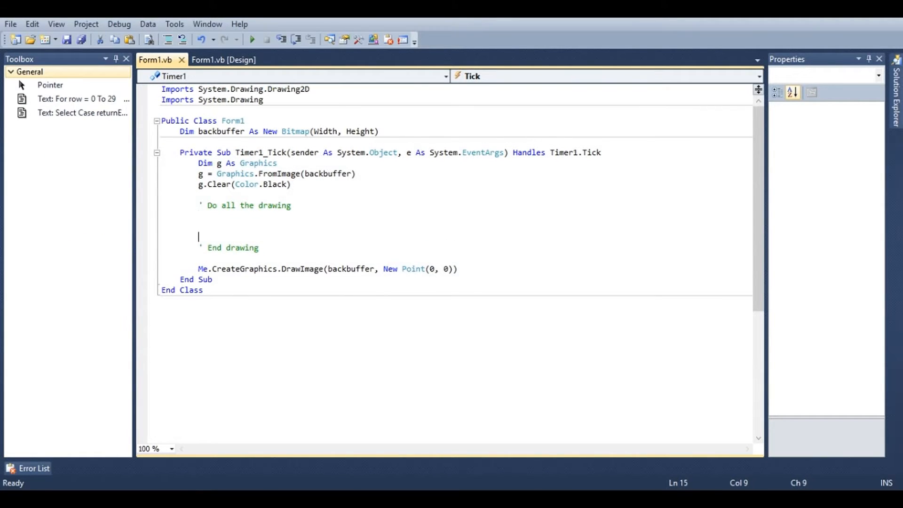
pyautogui.press('Backspace')
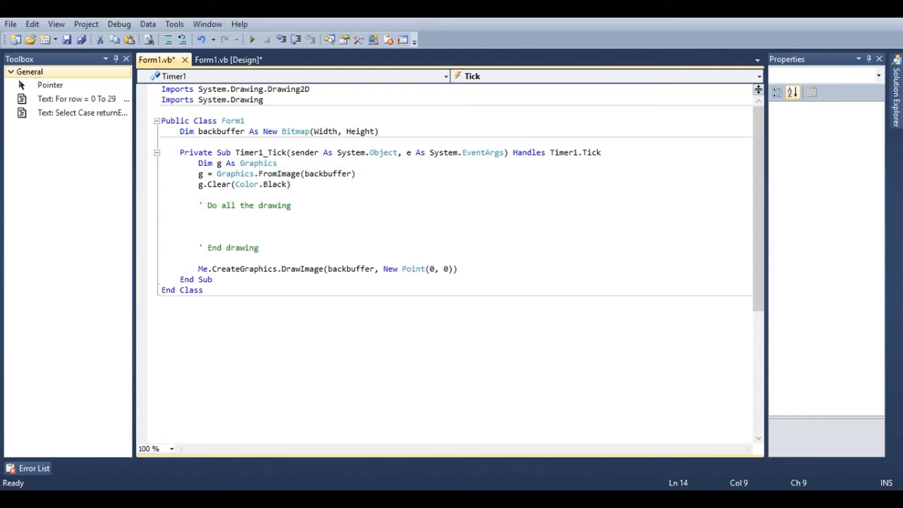
# Begin a g.DrawRectangle call using Pens.Blue
pyautogui.write('g.')
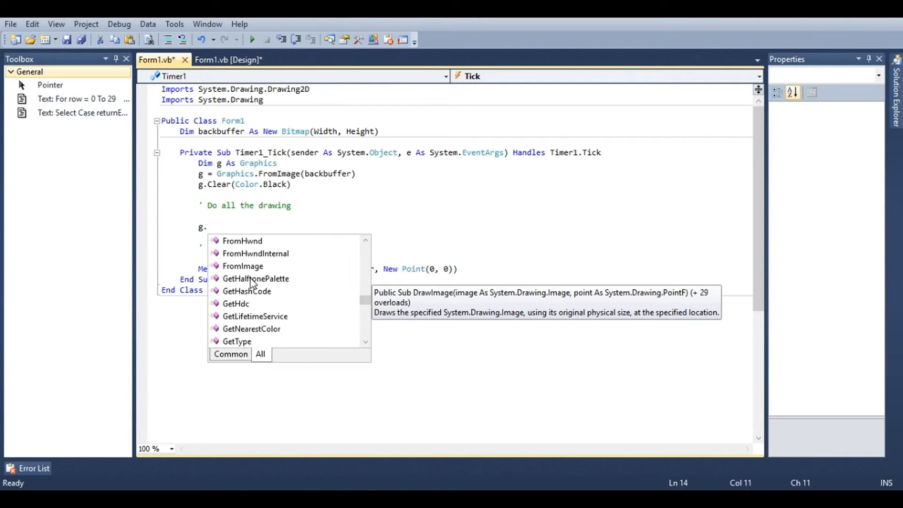
pyautogui.scroll(-3)
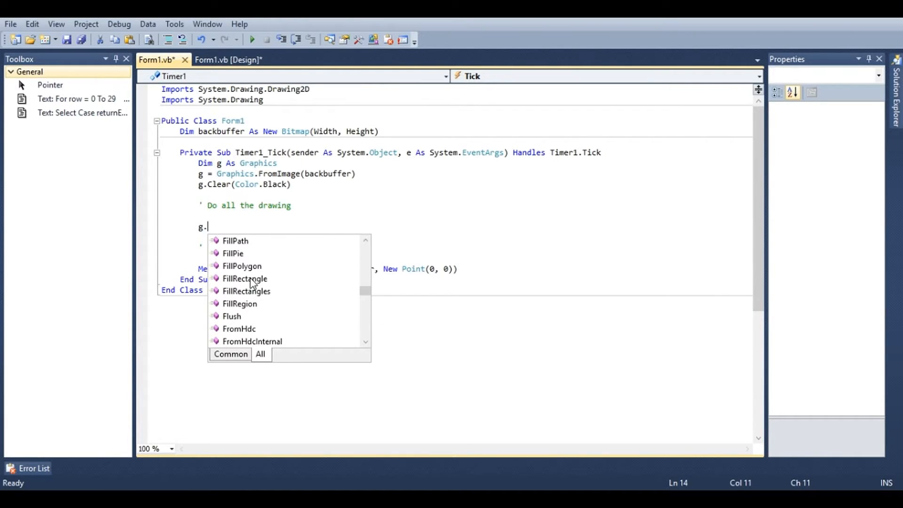
pyautogui.write('DrawRectangle(')
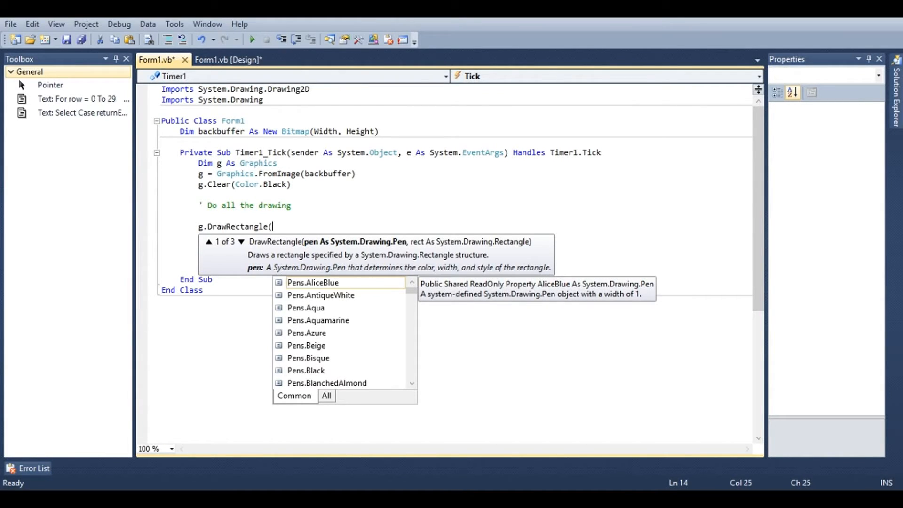
pyautogui.write('p')
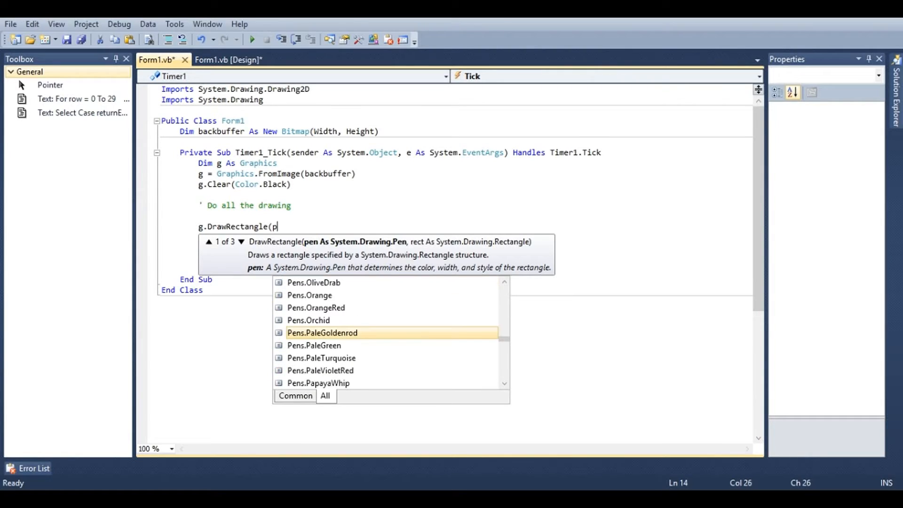
pyautogui.write('ens.Blue,')
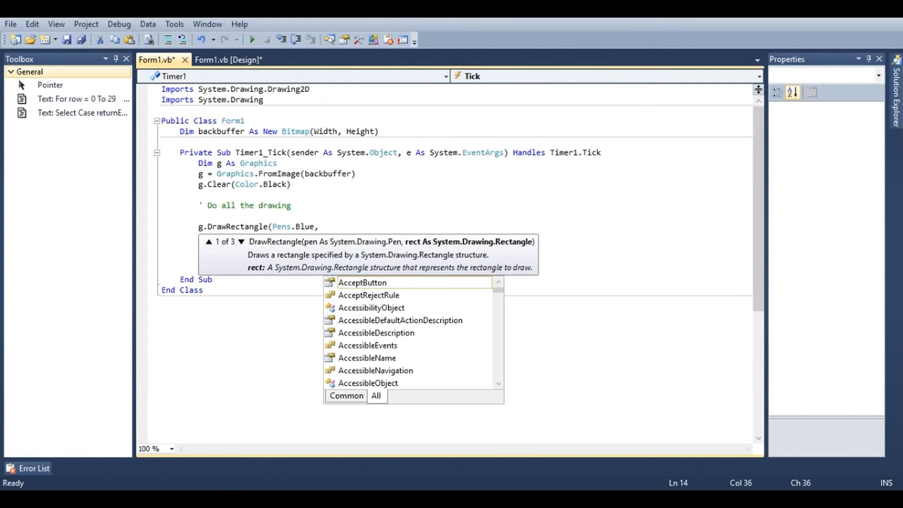
# Complete the rectangle as New Rectangle(New Point(10, 10), New Size(100, 100))
pyautogui.write('New recta')
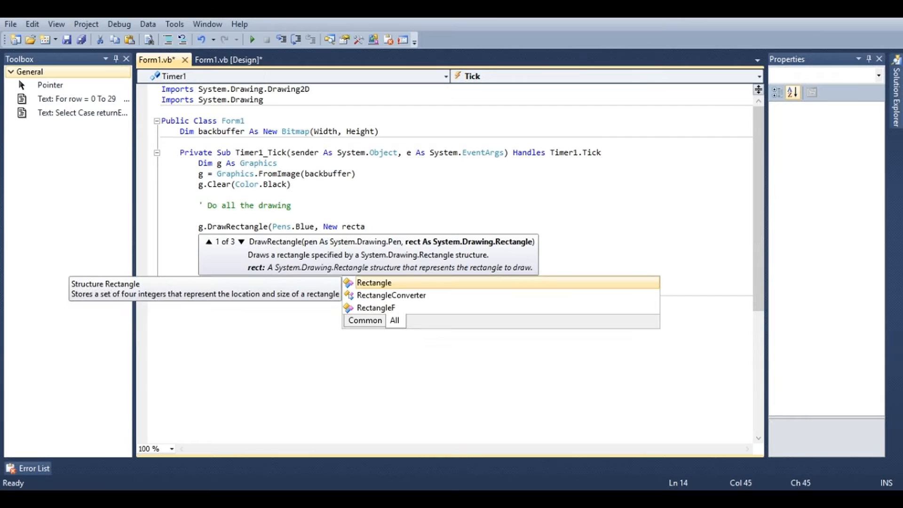
pyautogui.write('Rectangle(New Point(')
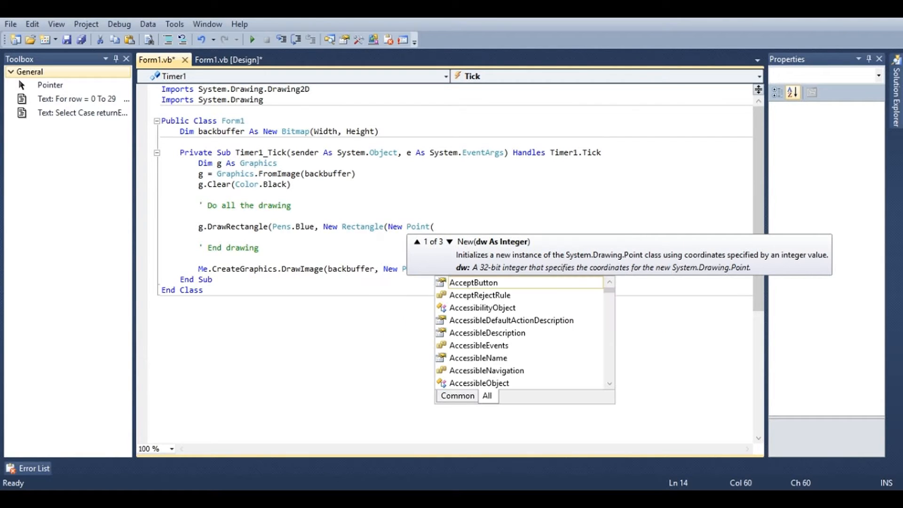
pyautogui.write('10,10)')
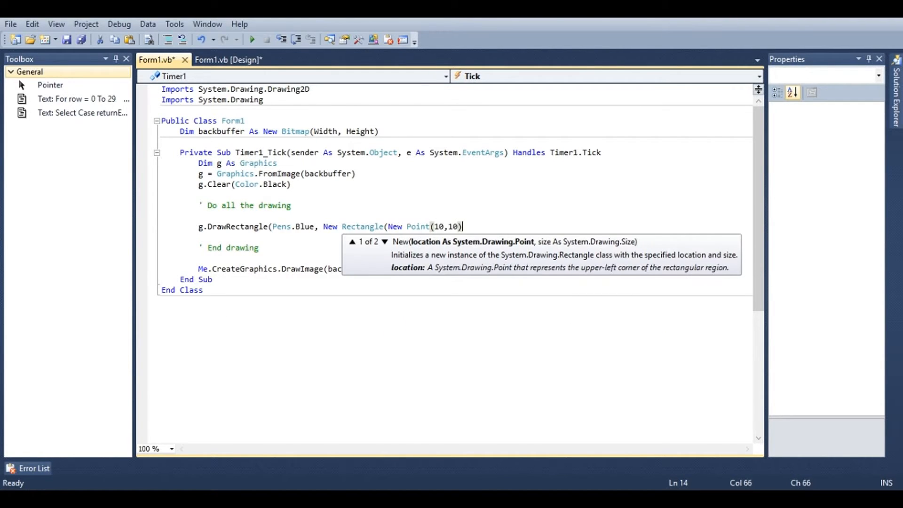
pyautogui.write(', New size')
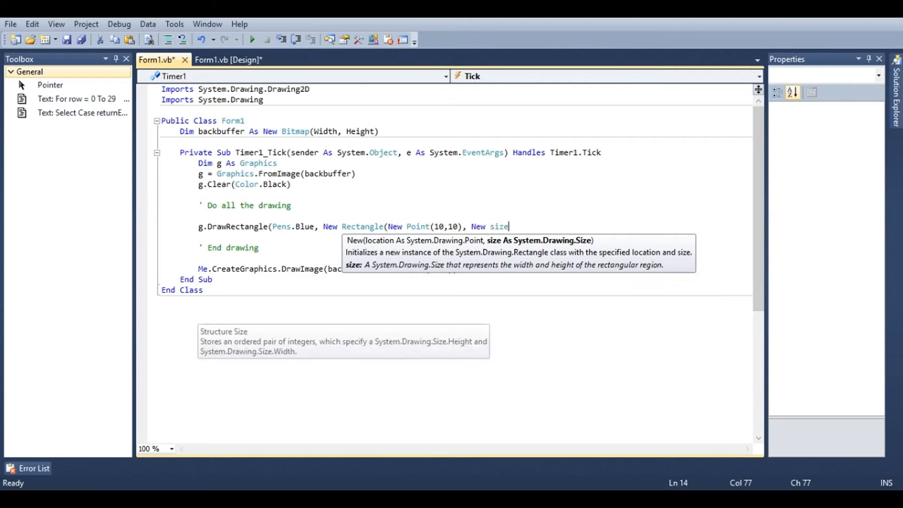
pyautogui.write('(100,100))')
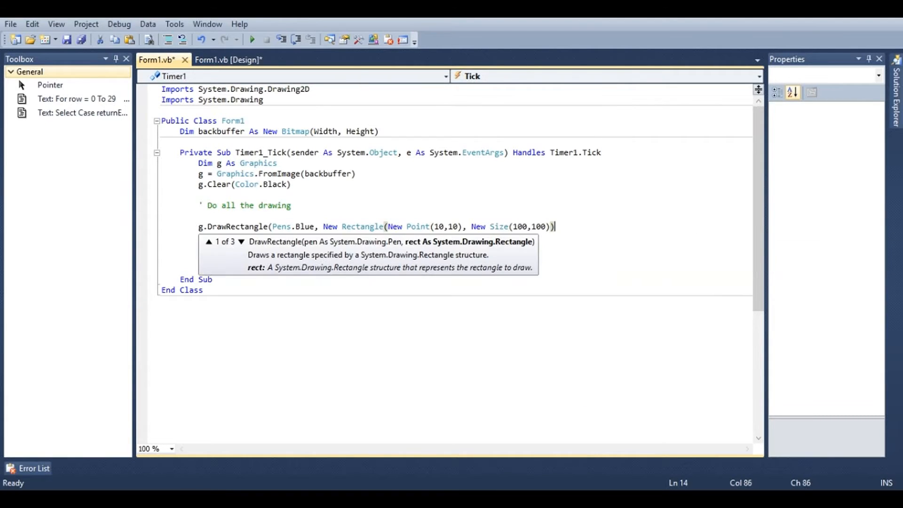
pyautogui.write(')')
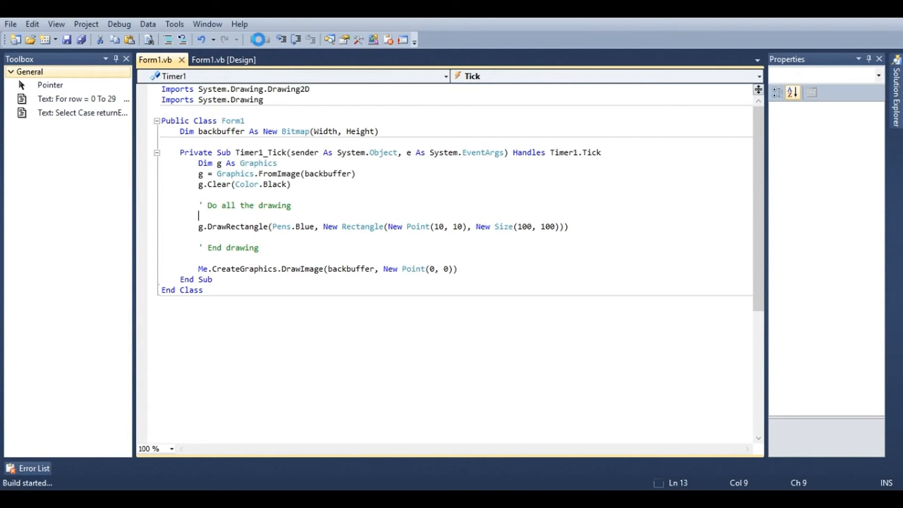
# Run the program to see the blue rectangle outline, then close the form
pyautogui.click(252, 39)
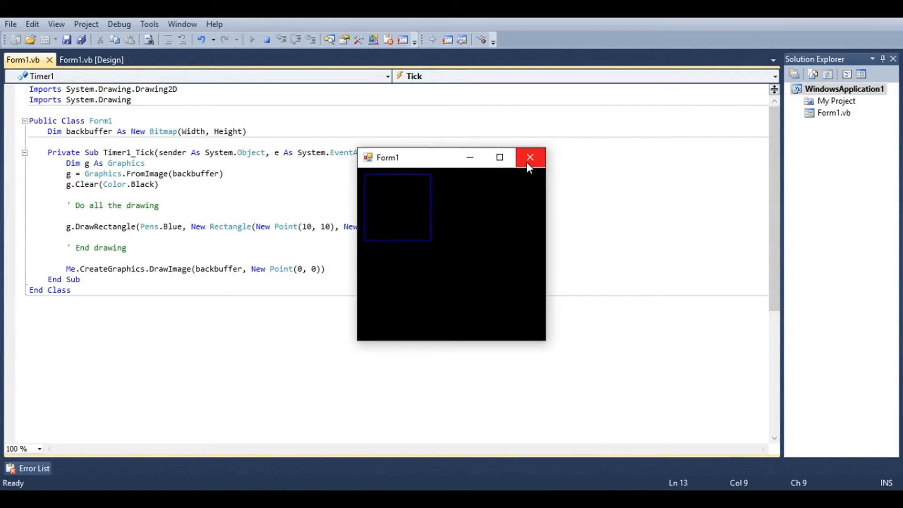
pyautogui.click(529, 157)
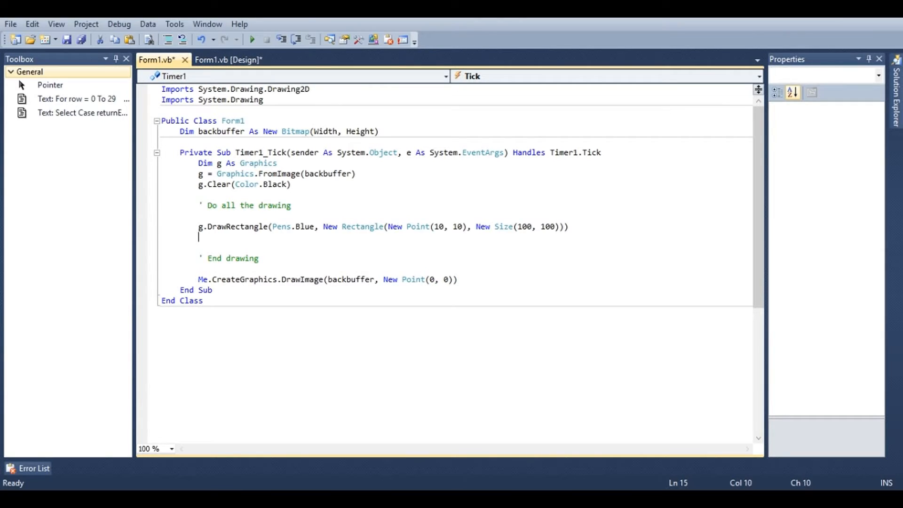
# Add g.FillEllipse(Brushes.Red, ...) at point (10, 10) with size 100 by 100
pyautogui.write('.')
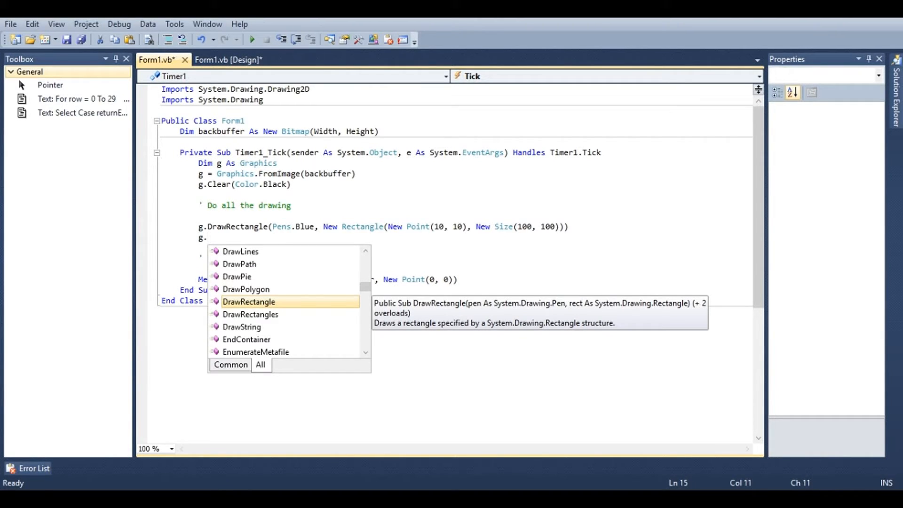
pyautogui.write('fill')
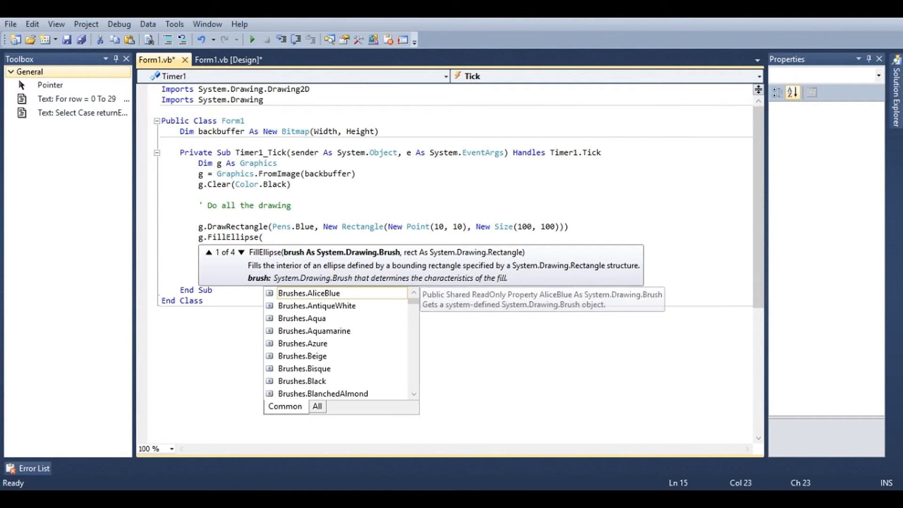
pyautogui.write('brush')
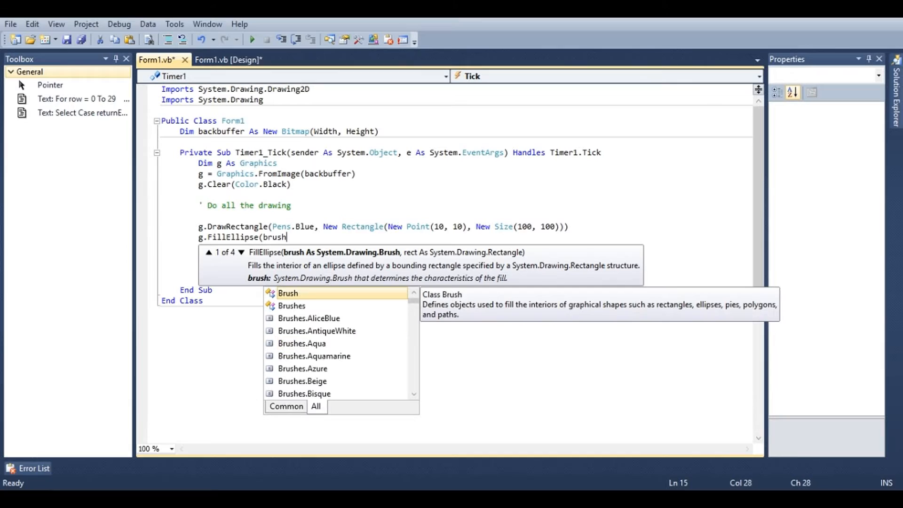
pyautogui.write('es.Red, New Rectangle(New point')
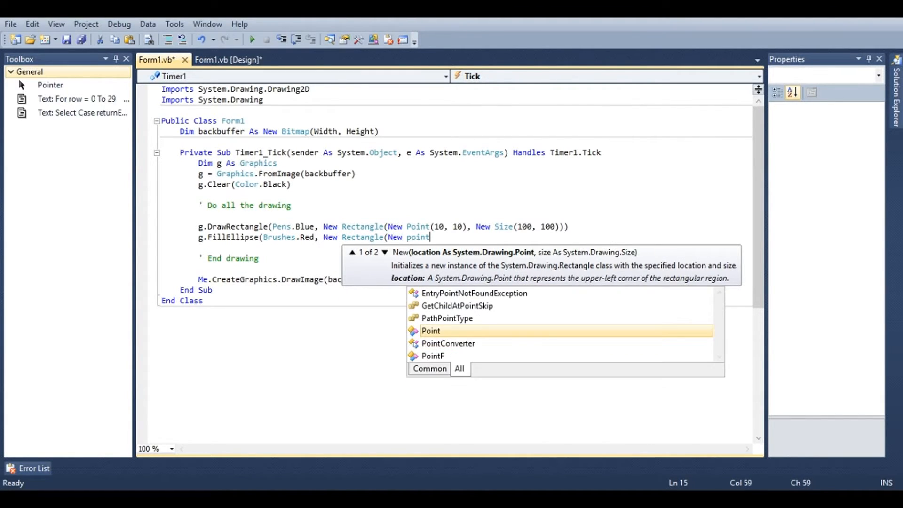
pyautogui.write('(10,10),')
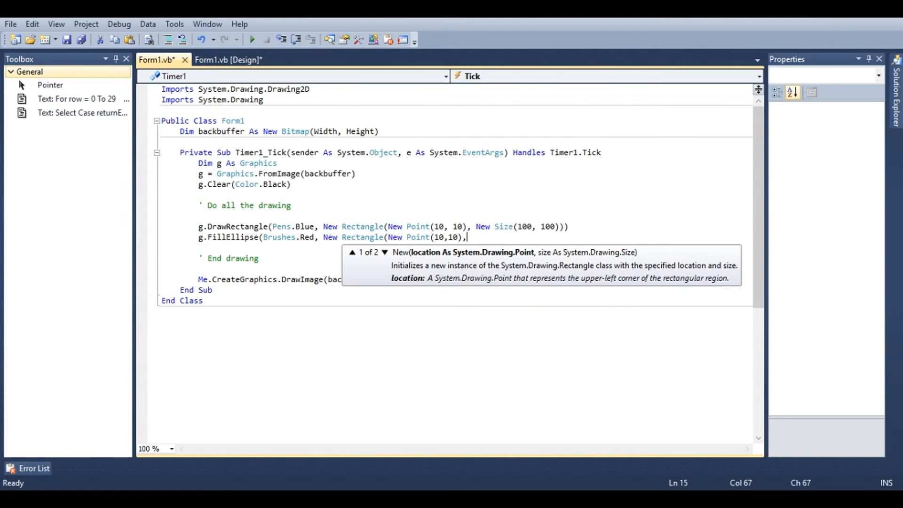
pyautogui.write('New')
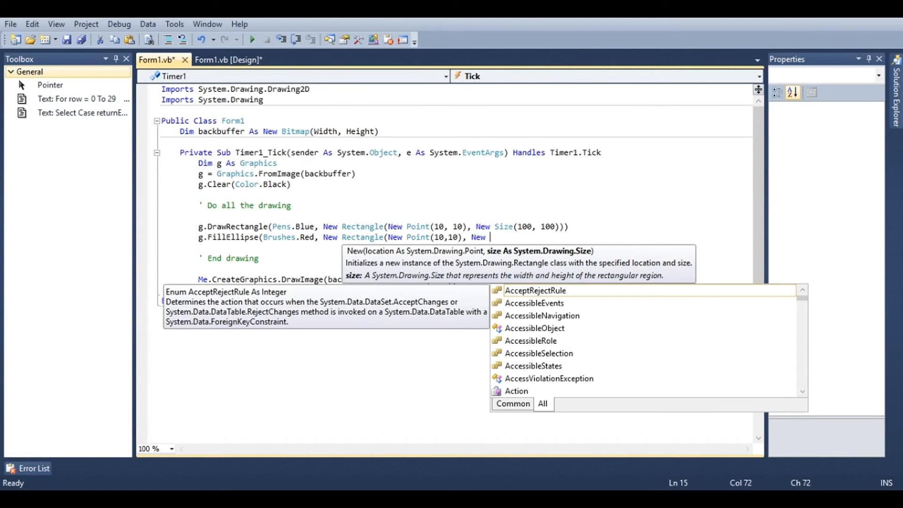
pyautogui.write('Size(100,100)))')
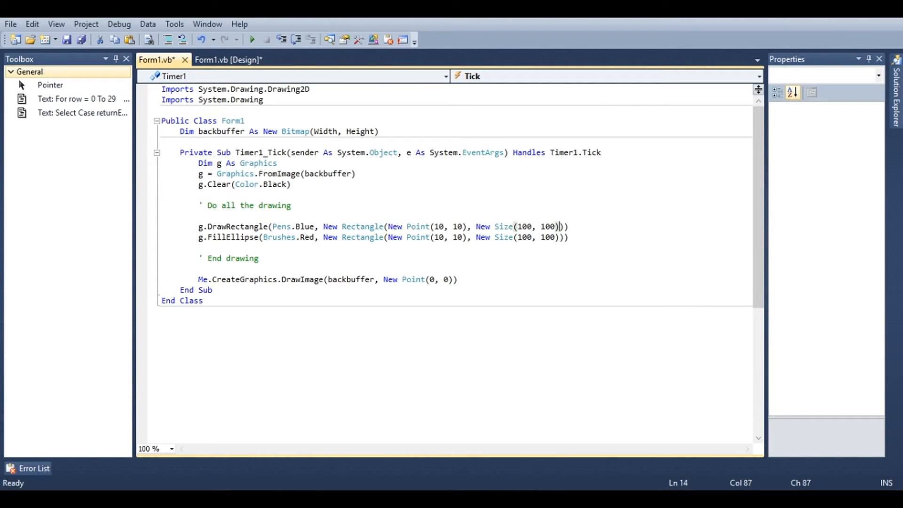
pyautogui.moveTo(278, 51)
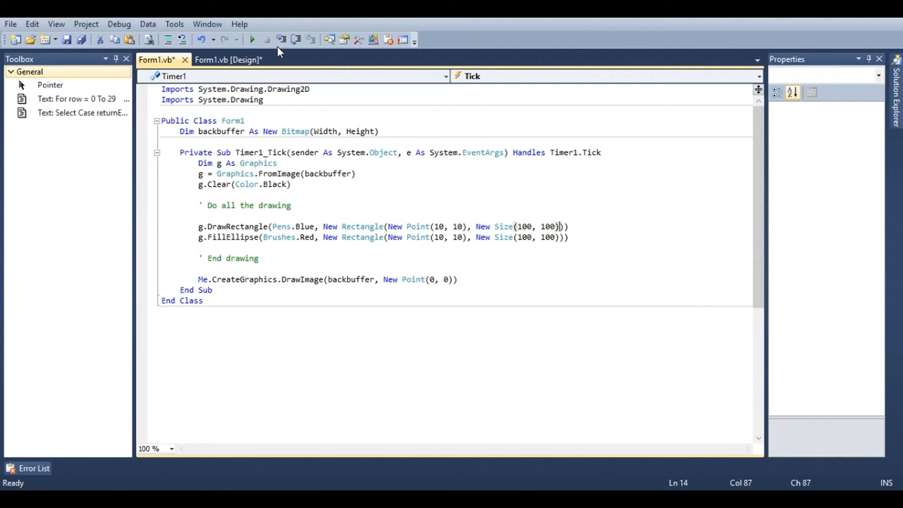
pyautogui.click(252, 39)
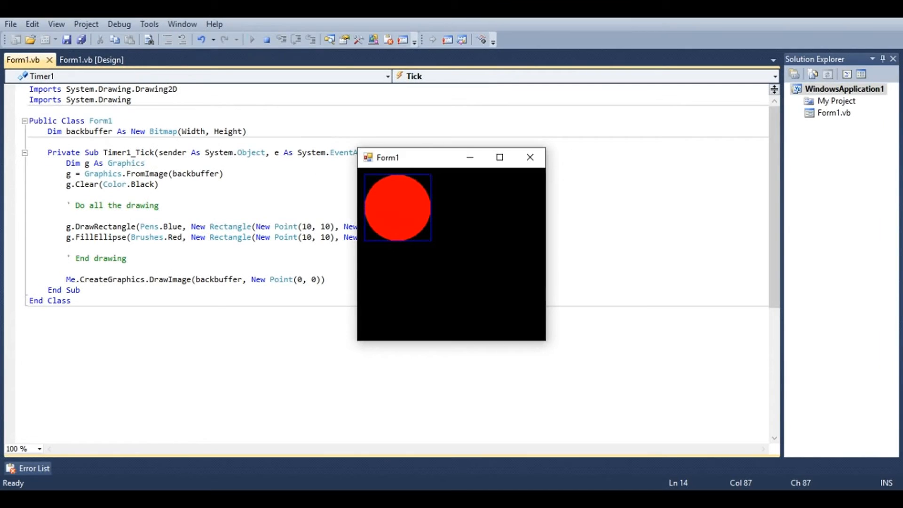
pyautogui.moveTo(392, 199)
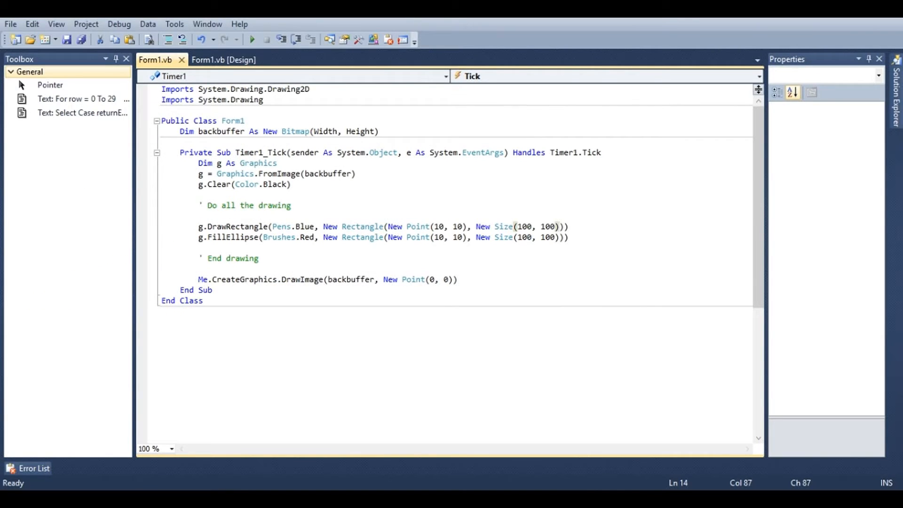
# Replace the rectangle's 10, 10 point with ClientSize.Width / 2 - 50, ClientSize.Height / 2 - 50
pyautogui.doubleClick(450, 227)
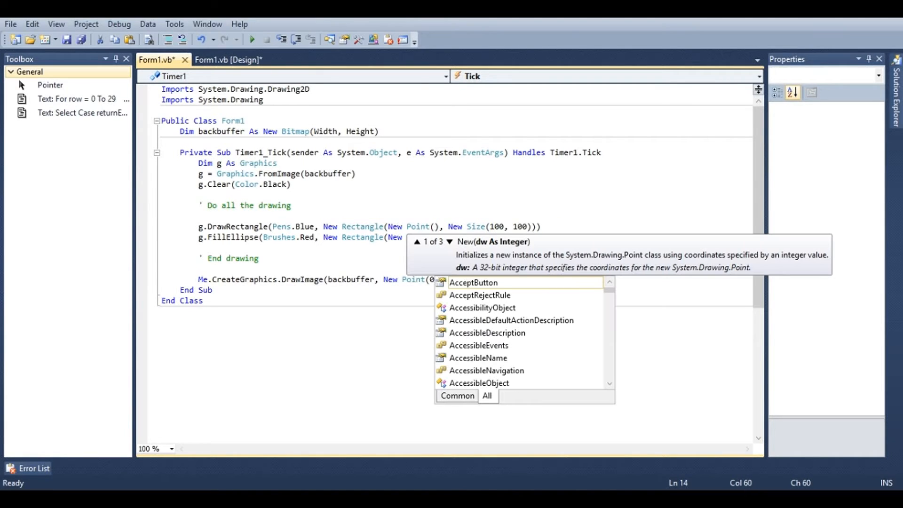
pyautogui.write('client')
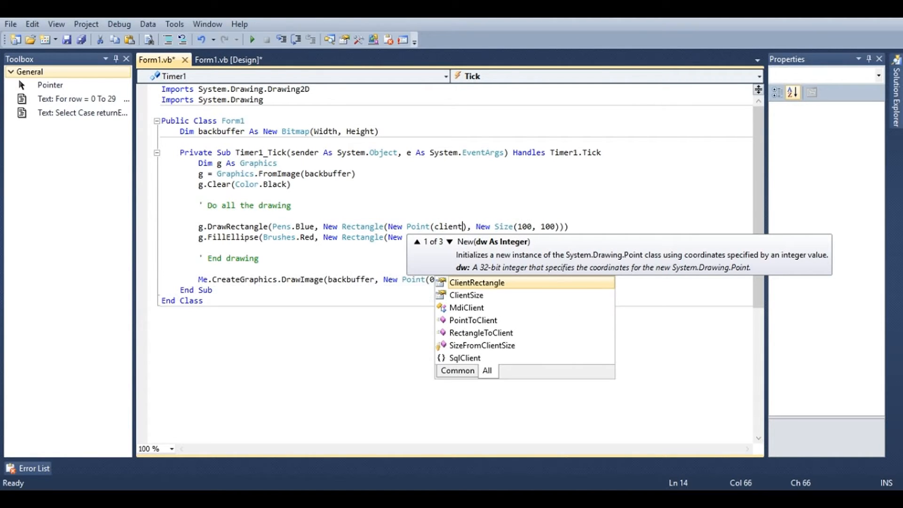
pyautogui.write('ClientSize.wi')
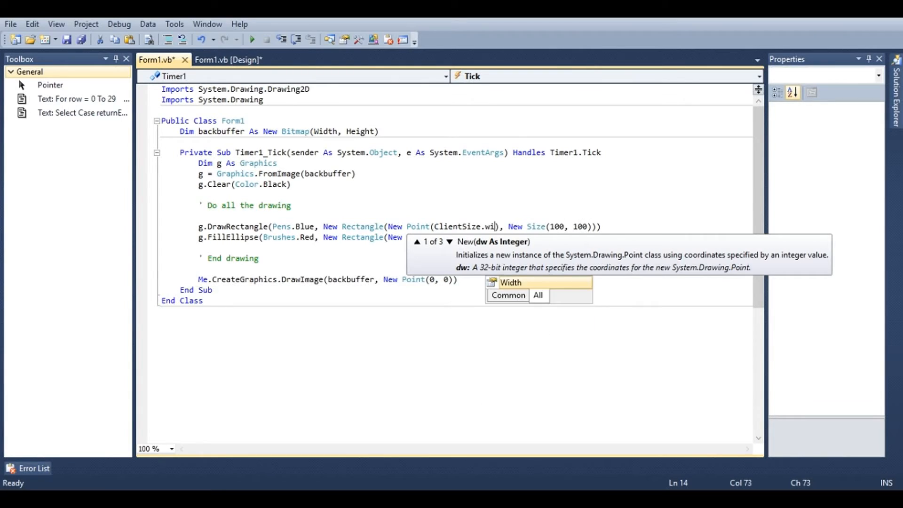
pyautogui.write('dth / 2')
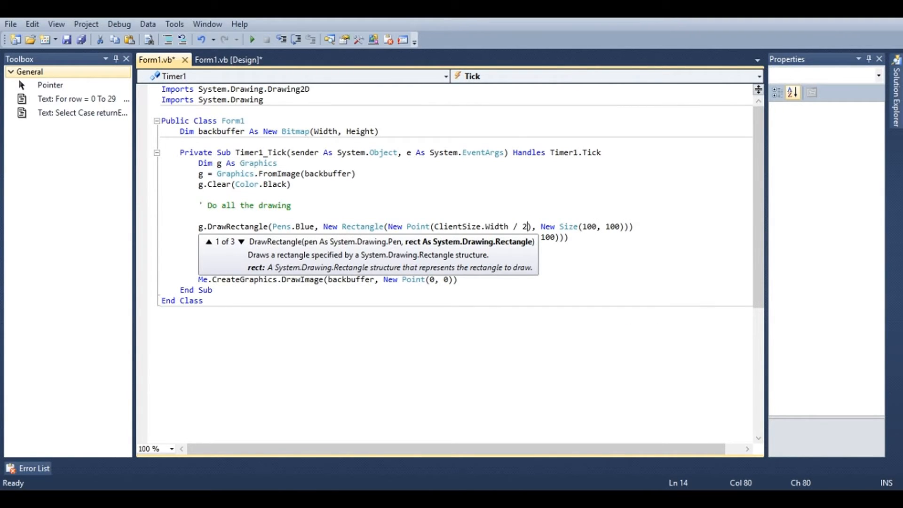
pyautogui.write('-')
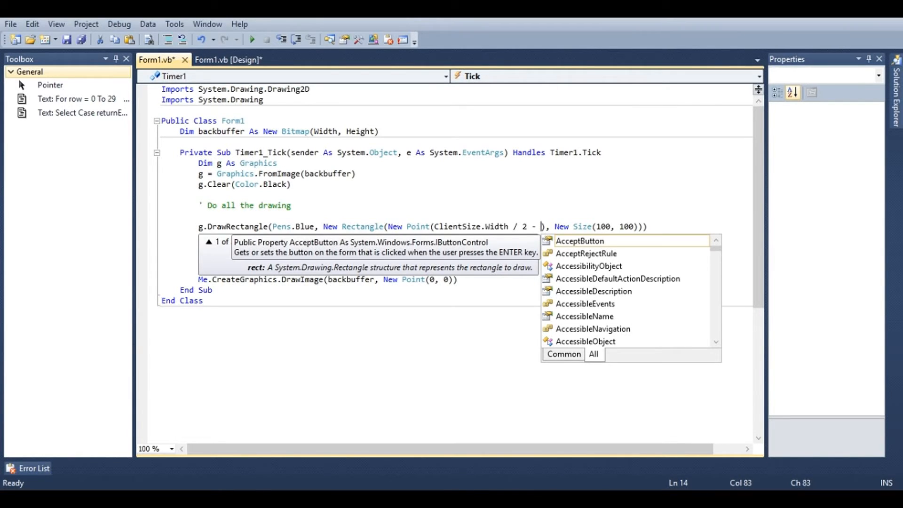
pyautogui.write('50, ClientSize.Height / 2 - 50')
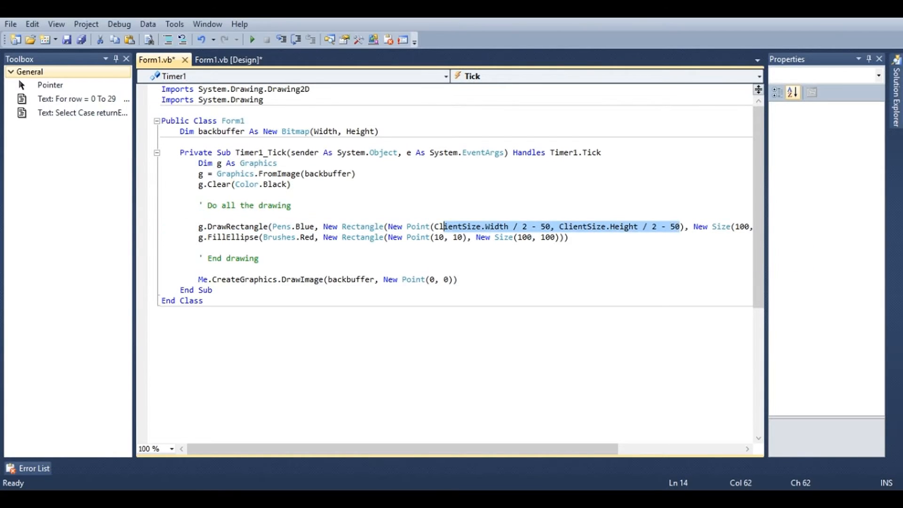
pyautogui.moveTo(440, 237)
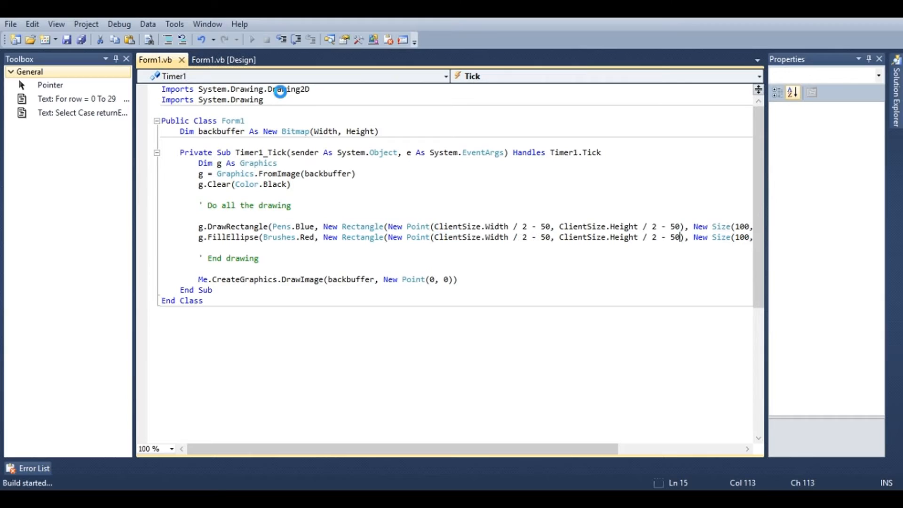
# Run the program to check the centred rectangle and ellipse
pyautogui.click(252, 40)
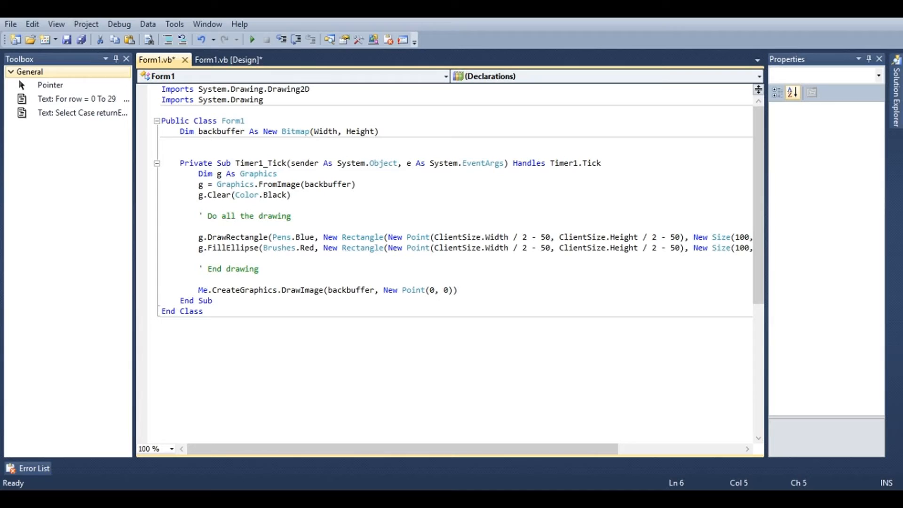
# Declare Dim gradientBrush As New LinearGradientBrush(New Point(100, 100), New Point(200, 200), Color.Blue, Color.Red)
pyautogui.write('Dim gra')
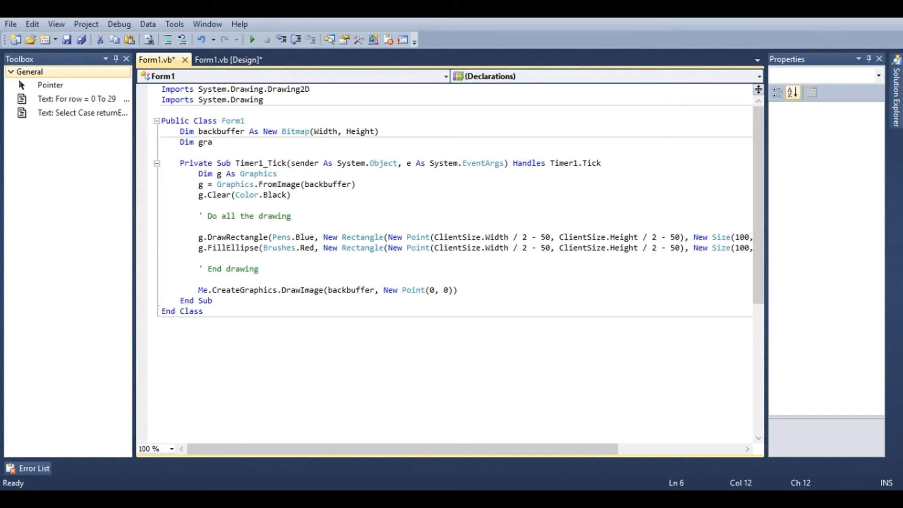
pyautogui.write('dientBrush As New')
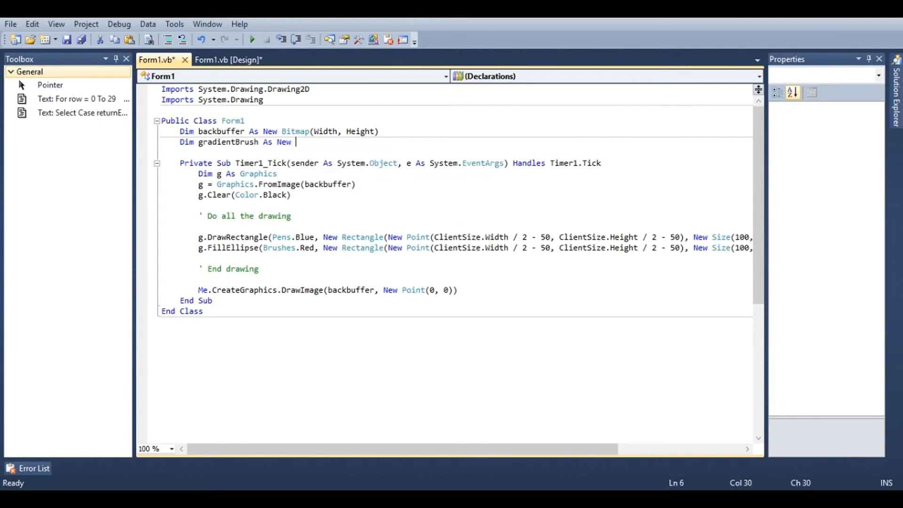
pyautogui.write('linearGradientBrush (n')
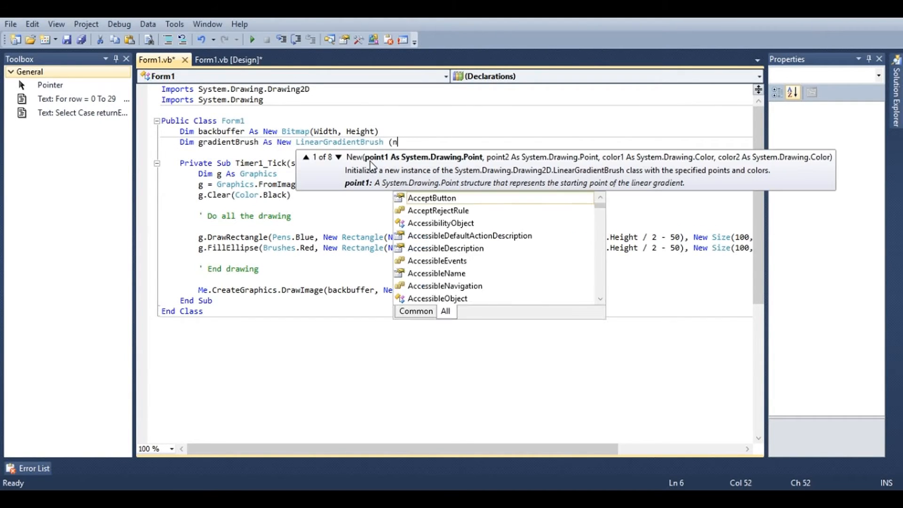
pyautogui.write('New Point(')
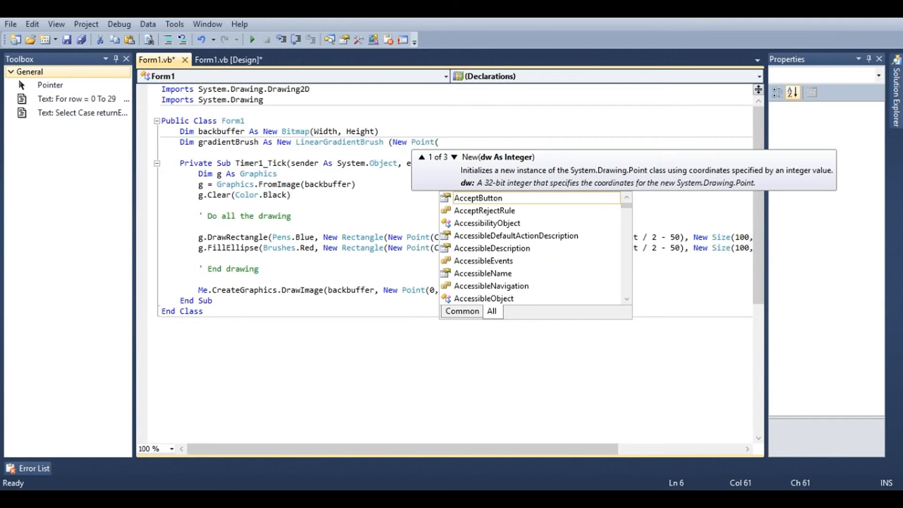
pyautogui.moveTo(478, 198)
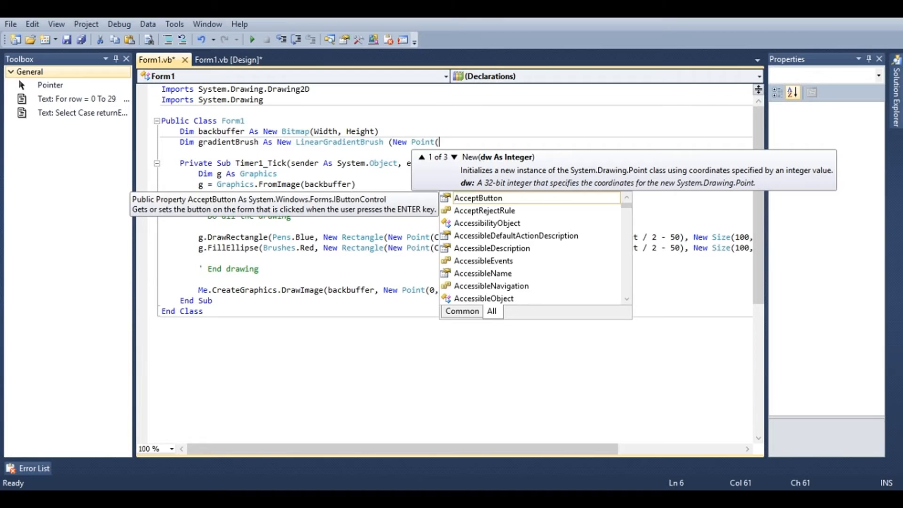
pyautogui.write('100,')
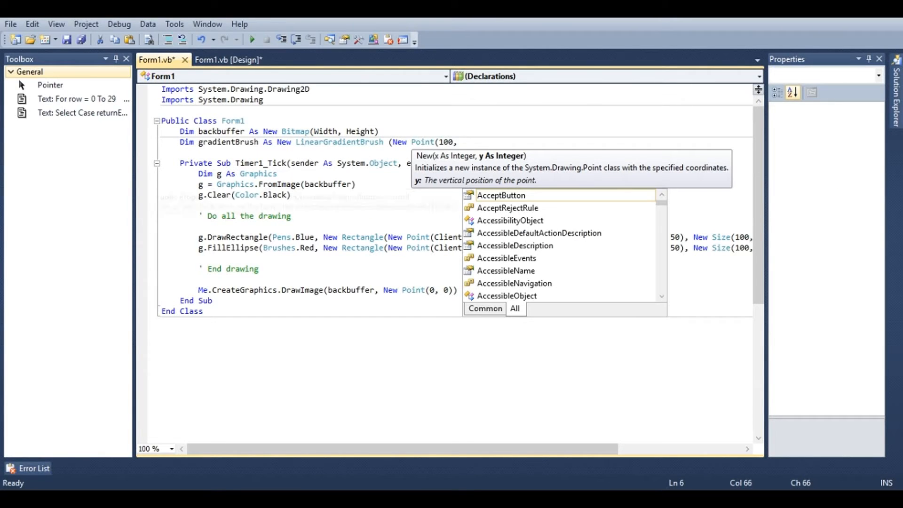
pyautogui.write('100), New Point(')
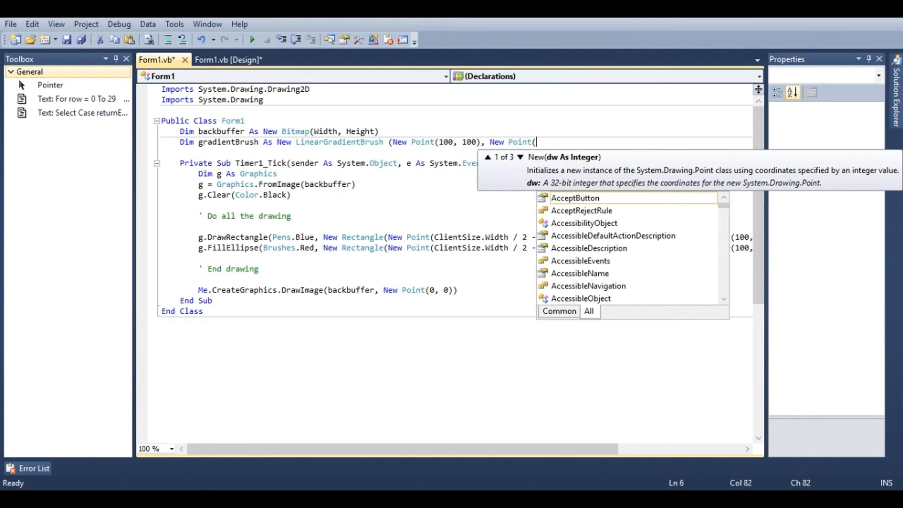
pyautogui.write('200,200')
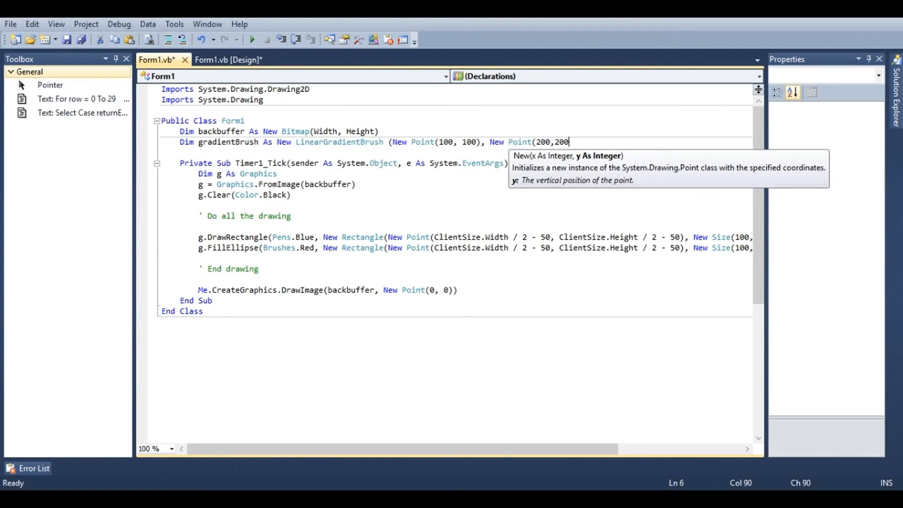
pyautogui.write(',')
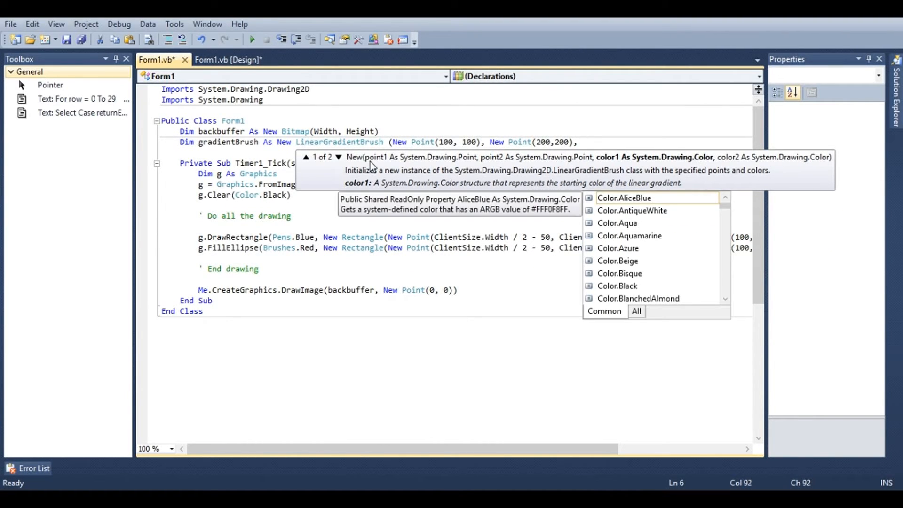
pyautogui.write('Color.Blue, r')
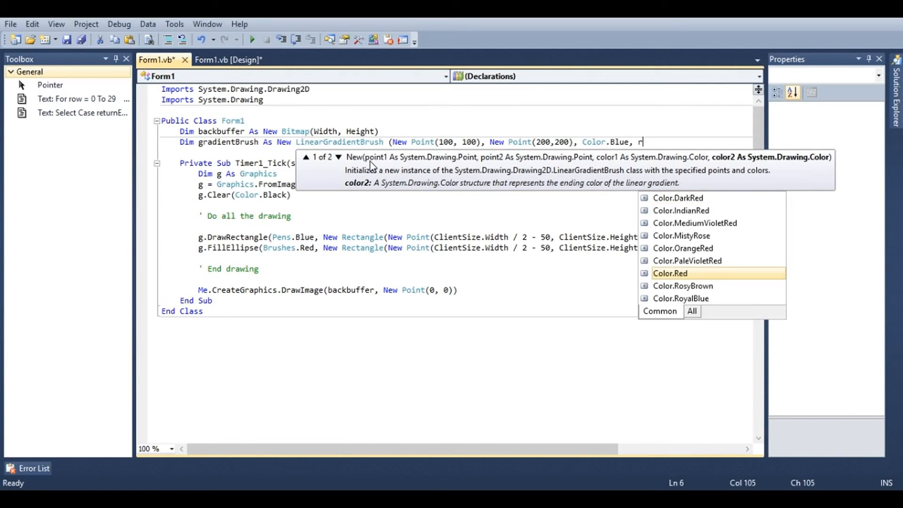
pyautogui.write('ed)')
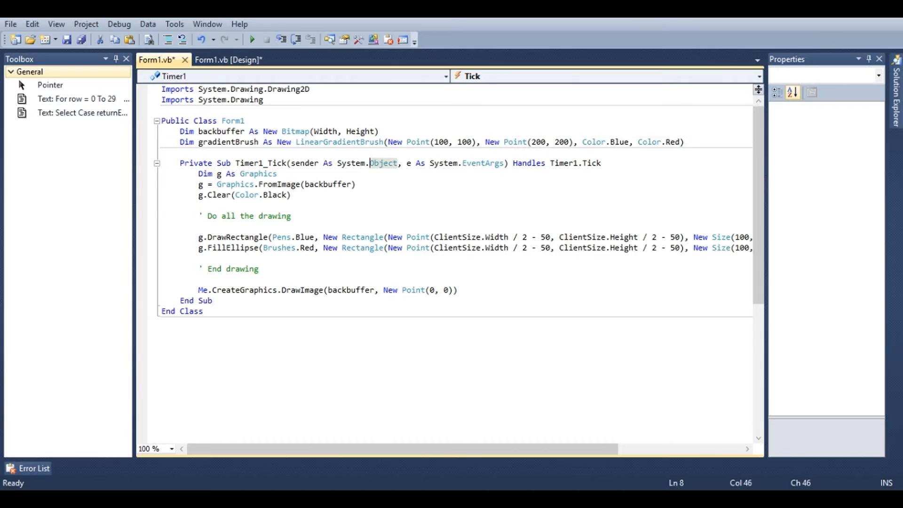
# Replace Brushes.Red in FillEllipse with gradientBrush and run the form to see the gradient circle
pyautogui.click(228, 142)
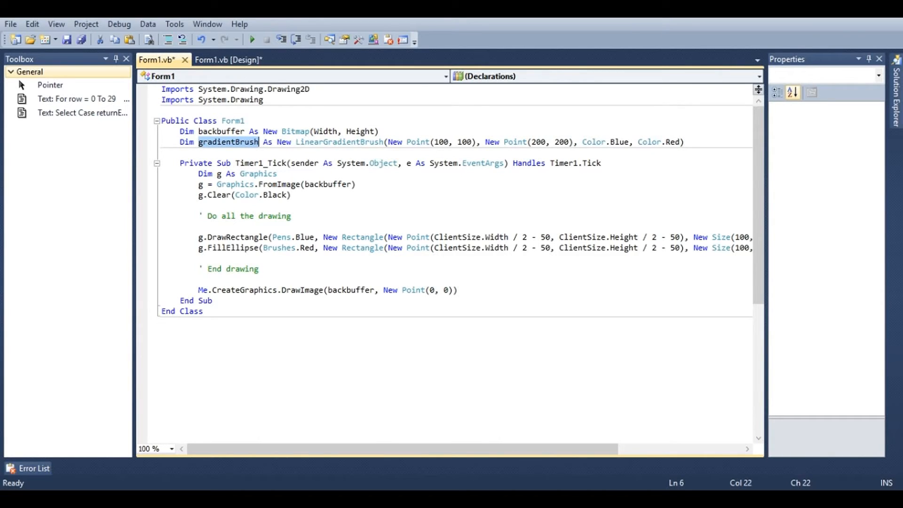
pyautogui.click(315, 247)
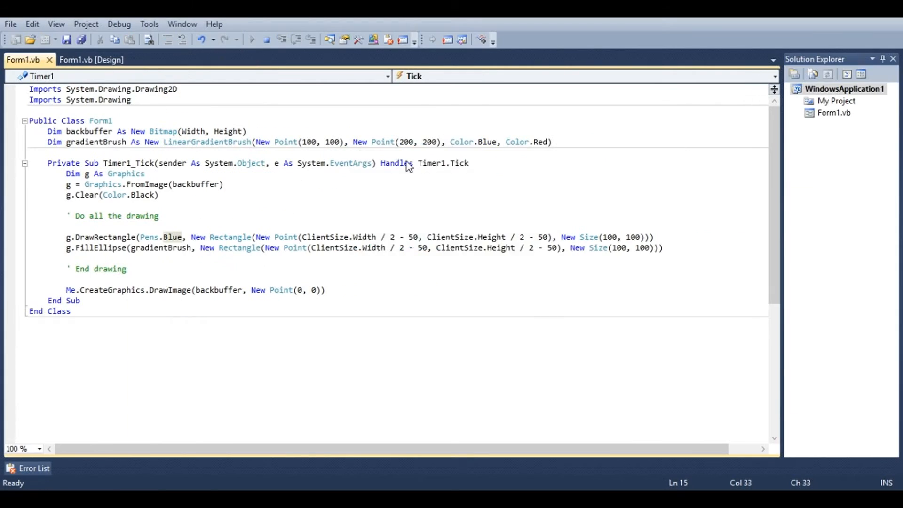
pyautogui.click(251, 40)
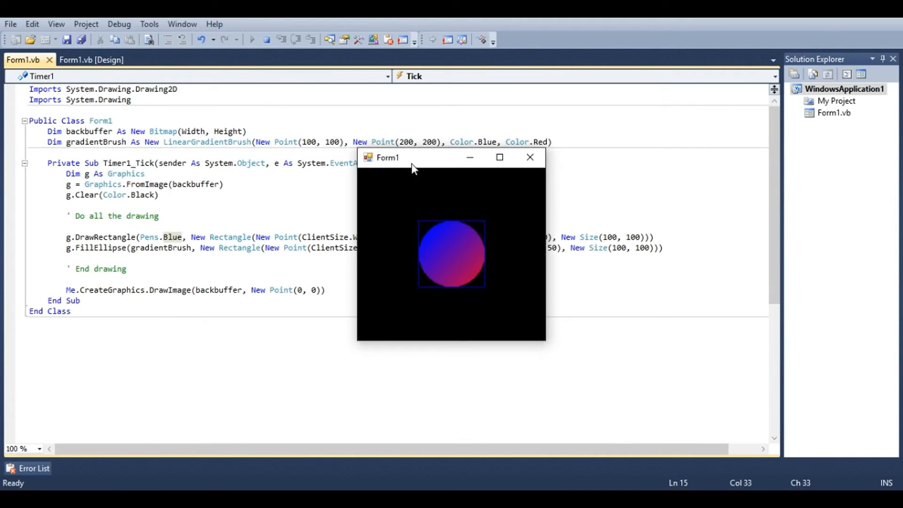
pyautogui.moveTo(471, 160)
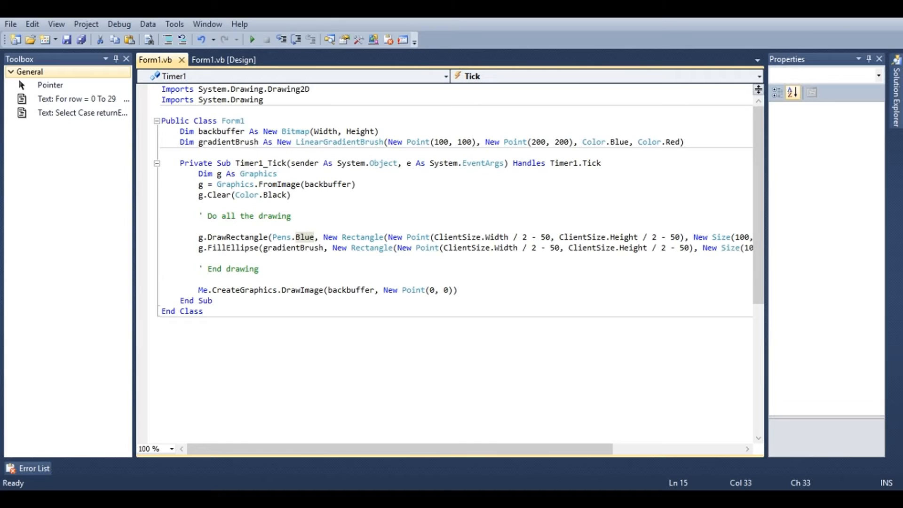
# Declare Dim imageMatrix As New Matrix() below the gradient brush field
pyautogui.click(683, 142)
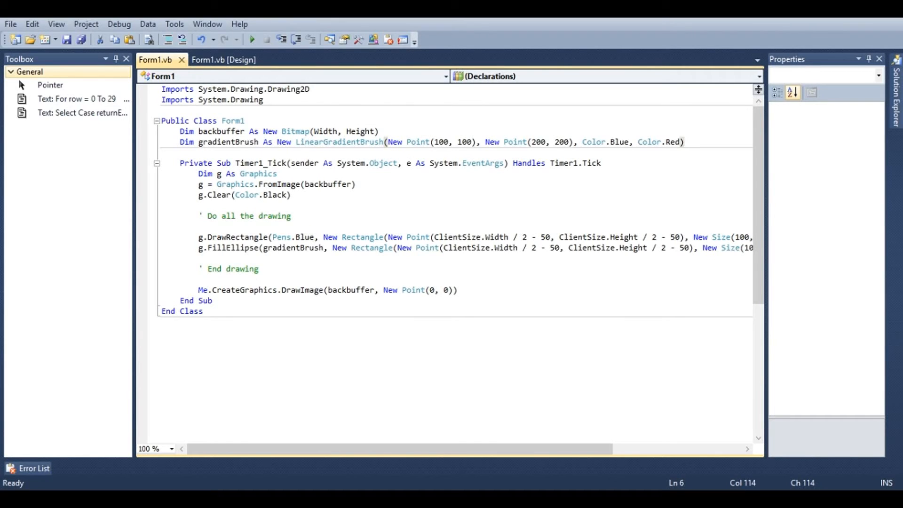
pyautogui.write('Dim')
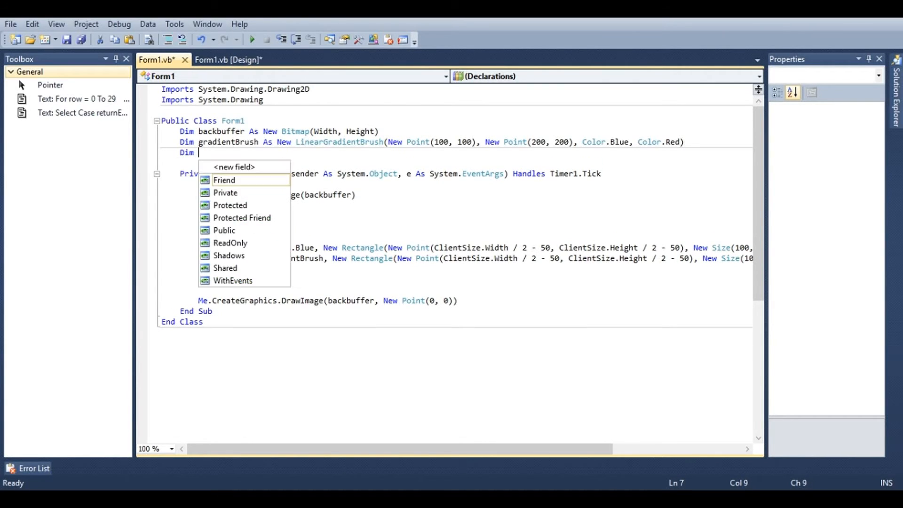
pyautogui.write('imageMatrix')
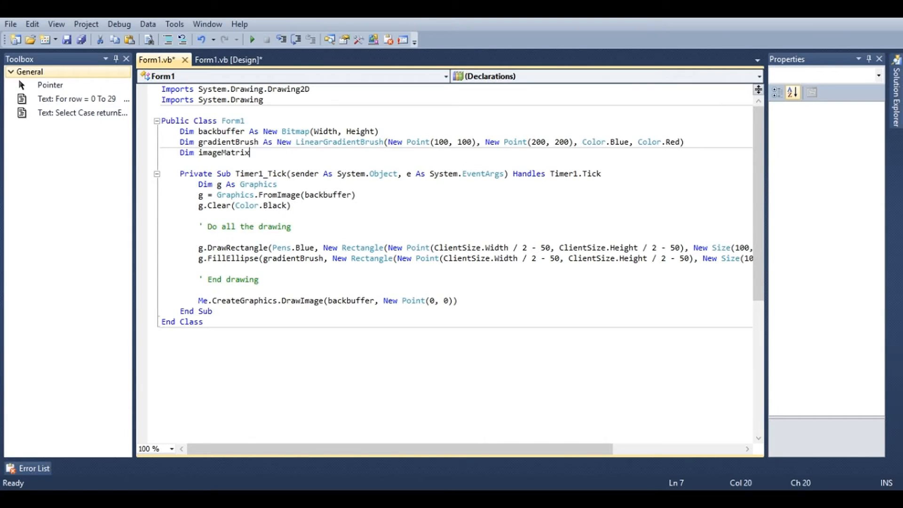
pyautogui.write('As New matrix(')
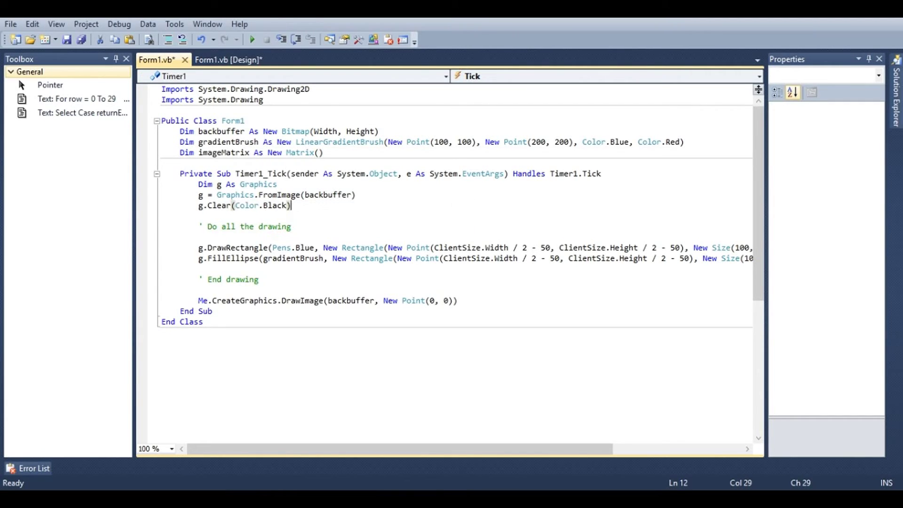
# Set g.Transform = imageMatrix after g.Clear in Timer1_Tick
pyautogui.press('enter')
pyautogui.write('g.Transform =')
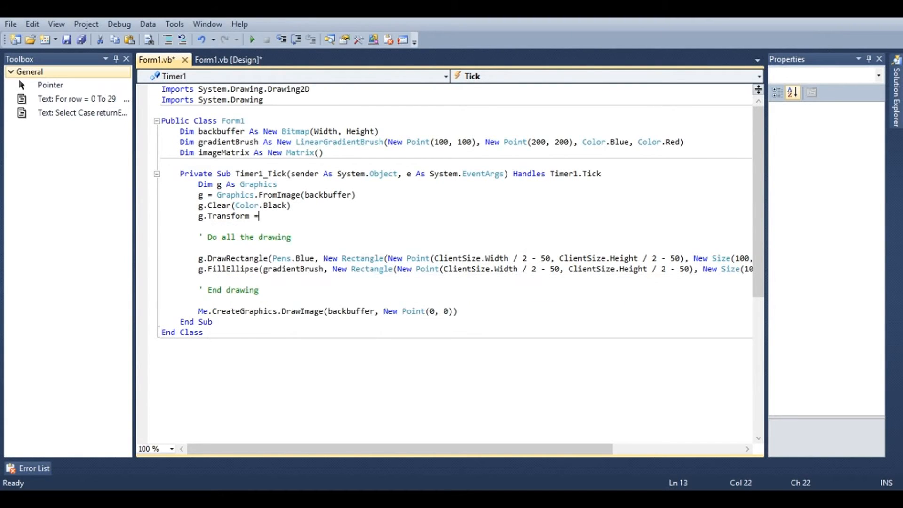
pyautogui.write('image')
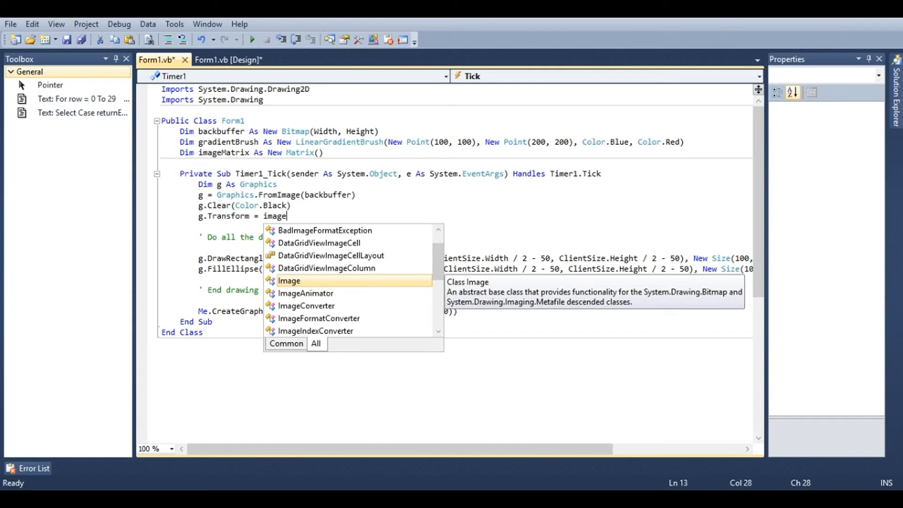
pyautogui.write('Matrix')
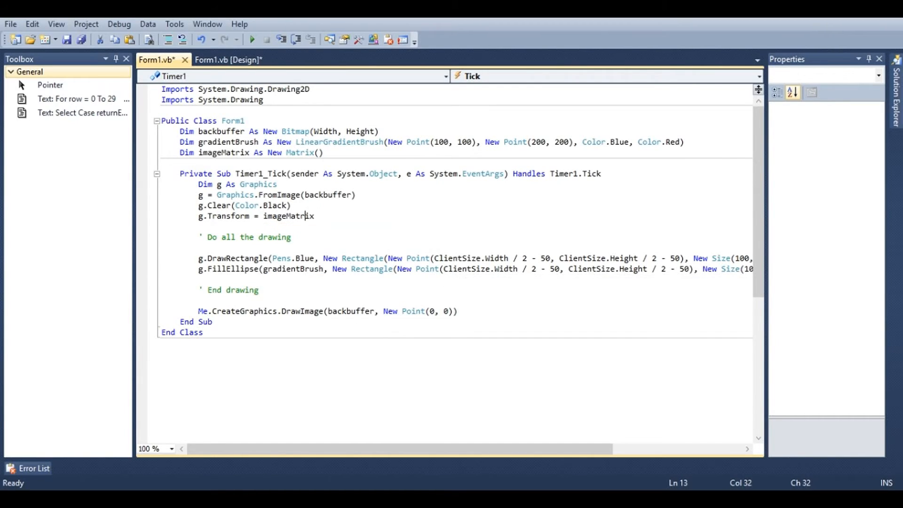
pyautogui.click(211, 322)
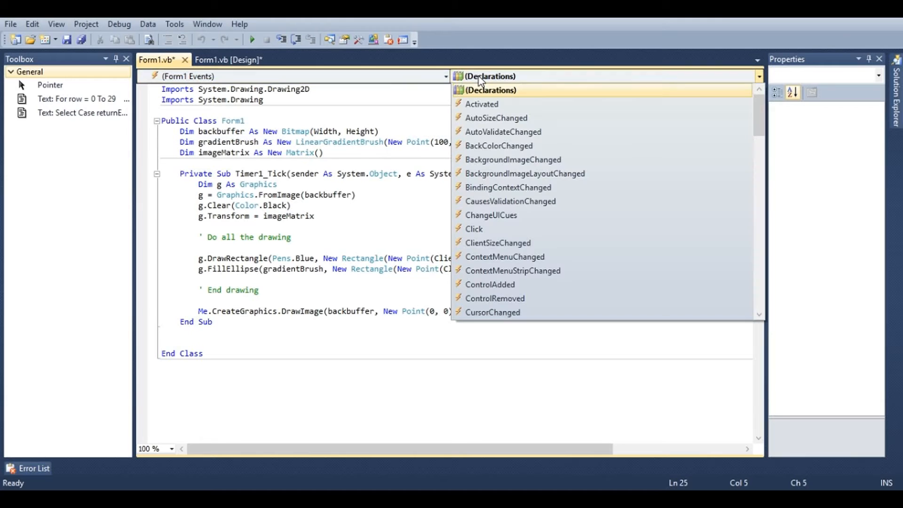
# Start the Form1 KeyDown handler with Select Case e.KeyCode and a first Case
pyautogui.scroll(-3)
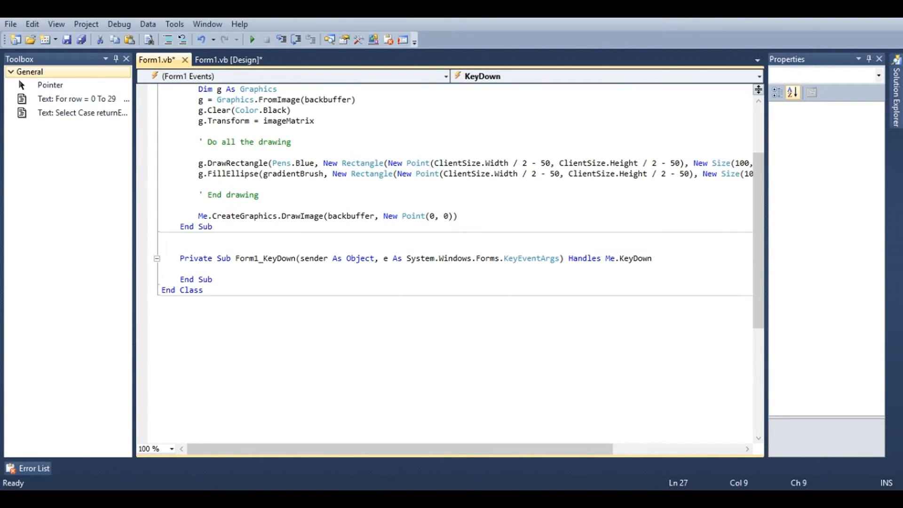
pyautogui.write('select')
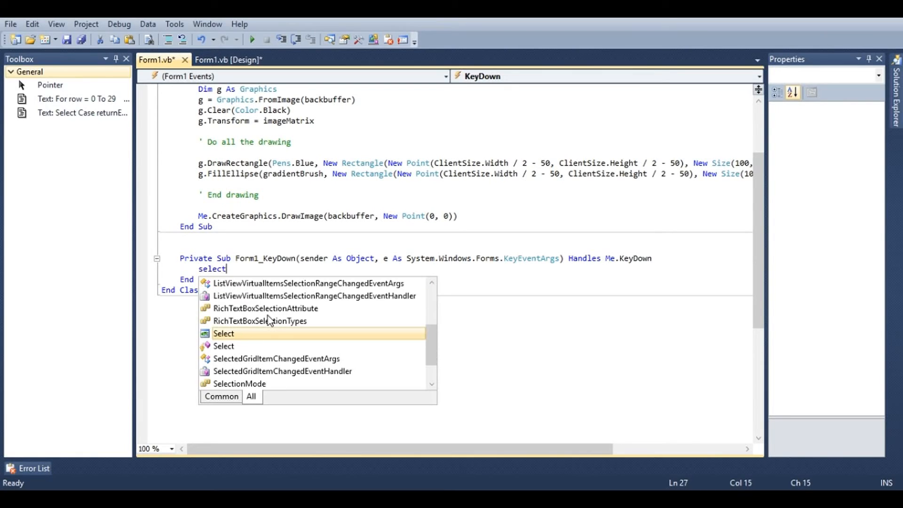
pyautogui.write('Case e.keyCode')
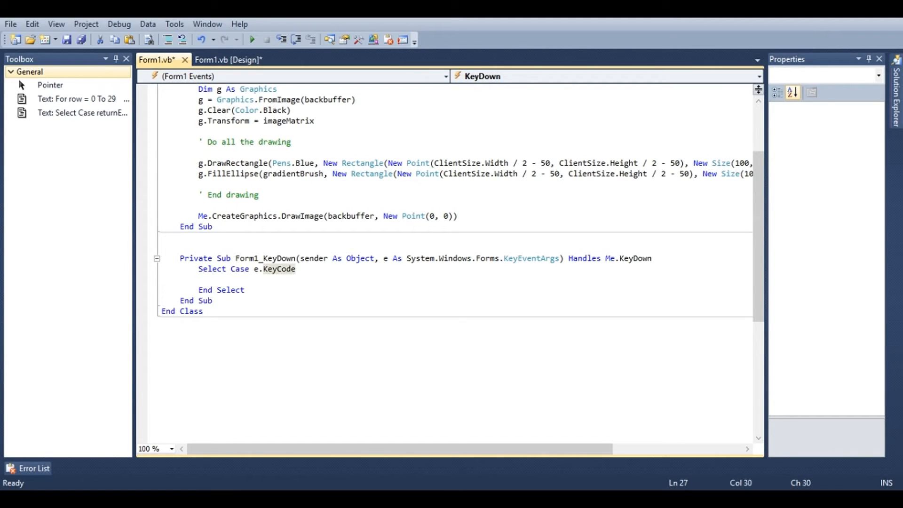
pyautogui.write('Case Keys.A')
pyautogui.write('Case Keys.D')
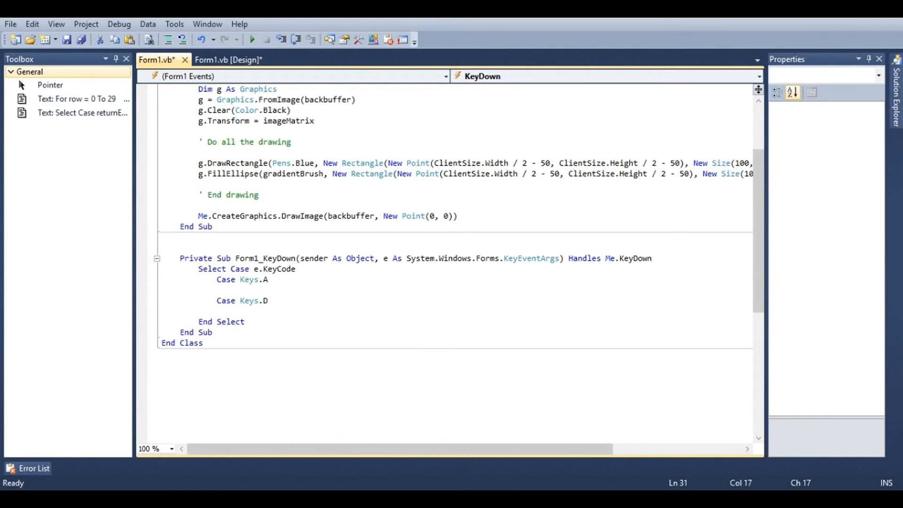
# Make Case Keys.A call imageMatrix.RotateAt(-10, New Point(ClientSize.Width / 2, ClientSize.Height / 2)), then add the D case
pyautogui.click(235, 290)
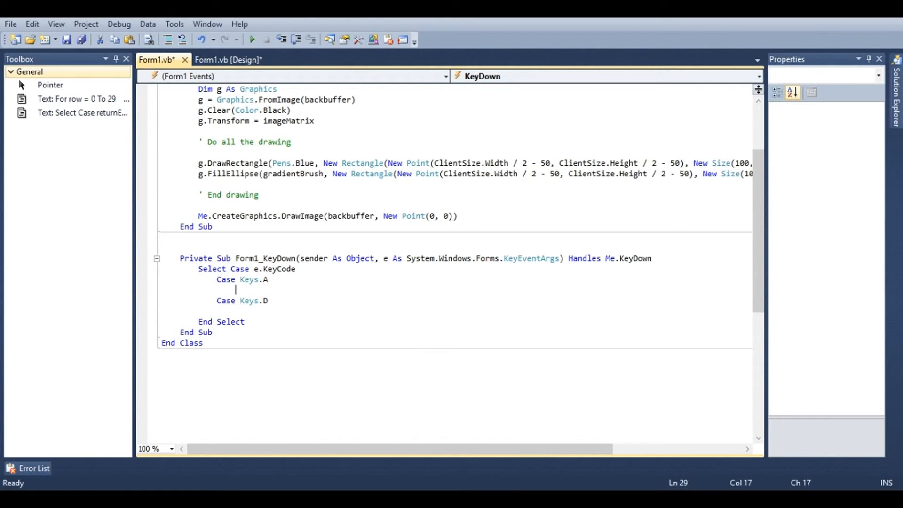
pyautogui.write('imagem')
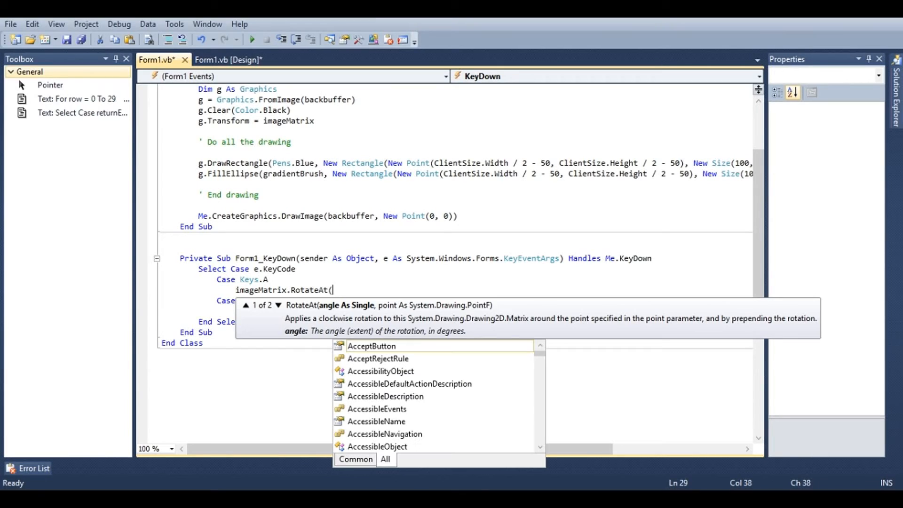
pyautogui.moveTo(372, 345)
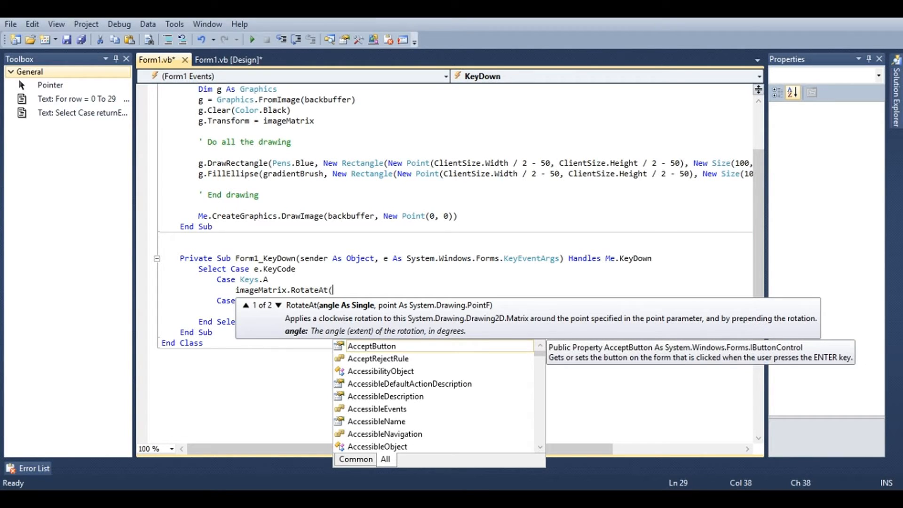
pyautogui.write('-10')
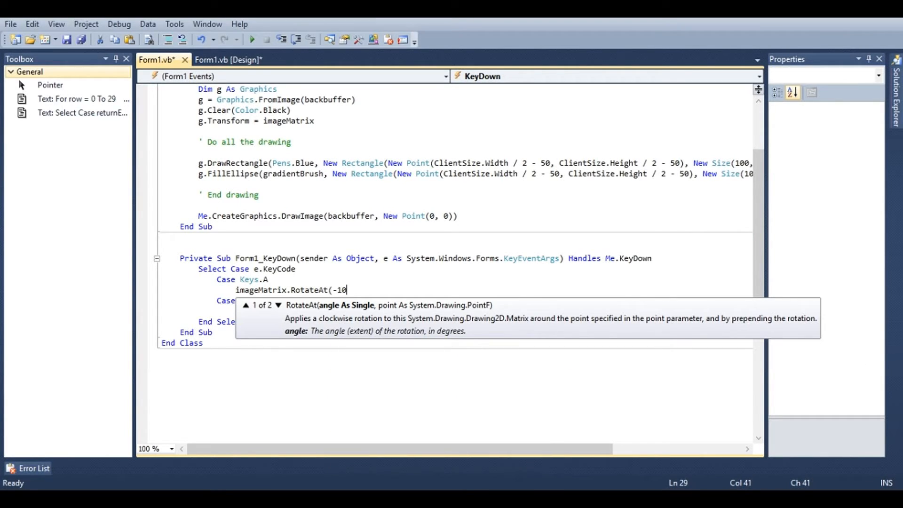
pyautogui.write(', New point(ClientSize.Width')
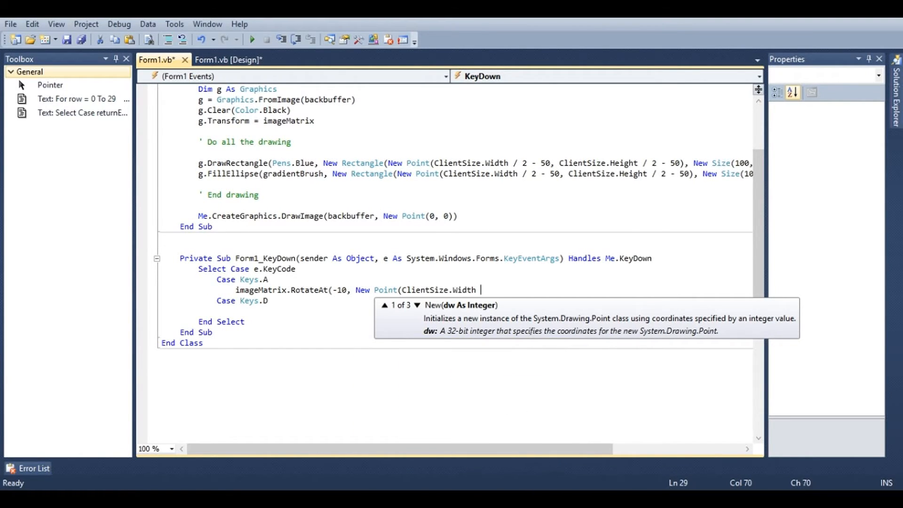
pyautogui.write('/ 2, client')
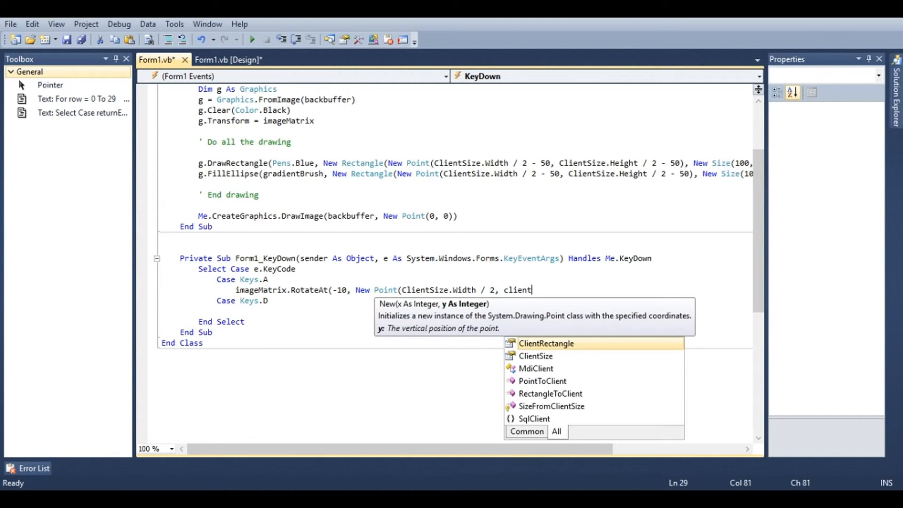
pyautogui.write('ClientSize.he')
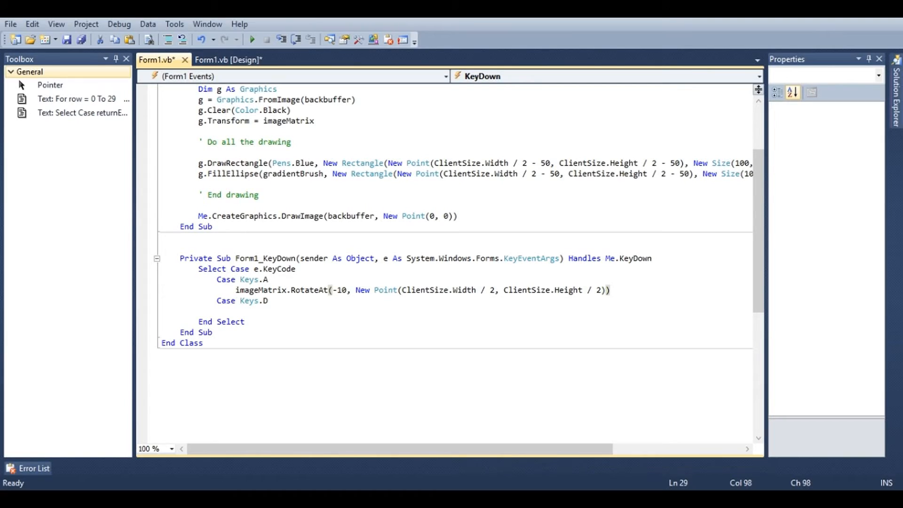
pyautogui.click(266, 280)
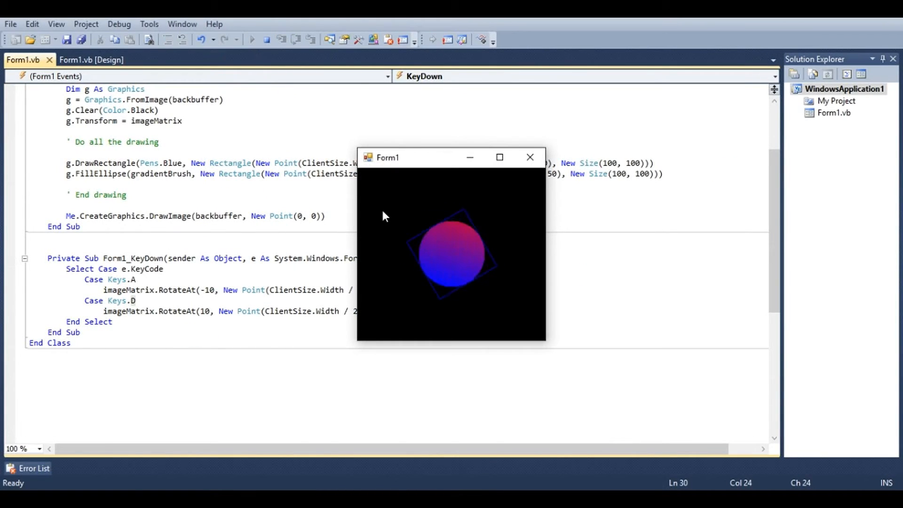
# Rotate the drawing with the D key in the running form, then close it
pyautogui.press('d')
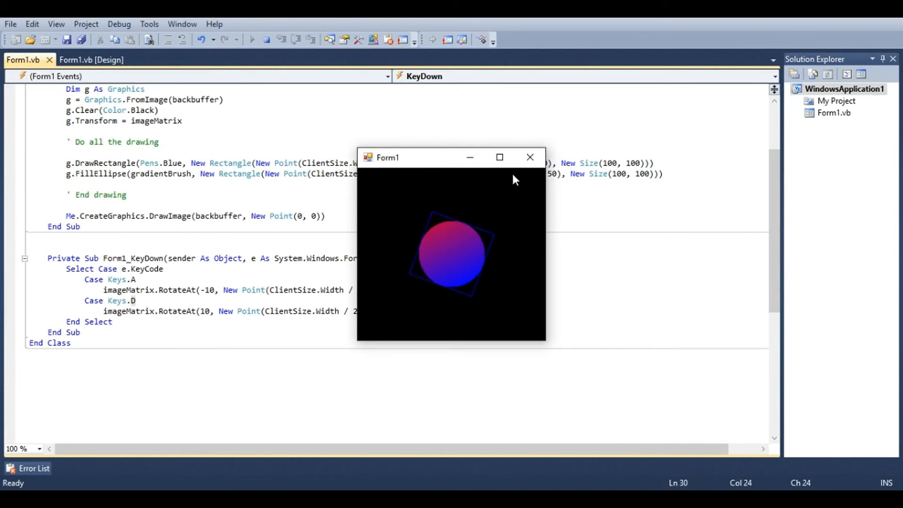
pyautogui.click(528, 157)
pyautogui.write('Case')
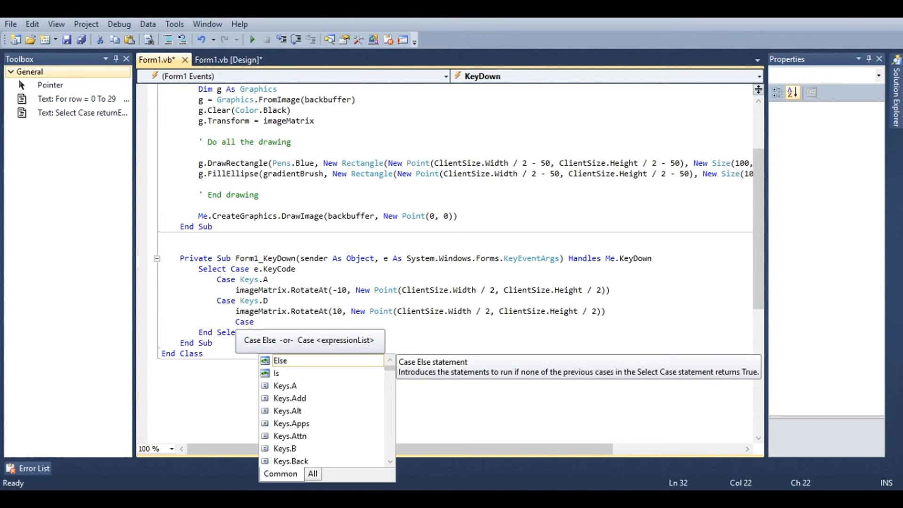
# Add Case Keys.Space resetting imageMatrix and begin the Add and Subtract cases
pyautogui.write('spa')
pyautogui.write('Case ad')
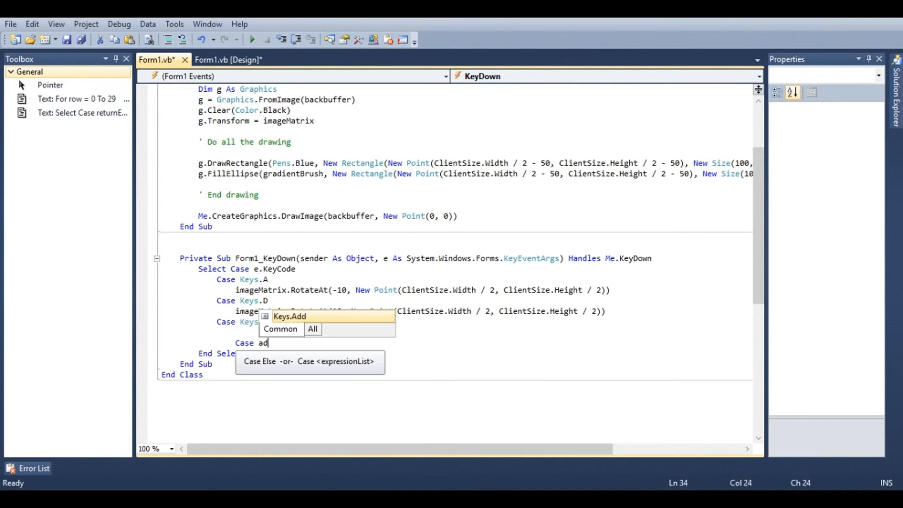
pyautogui.write('sub')
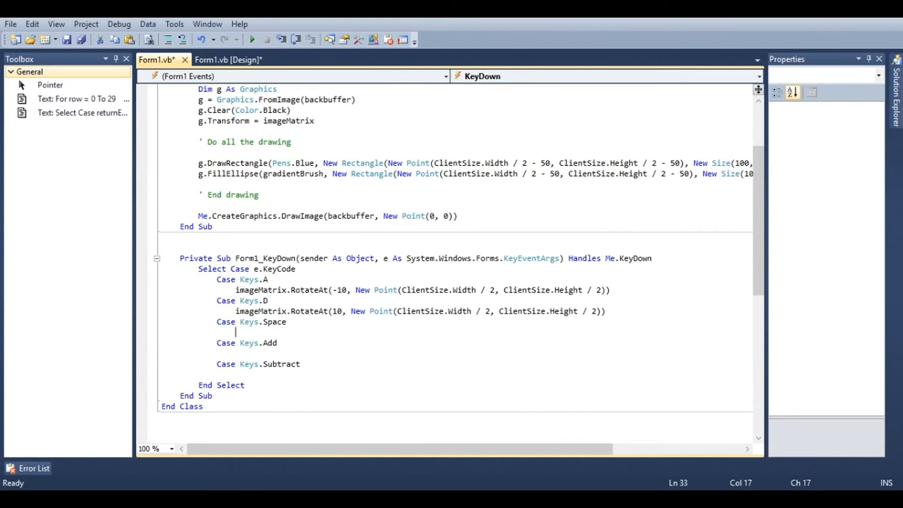
pyautogui.write('imagem')
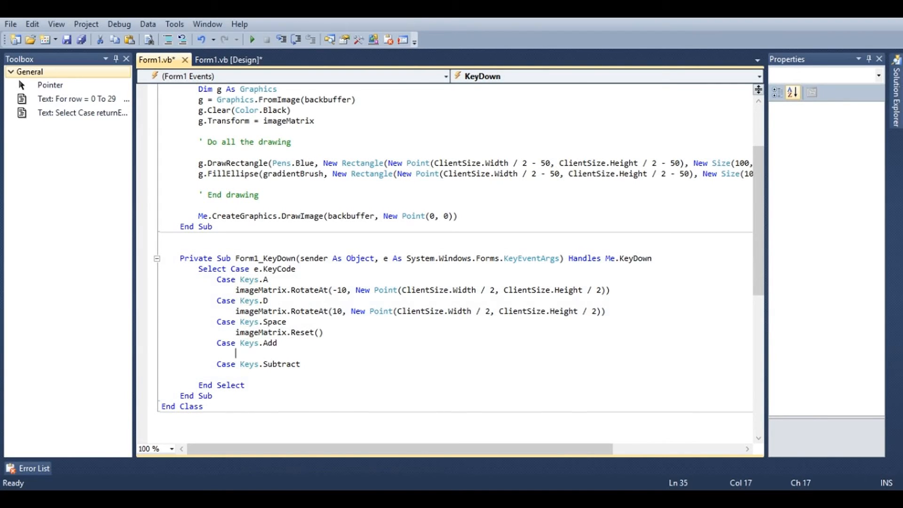
pyautogui.write('imag')
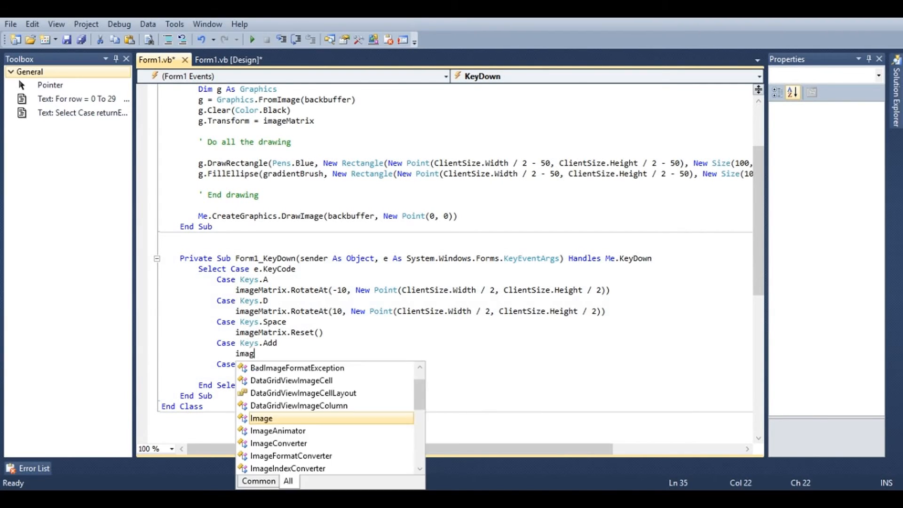
pyautogui.write('m')
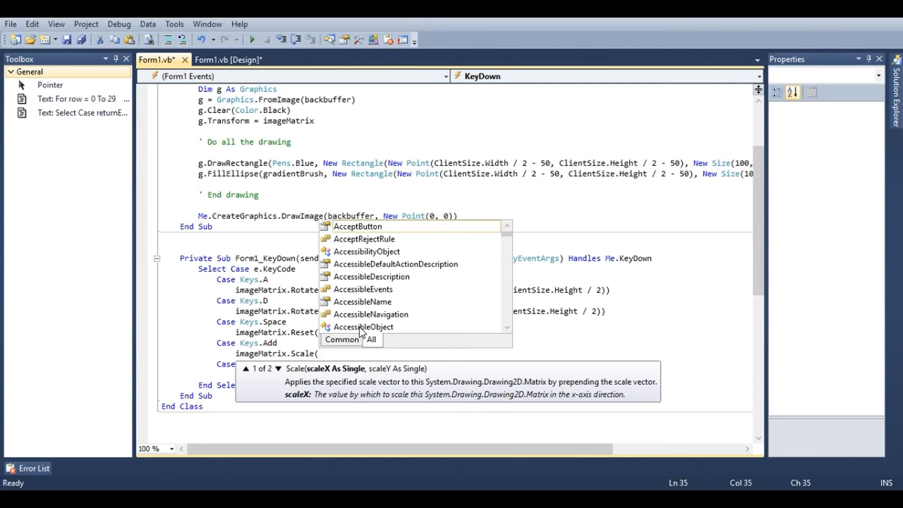
# Scale imageMatrix by 1.01 for Add and 0.99 for Subtract, then save the project
pyautogui.write('1.01, 1.01)')
pyautogui.click(456, 375)
pyautogui.write('i')
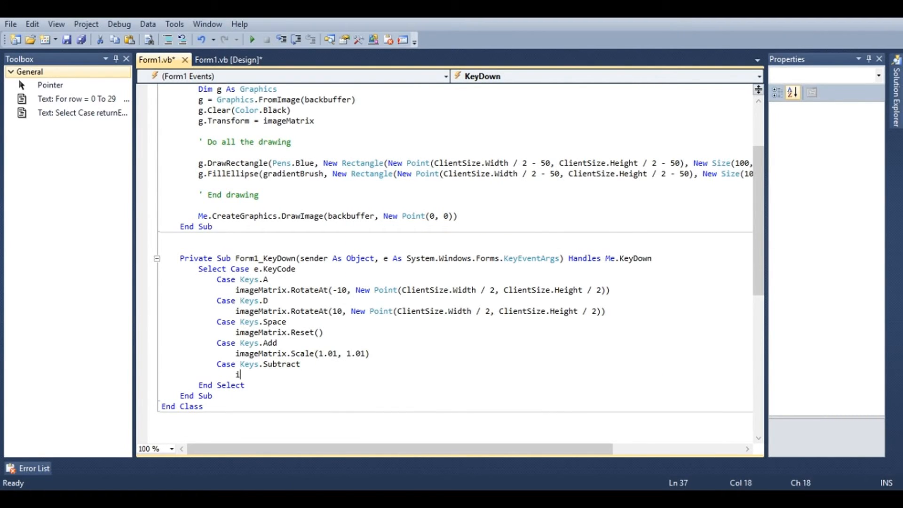
pyautogui.write('mageMatrix.')
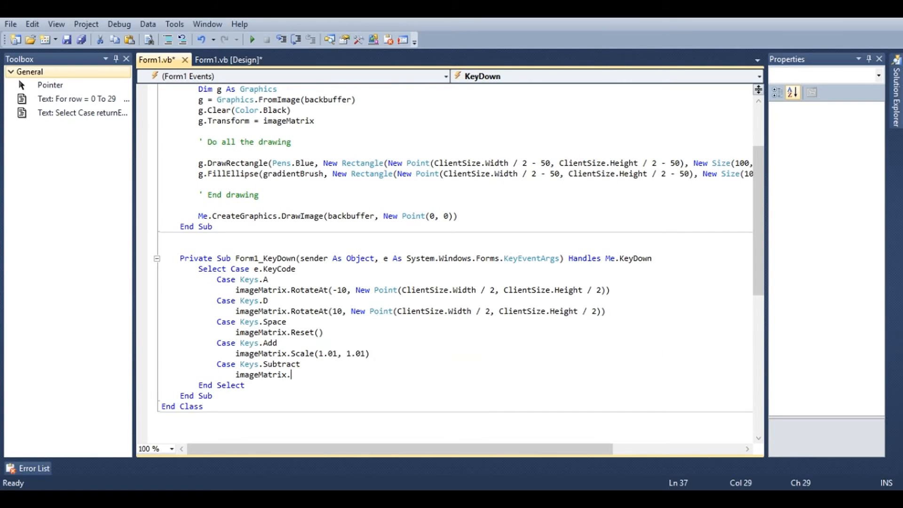
pyautogui.write('Scale(.0')
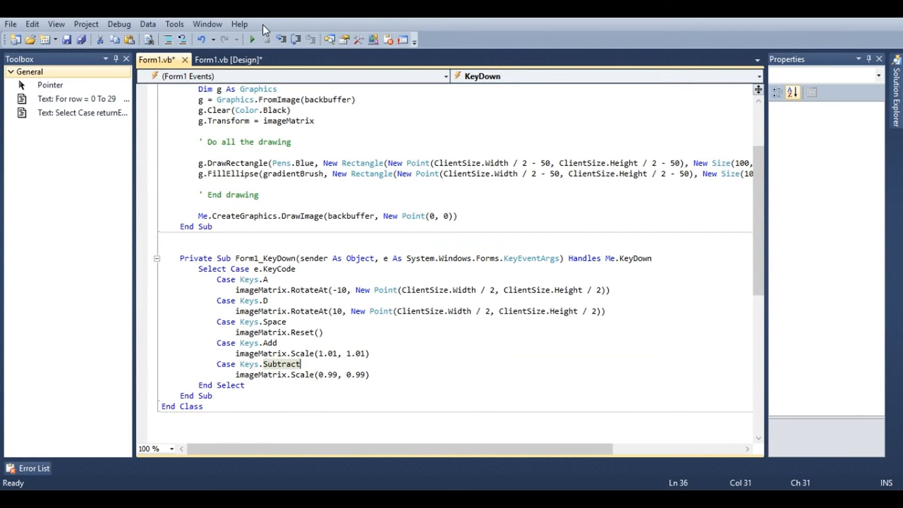
pyautogui.click(252, 39)
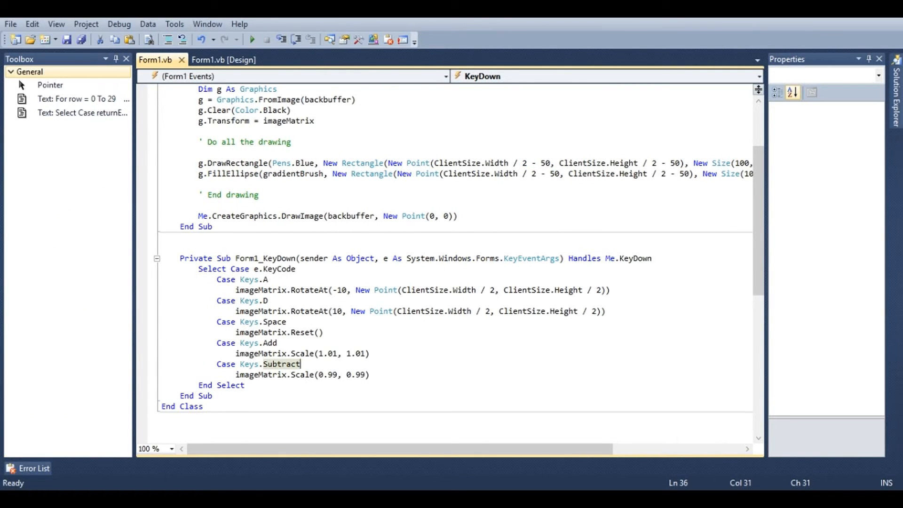
# Declare Dim isMouseDown As Boolean = False and a mousePoint field at the top of Form1
pyautogui.scroll(3)
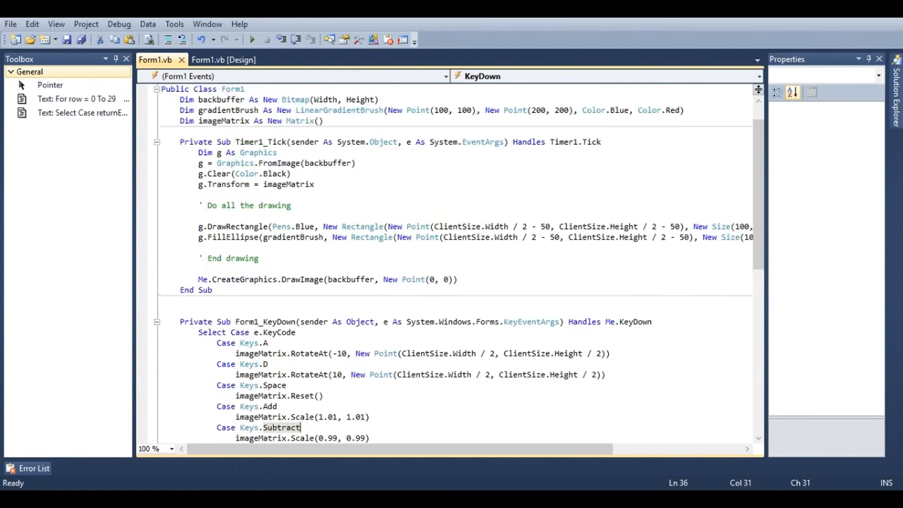
pyautogui.scroll(3)
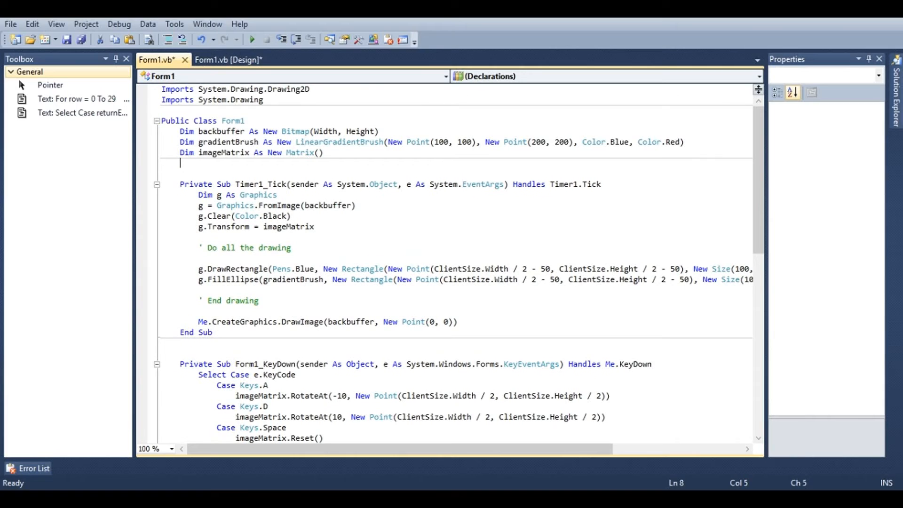
pyautogui.write('Dim')
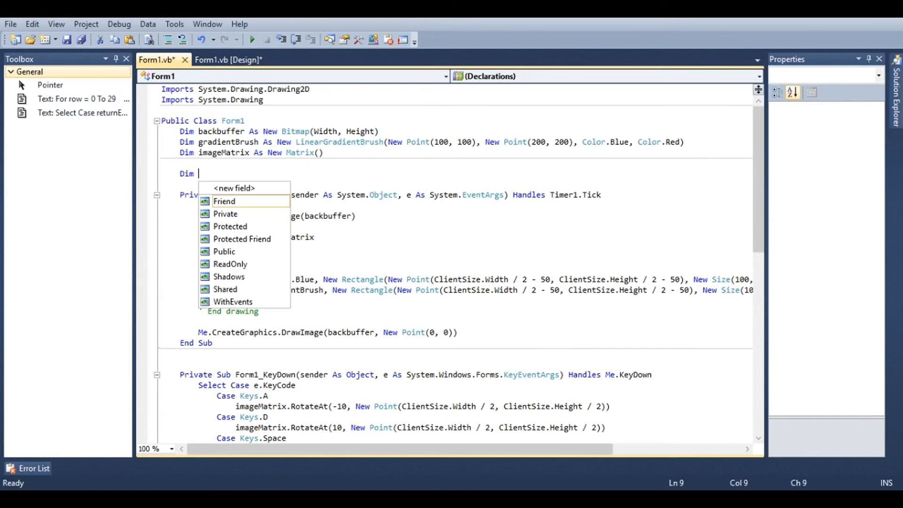
pyautogui.write('isMouseDown a')
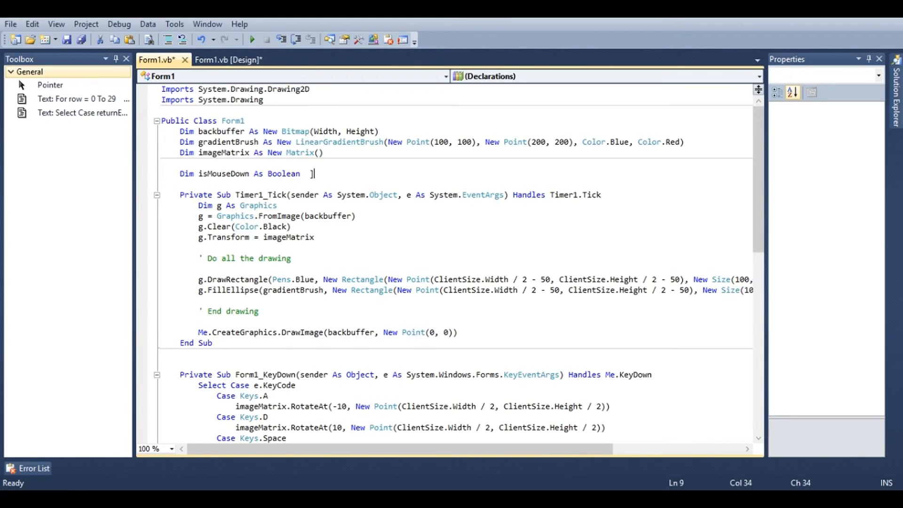
pyautogui.write('= fa')
pyautogui.write('Dim ')
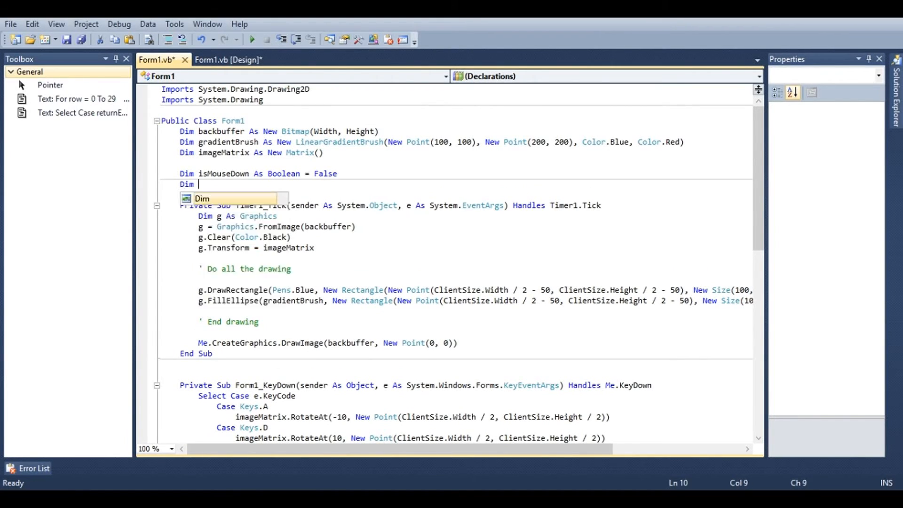
pyautogui.write('mousePoint')
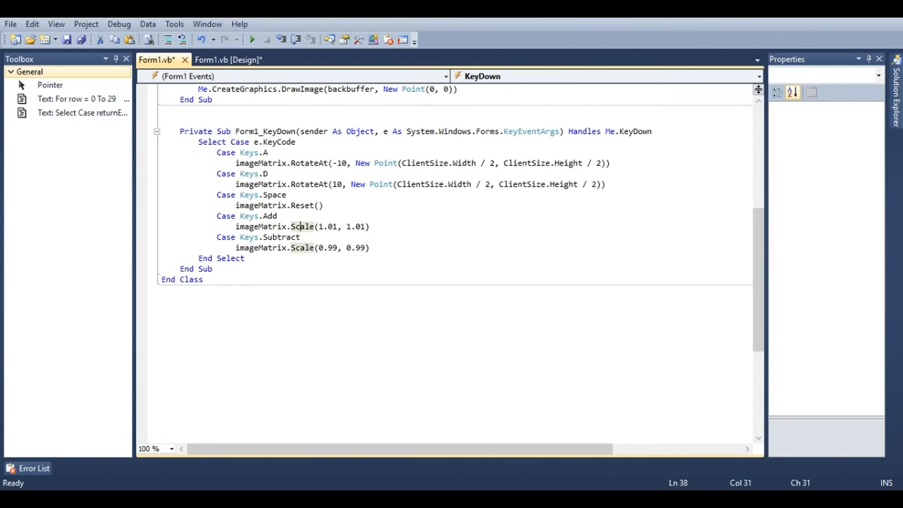
# Add a MouseDown handler setting isMouseDown, then start MouseMove with an If isMouseDown check
pyautogui.click(757, 76)
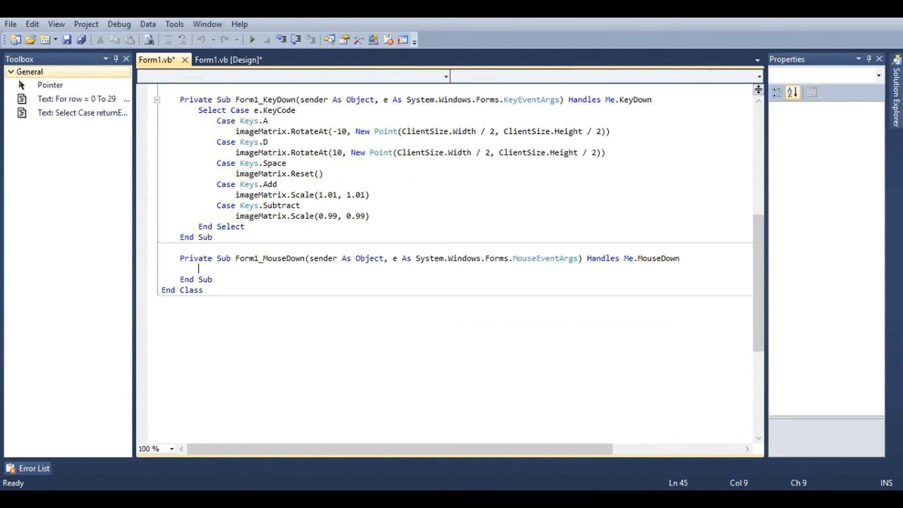
pyautogui.write('ism')
pyautogui.write('mousePoint = e.Location')
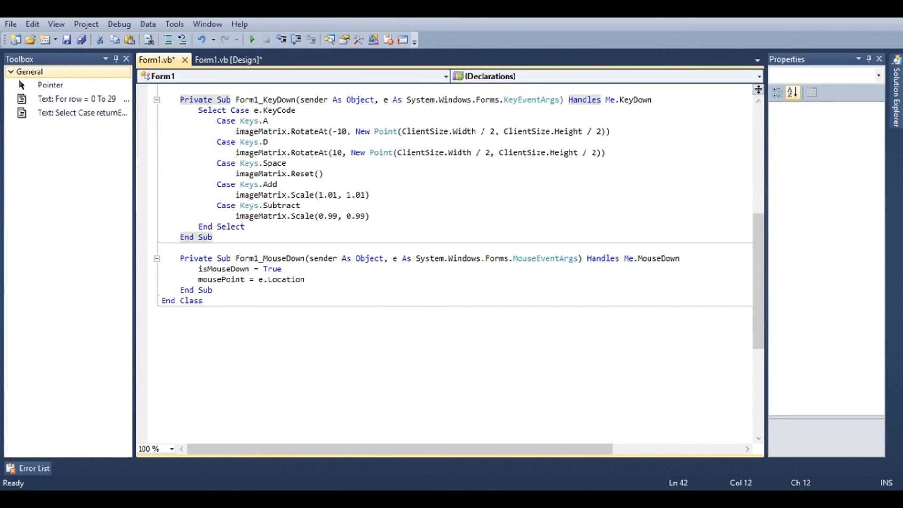
pyautogui.click(751, 76)
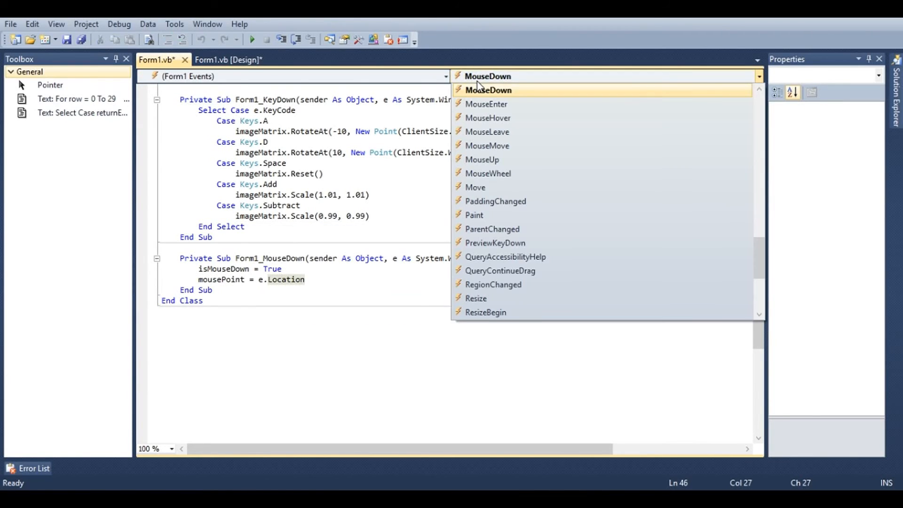
pyautogui.moveTo(522, 146)
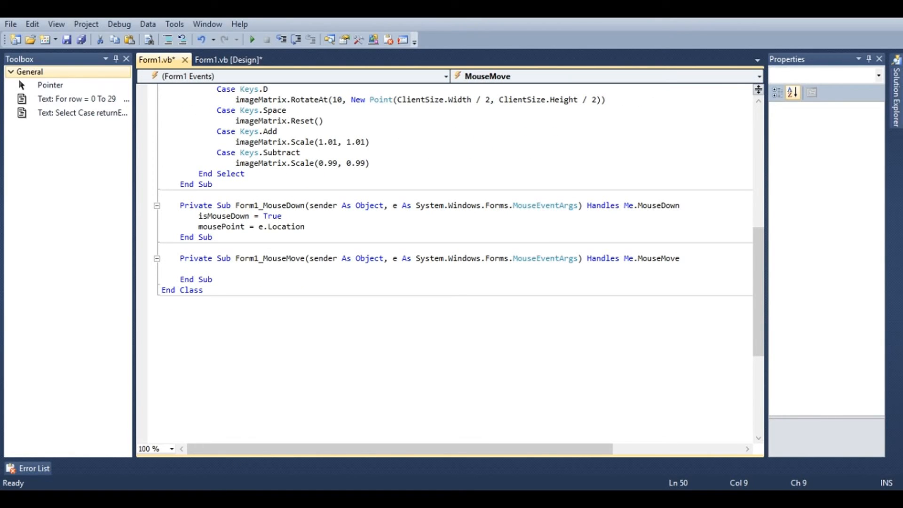
pyautogui.write('If mo')
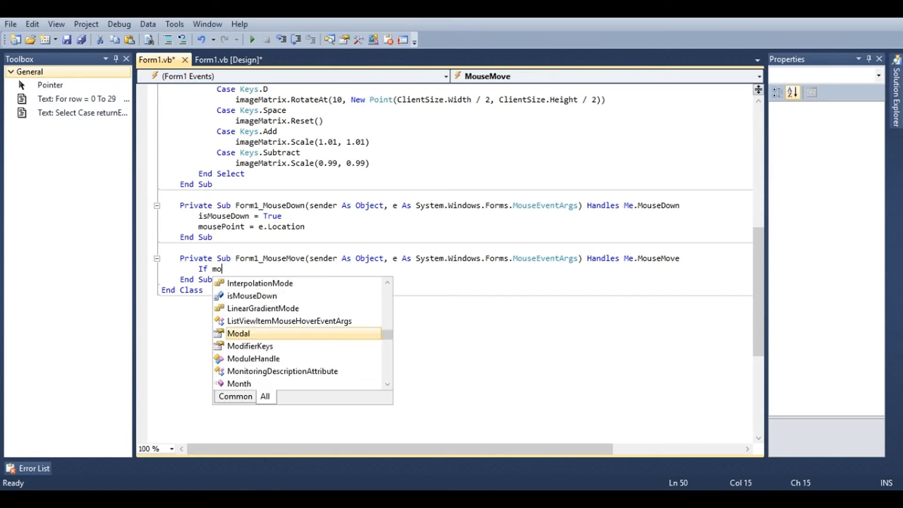
pyautogui.write('useDown = True Then')
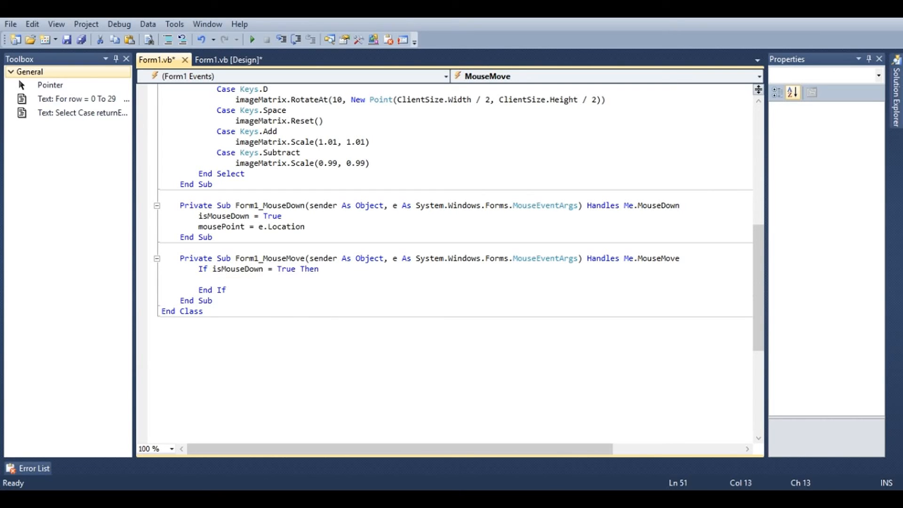
# Call imageMatrix.Translate(e.X - mousePoint.X, e.Y - mousePoint.Y) and update mousePoint in MouseMove
pyautogui.write('imageMatrix.')
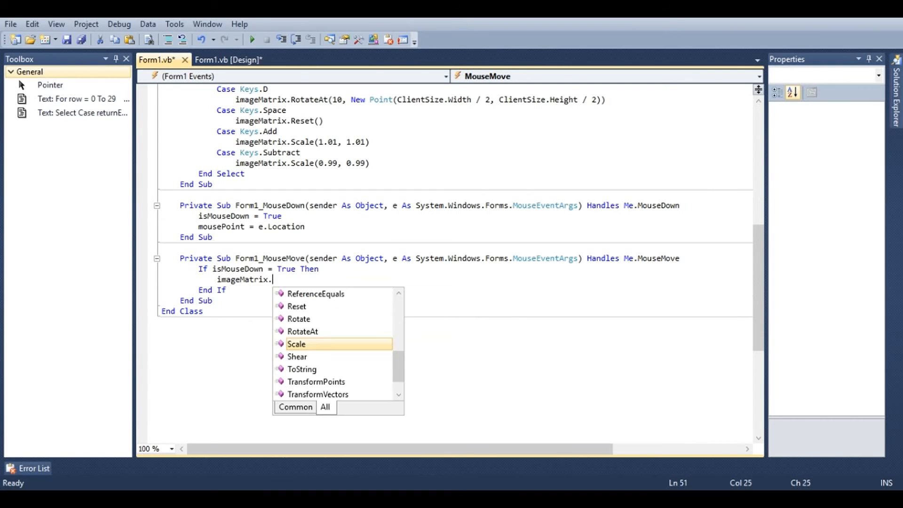
pyautogui.write('tran')
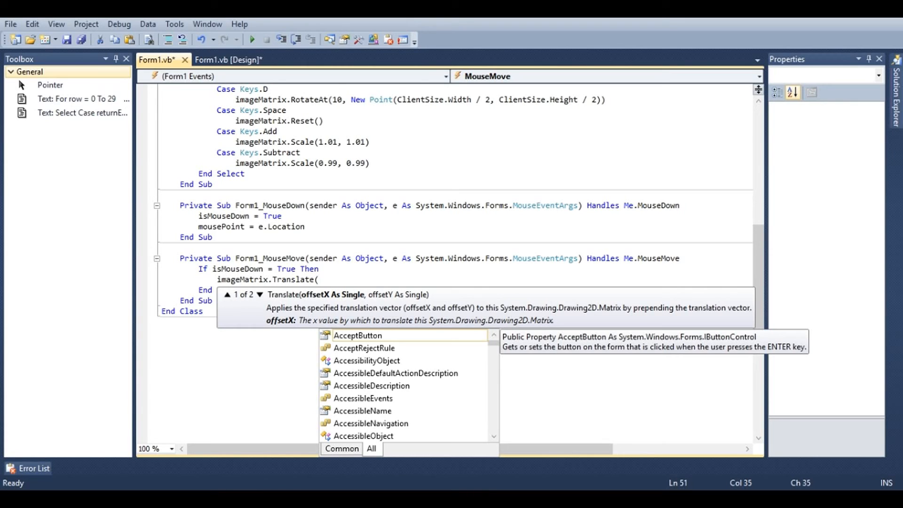
pyautogui.write('e.x')
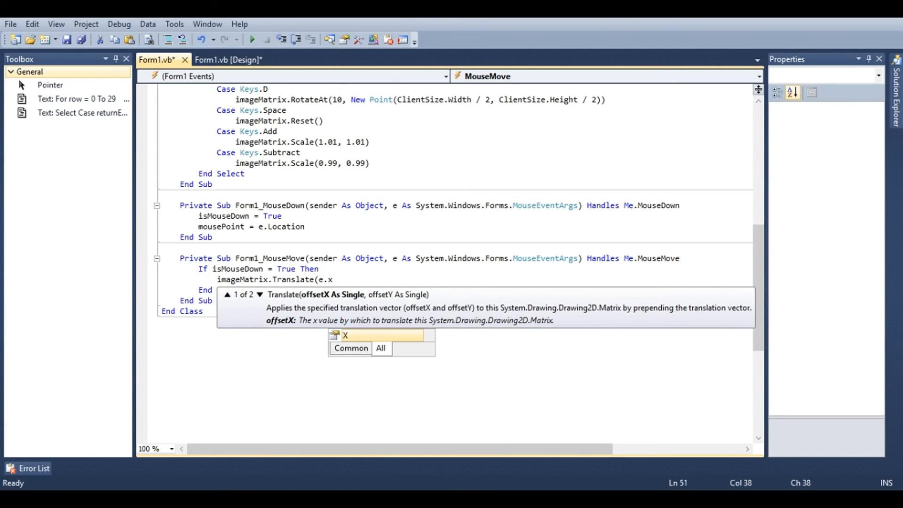
pyautogui.write('- mousePoint.')
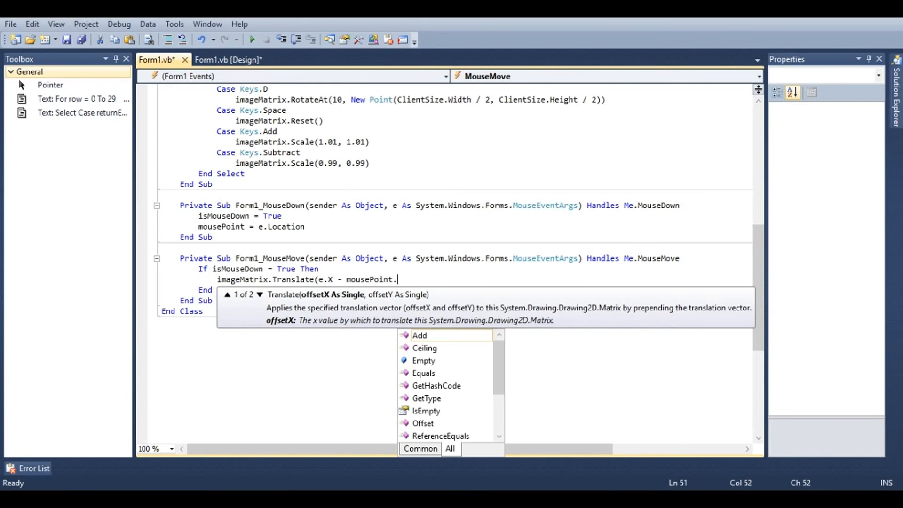
pyautogui.write('X,')
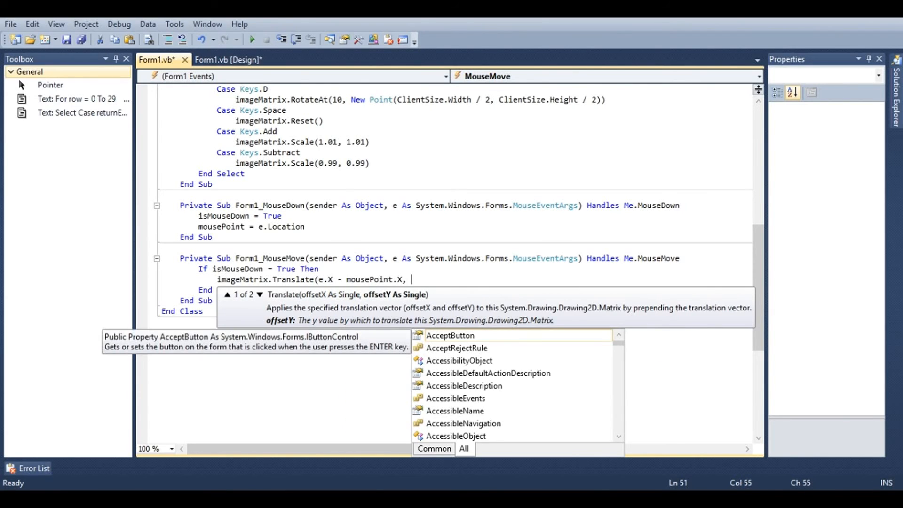
pyautogui.write('e.Y -')
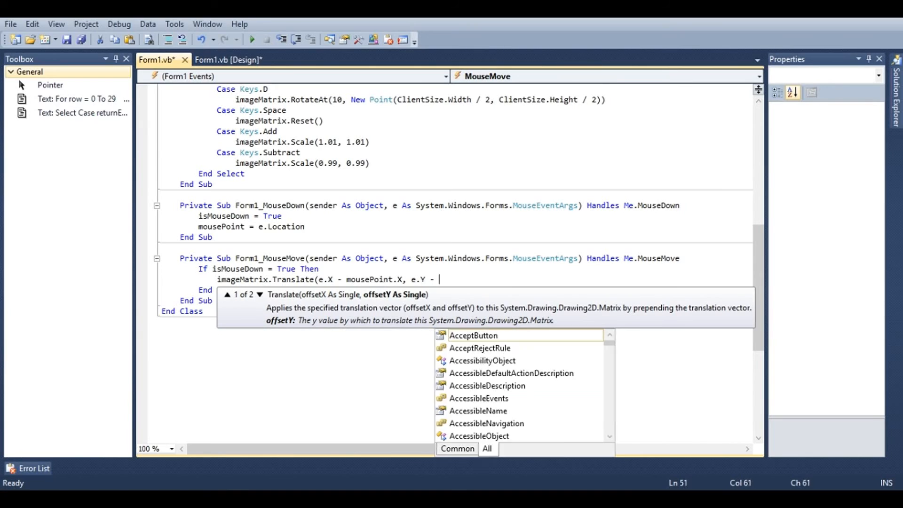
pyautogui.write('Mouse')
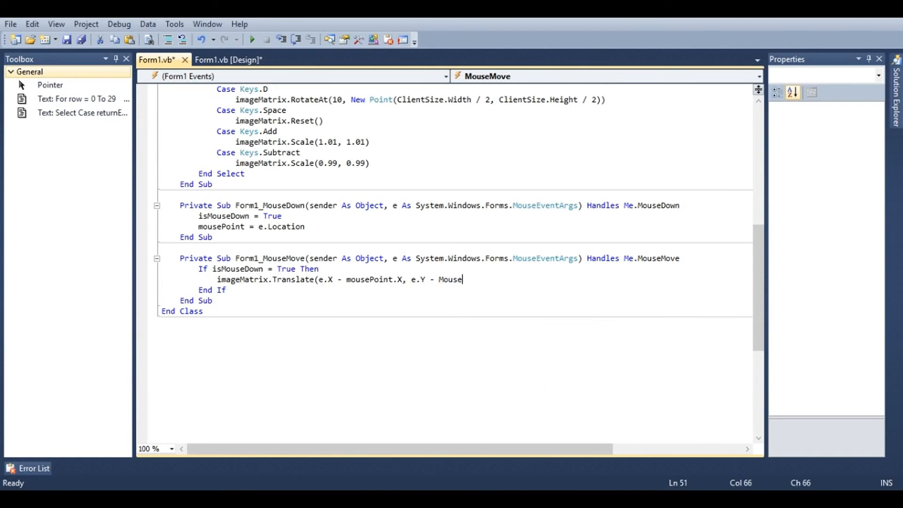
pyautogui.write('Point.y')
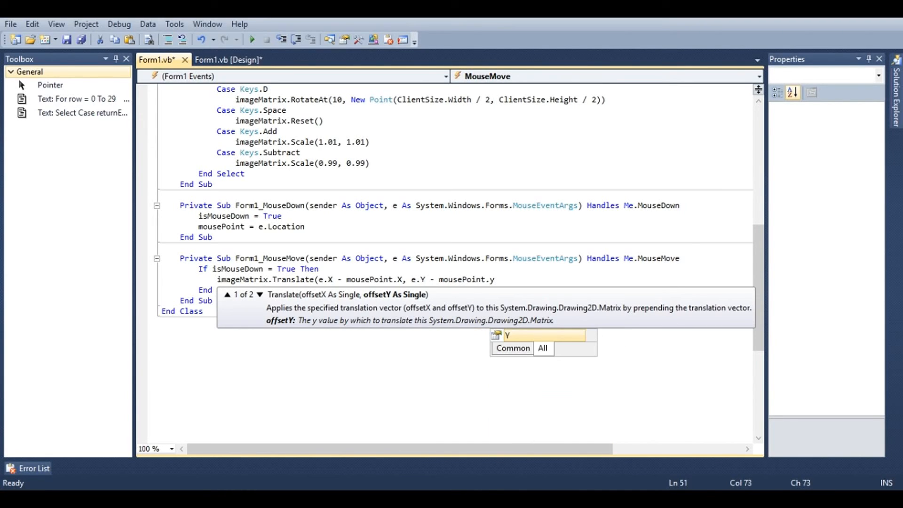
pyautogui.write(')')
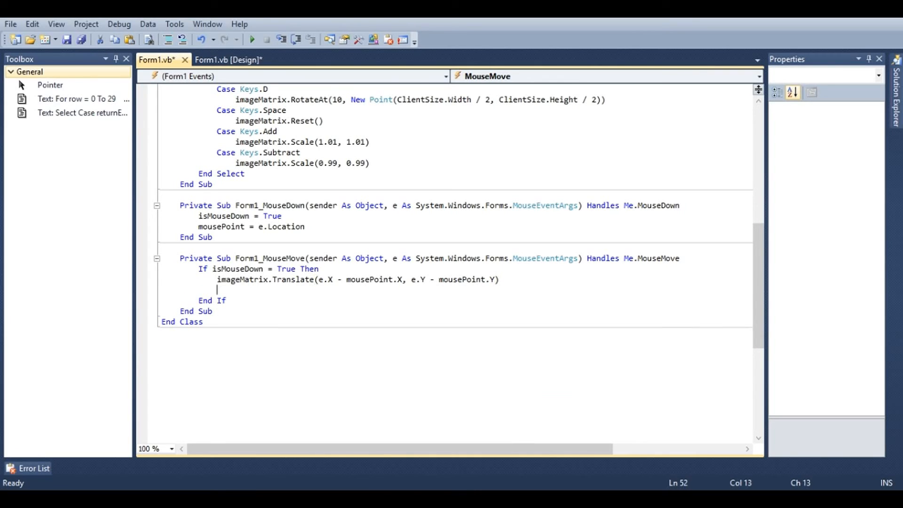
pyautogui.write('mousePoint = e.Location')
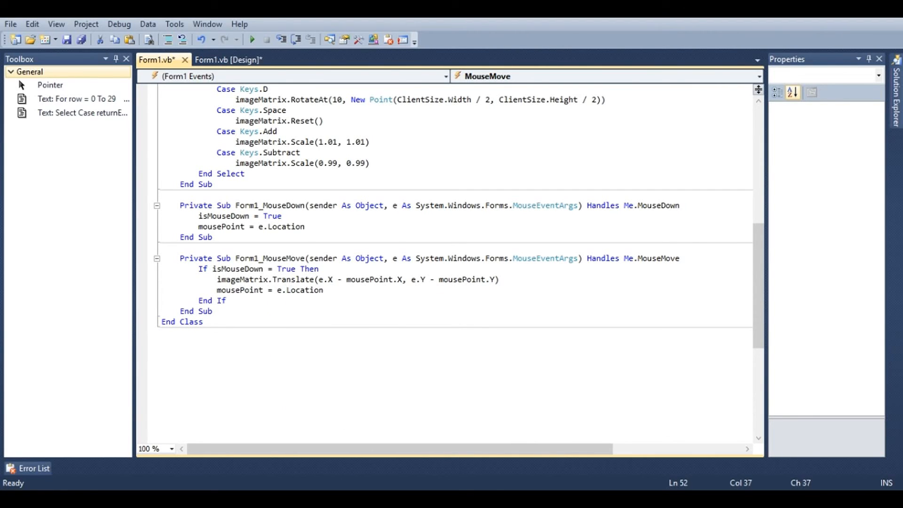
# Add a Form1_MouseUp handler that sets isMouseDown = False
pyautogui.click(759, 76)
pyautogui.write('ism')
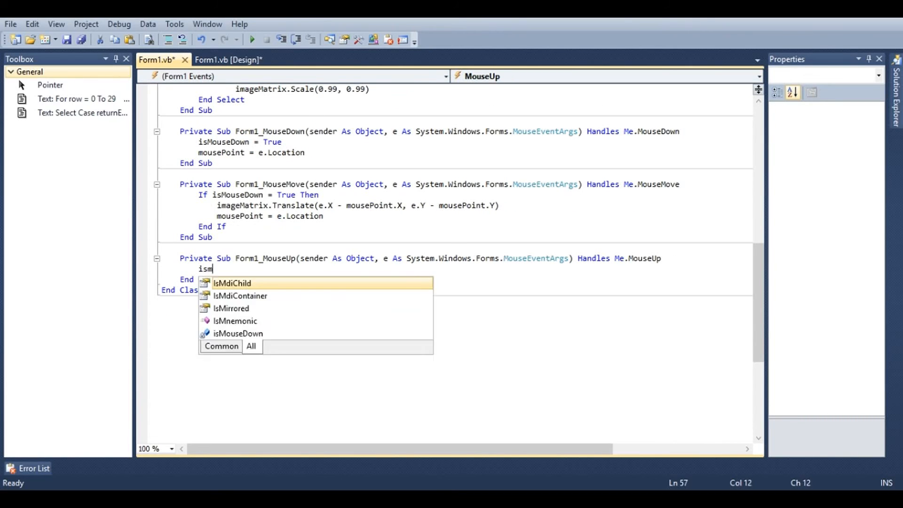
pyautogui.write('OuseDown = false')
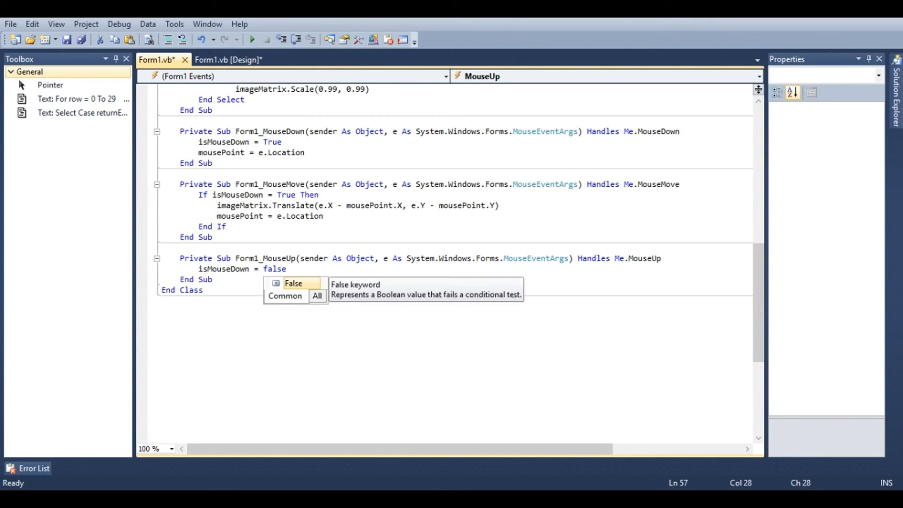
pyautogui.click(250, 40)
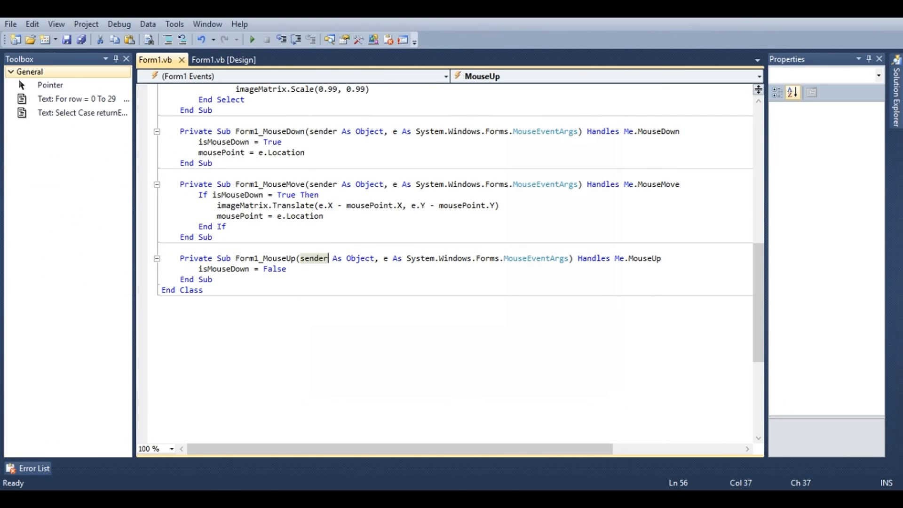
# Add a ResizeEnd handler setting backbuffer = New Bitmap(Width, Height) and run the app
pyautogui.click(757, 75)
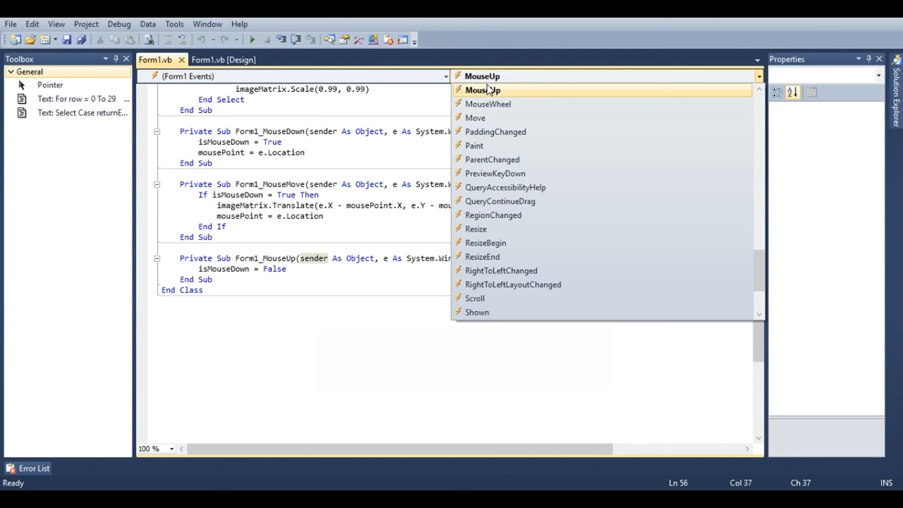
pyautogui.click(481, 256)
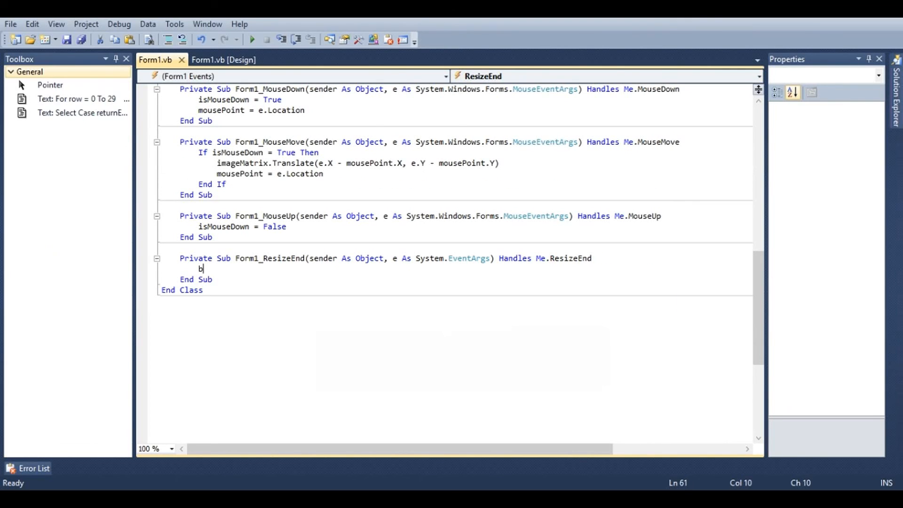
pyautogui.write('ackbuffer = New Bitmap(w')
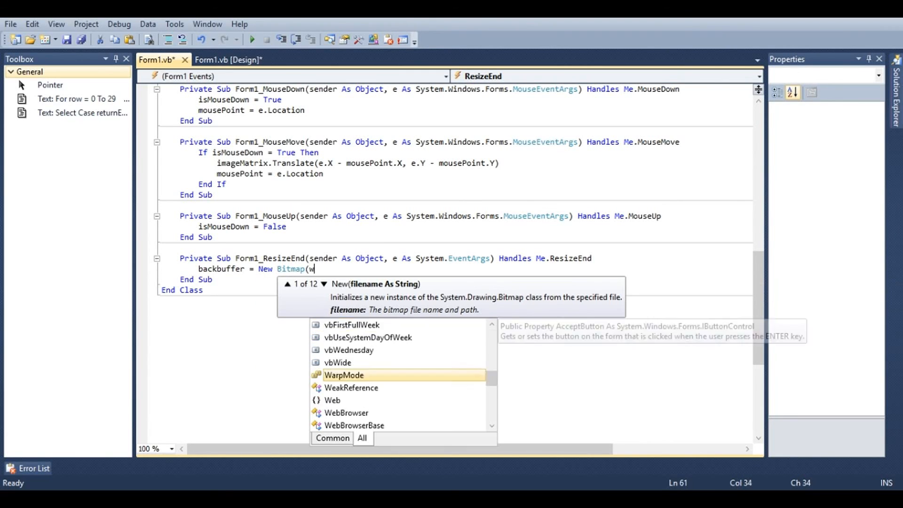
pyautogui.write('idth, height)')
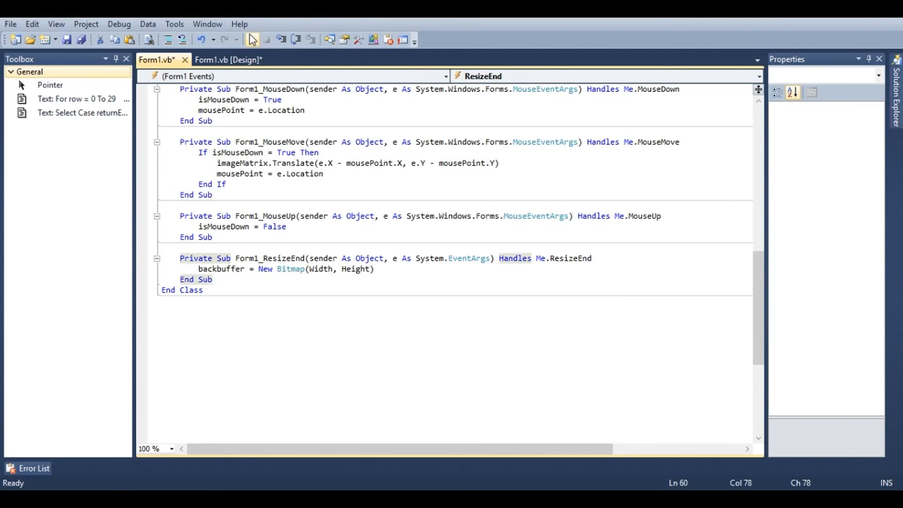
pyautogui.click(252, 40)
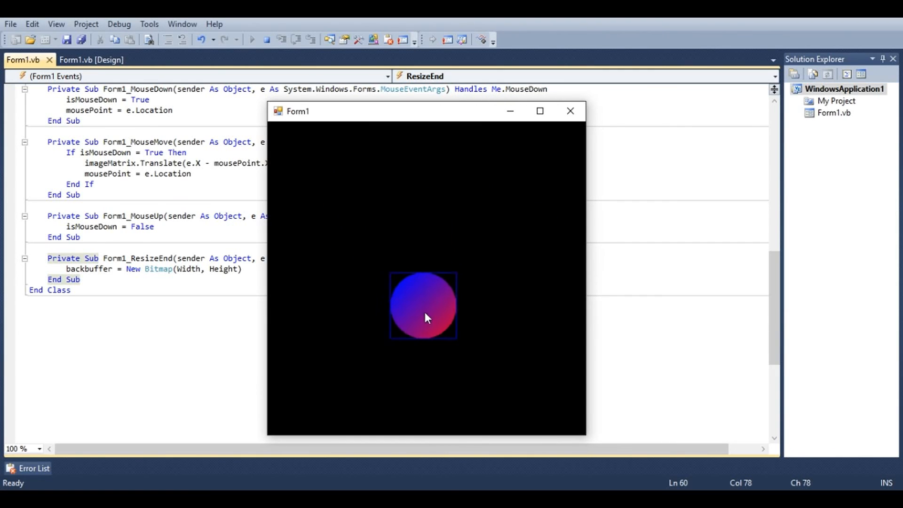
# End the test run by closing the running Form1 window
pyautogui.click(570, 111)
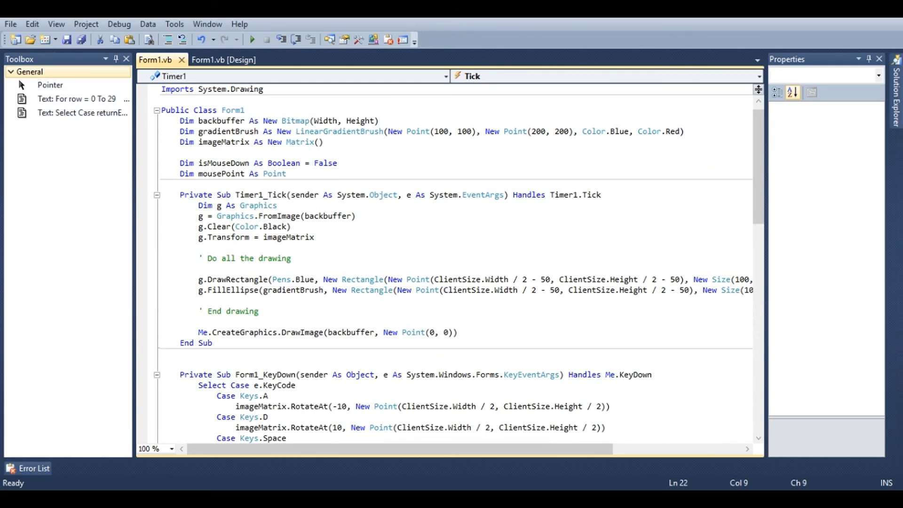
# Start a g.DrawString call in Timer1_Tick, correcting the mistyped method name
pyautogui.write('g.')
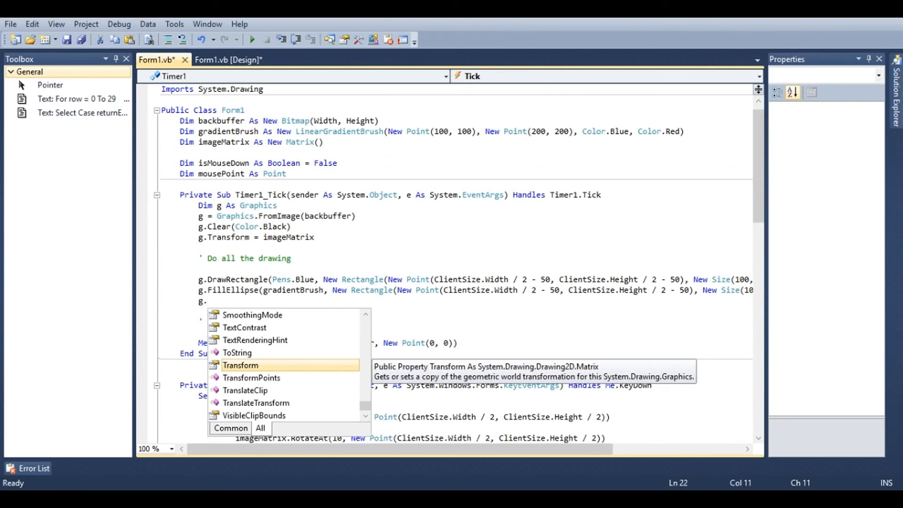
pyautogui.moveTo(283, 359)
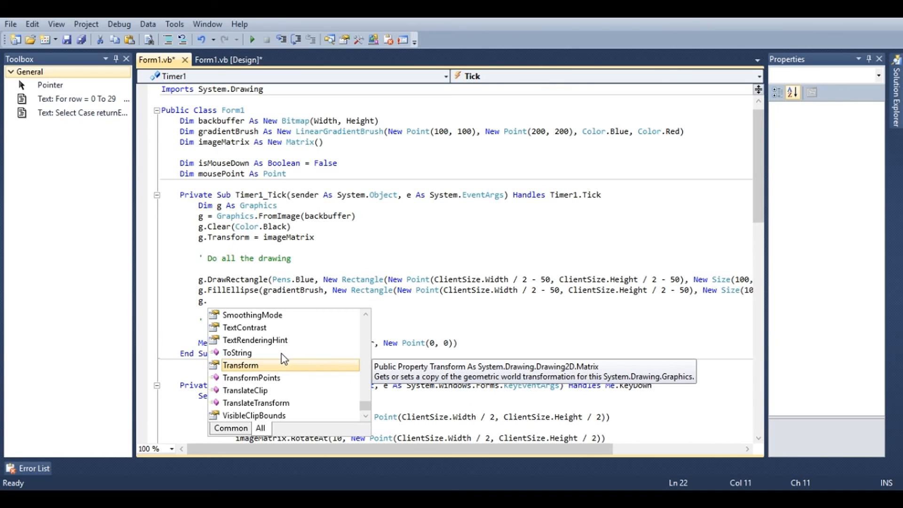
pyautogui.write('draw')
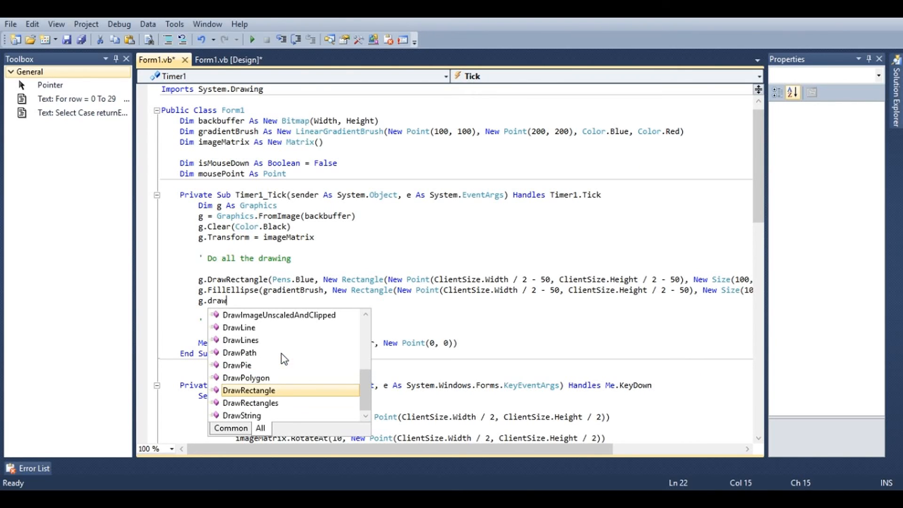
pyautogui.write('image')
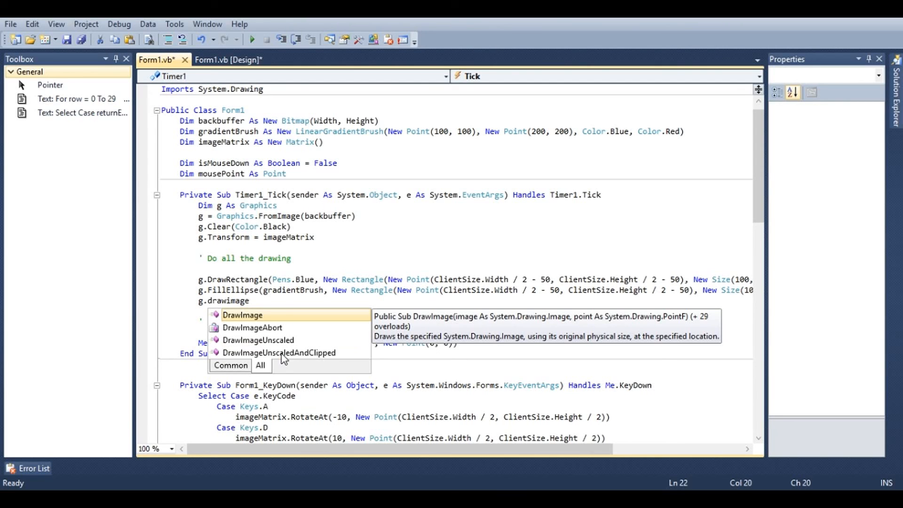
pyautogui.press('backspace')
pyautogui.write('s')
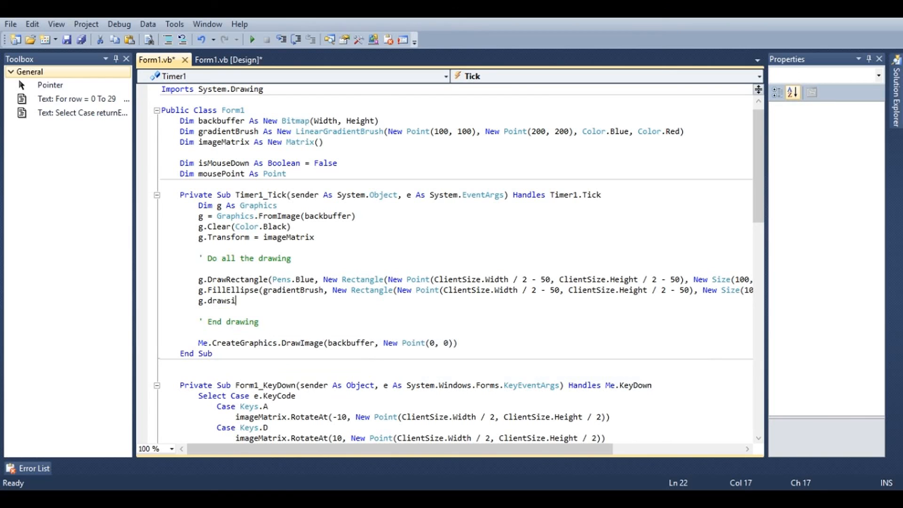
pyautogui.write('tr')
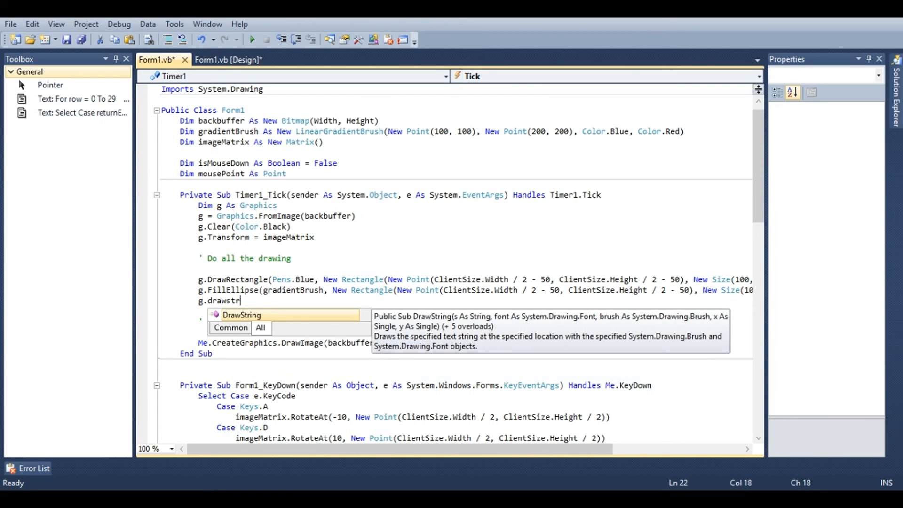
pyautogui.press('backspace')
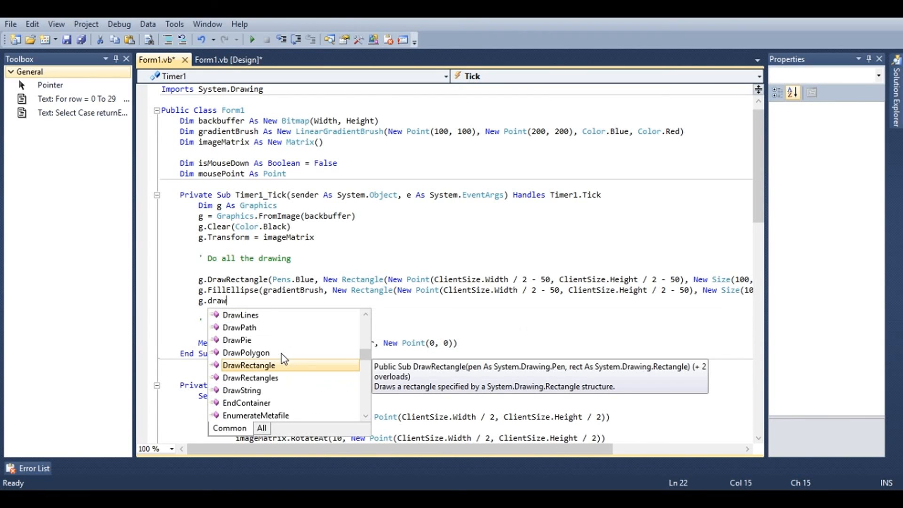
pyautogui.write('str')
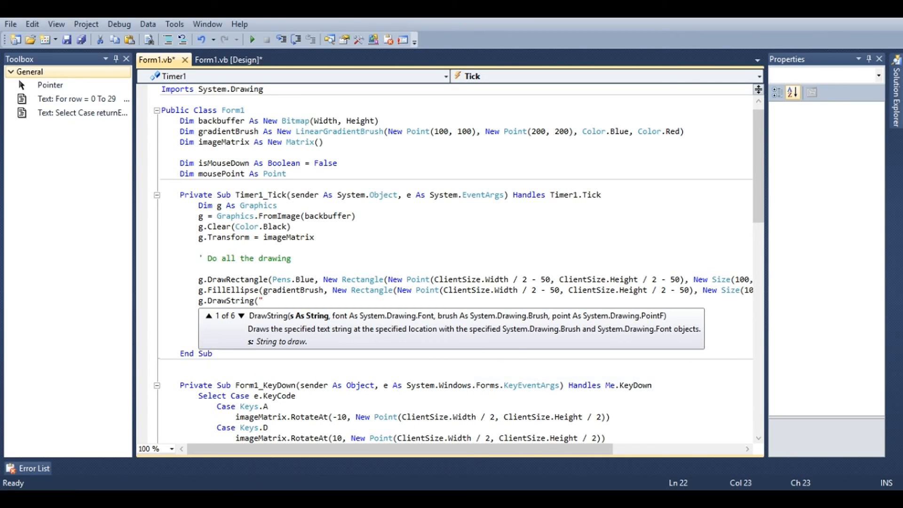
# Complete the call to draw green "Hello world!" at New Point(10, 10) and launch the app
pyautogui.write('Hello wo')
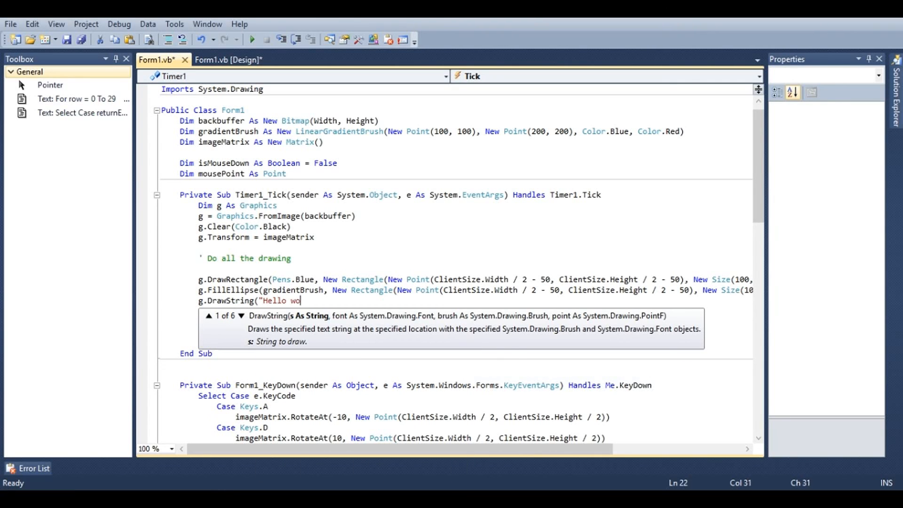
pyautogui.write('rld!", Font, Brushes.Green,')
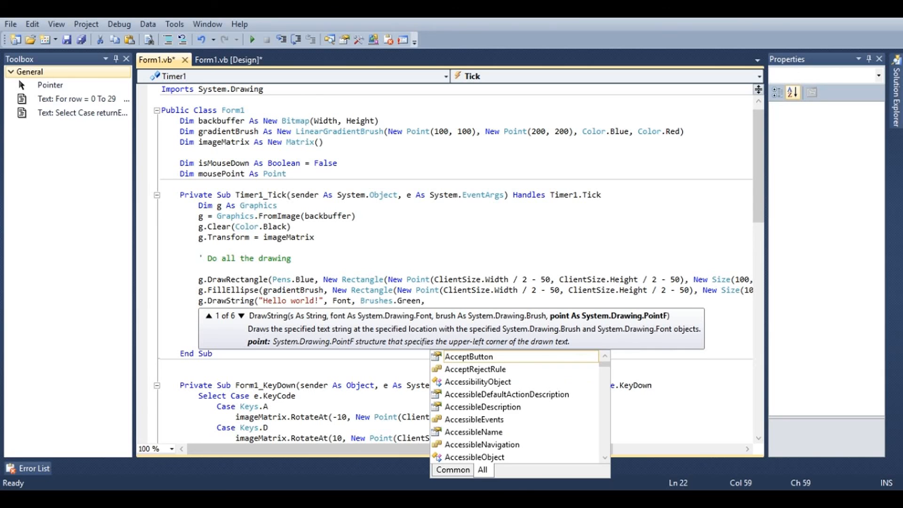
pyautogui.write('New Point(')
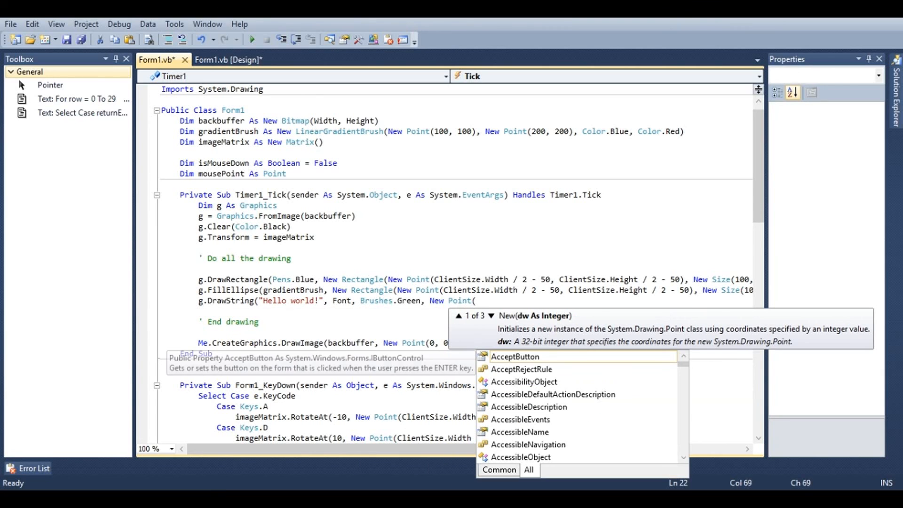
pyautogui.write('10,10)')
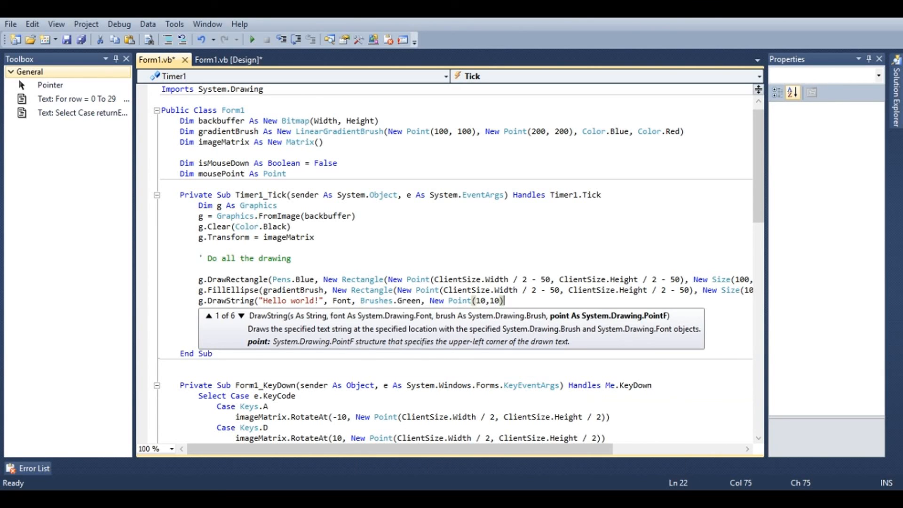
pyautogui.click(252, 40)
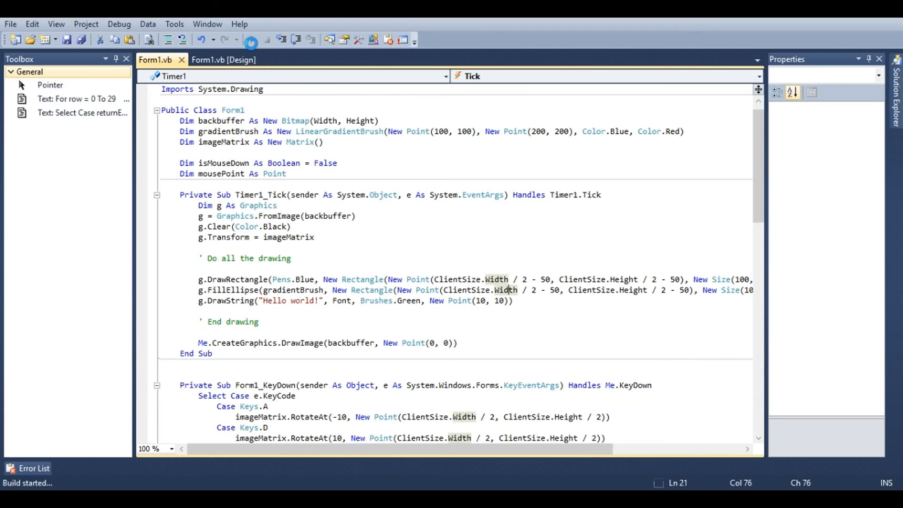
pyautogui.click(251, 40)
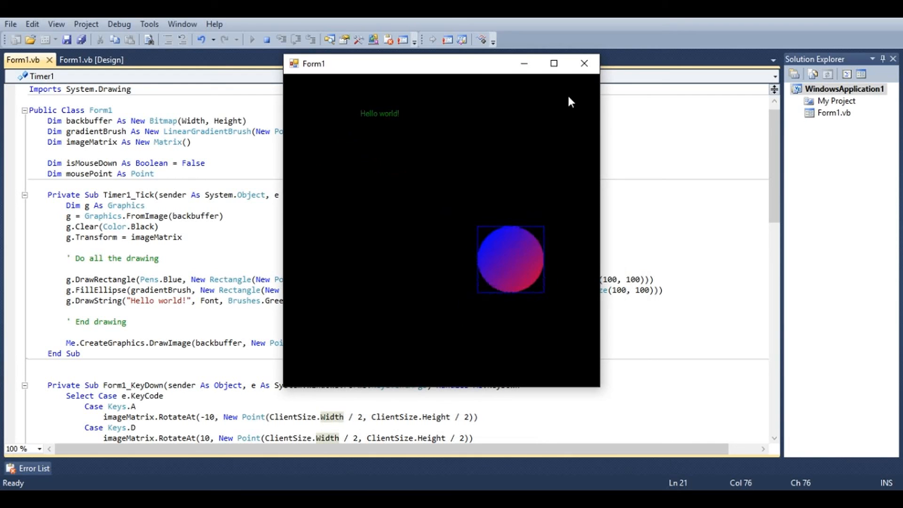
pyautogui.moveTo(584, 63)
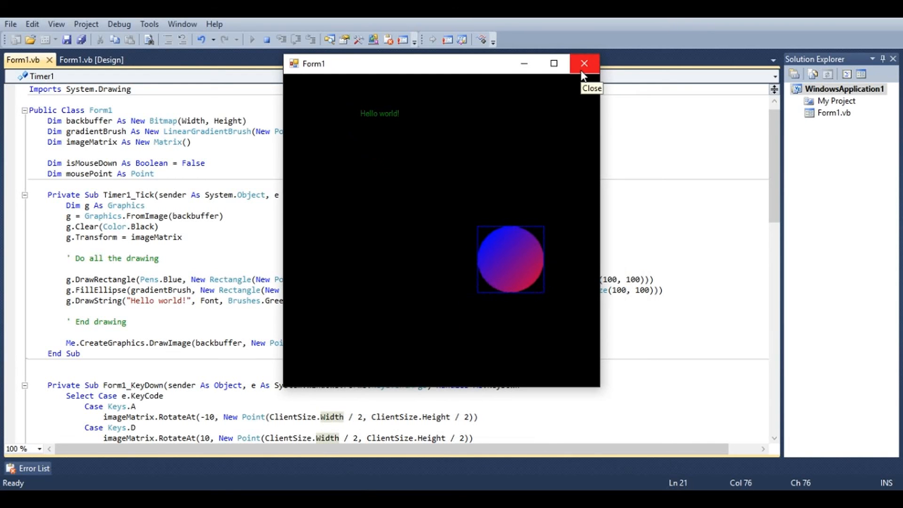
pyautogui.click(583, 63)
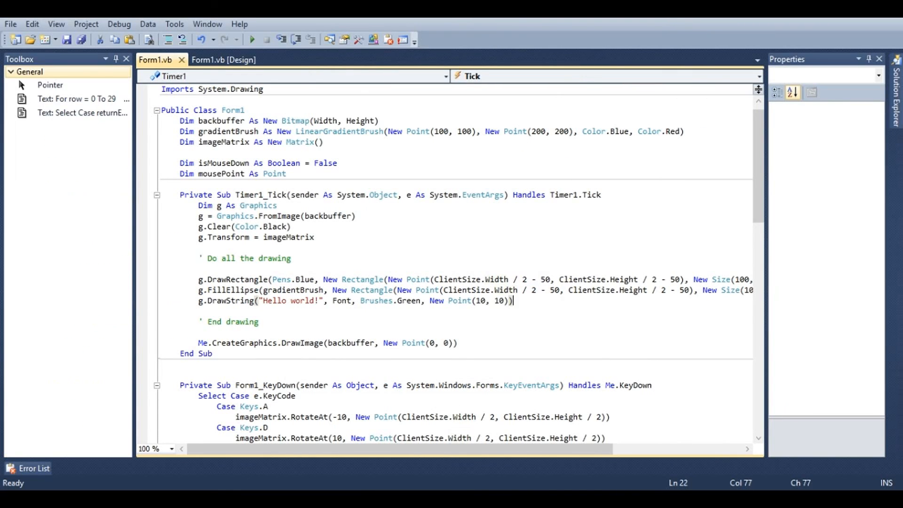
# Begin a new g. graphics call on the line below the DrawString call
pyautogui.press('Return')
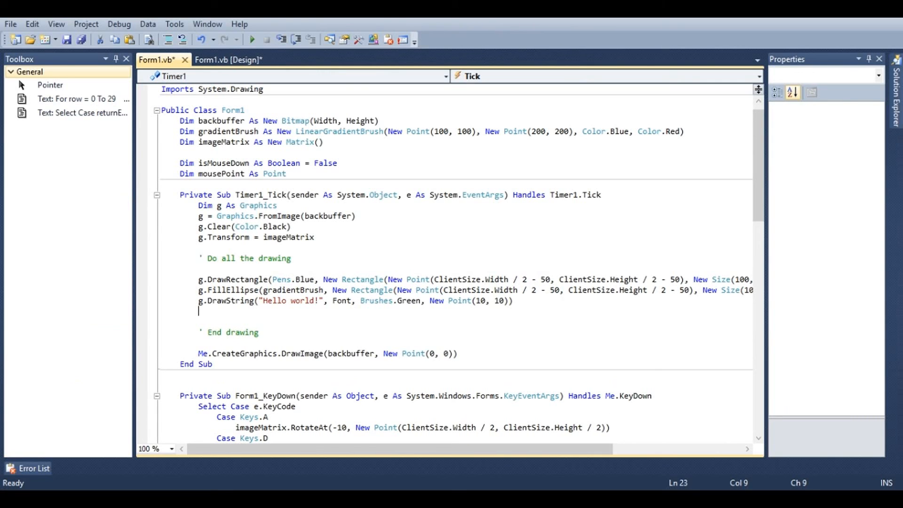
pyautogui.write('g.')
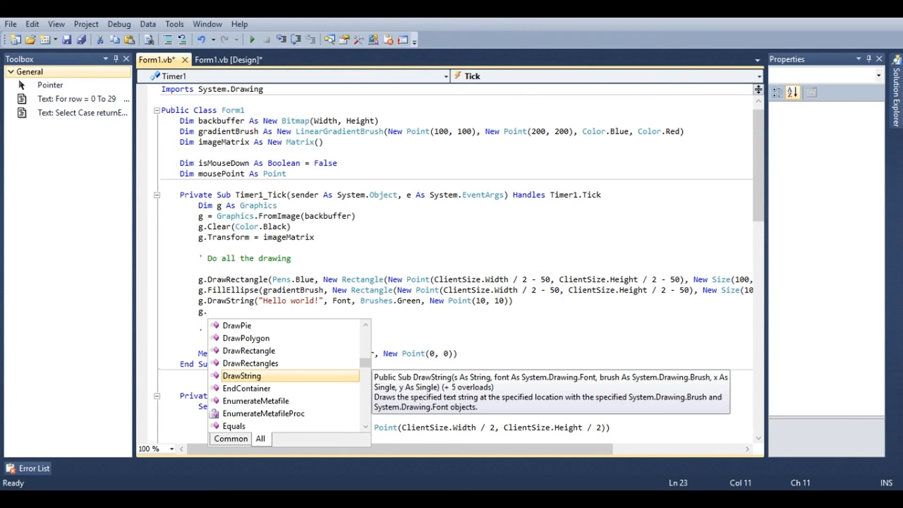
pyautogui.scroll(3)
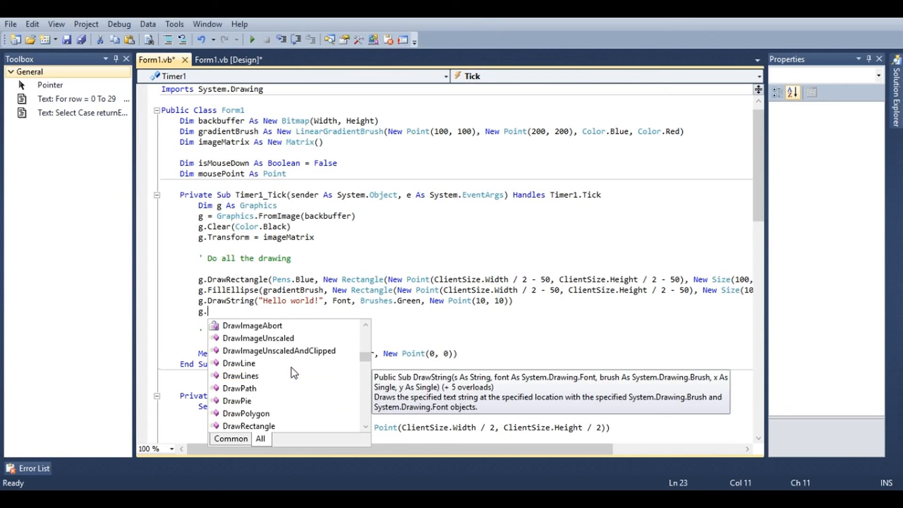